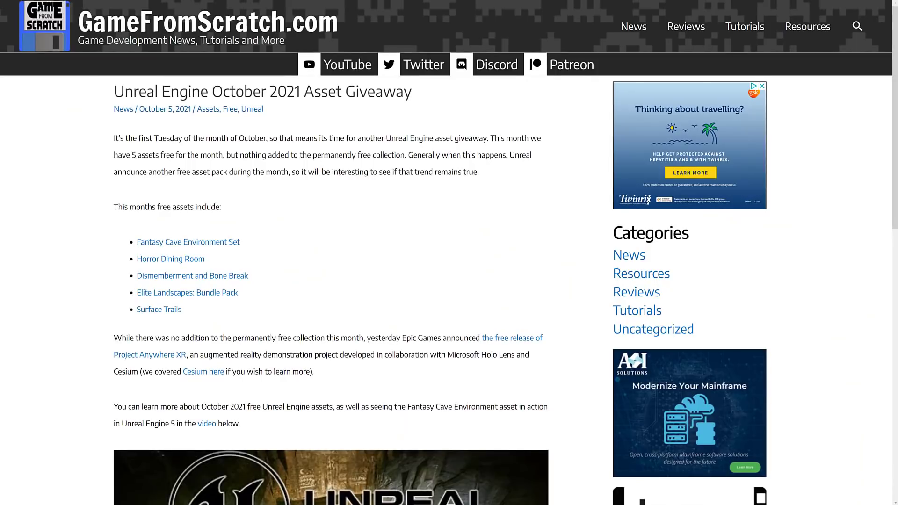
mouse_move(257, 318)
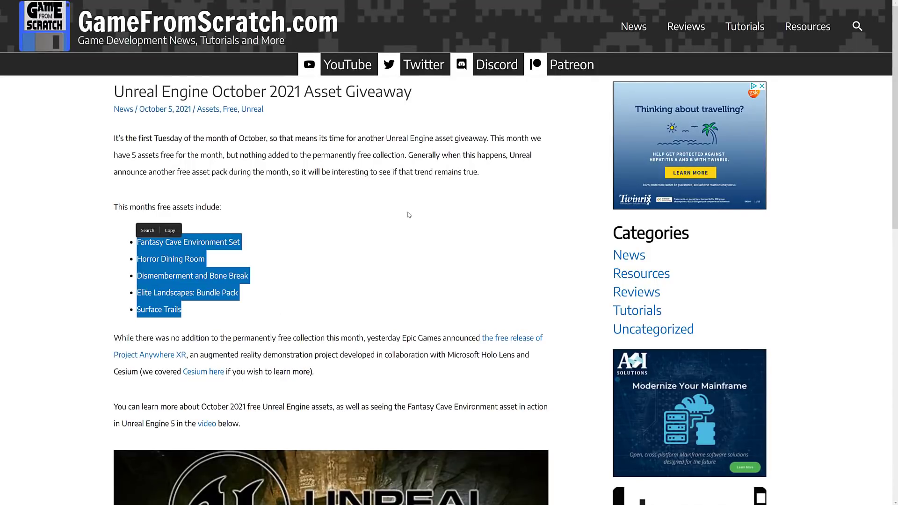
mouse_move(467, 158)
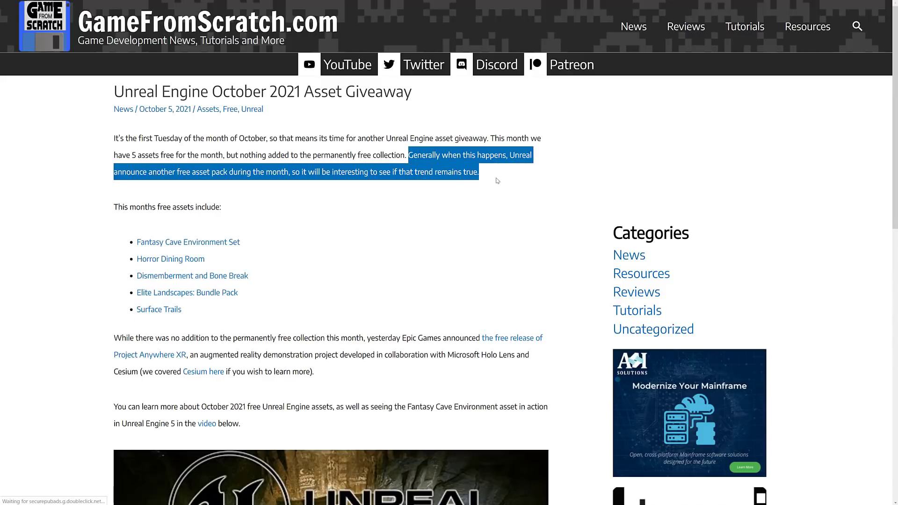
Open the Toony Tiny RTS Set listing by PolygonBlacksmith and scroll through its page
right_click(464, 163)
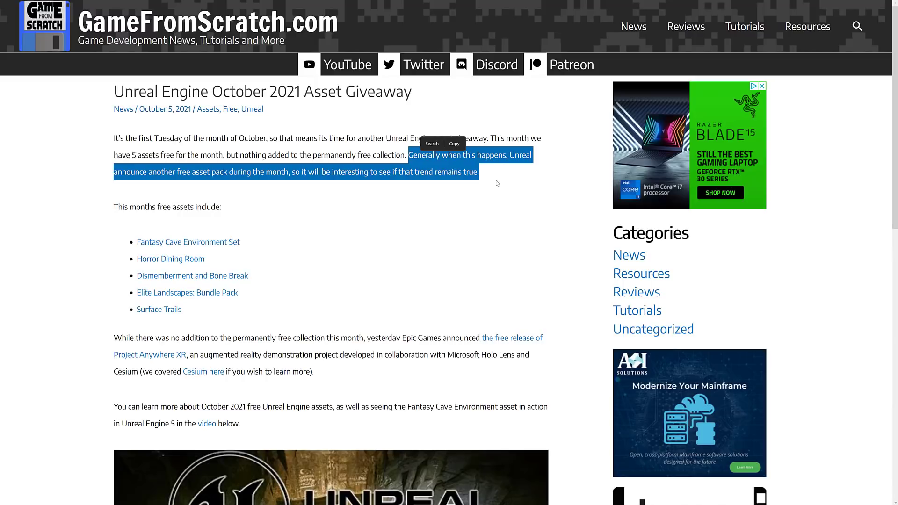
click(496, 183)
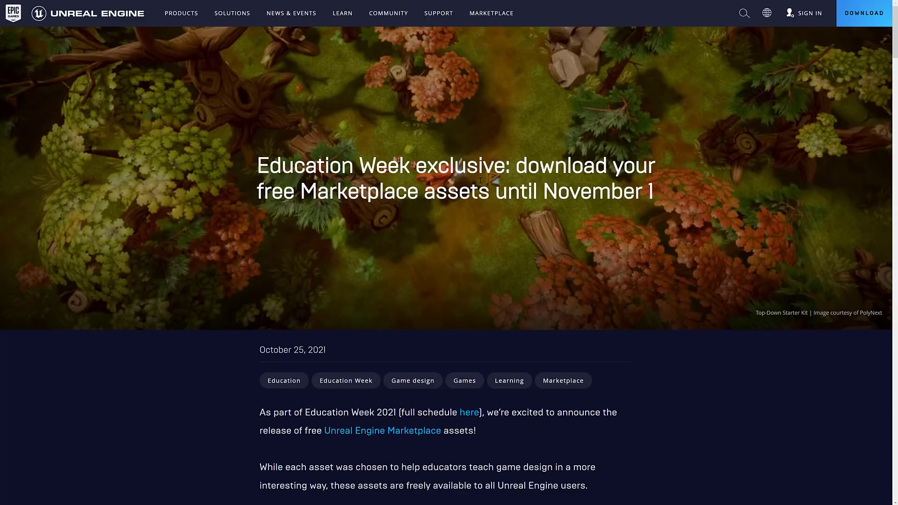
mouse_move(510, 369)
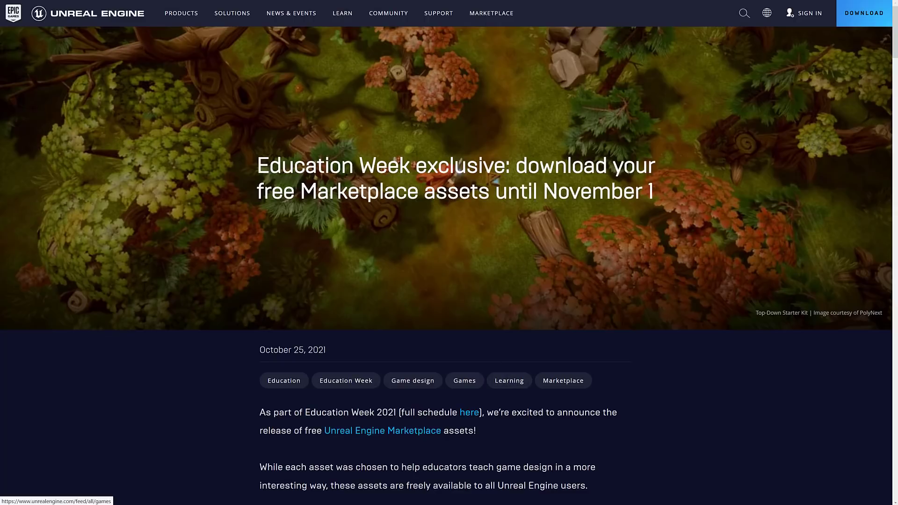
mouse_move(480, 248)
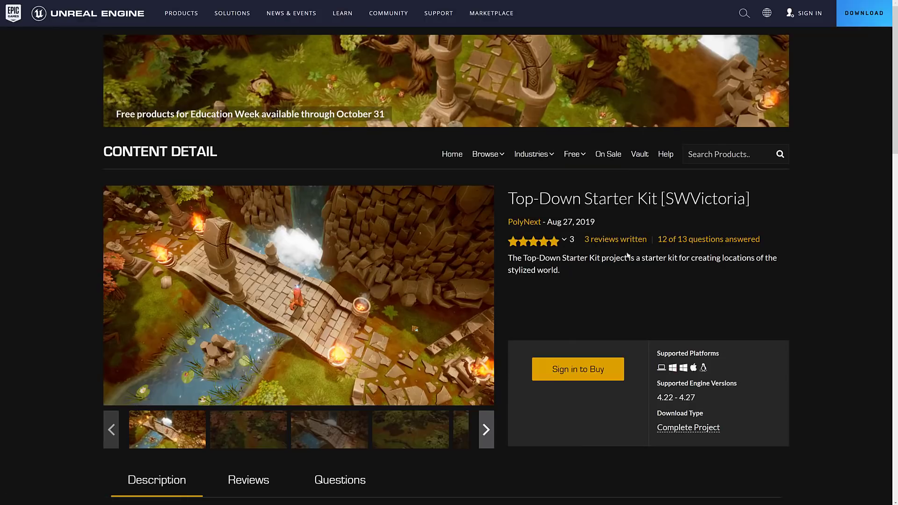
mouse_move(412, 281)
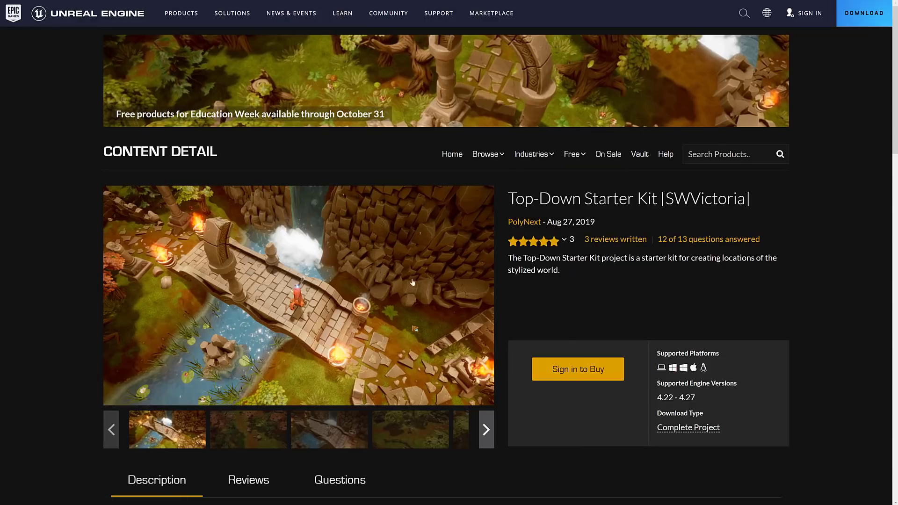
scroll(down, 3)
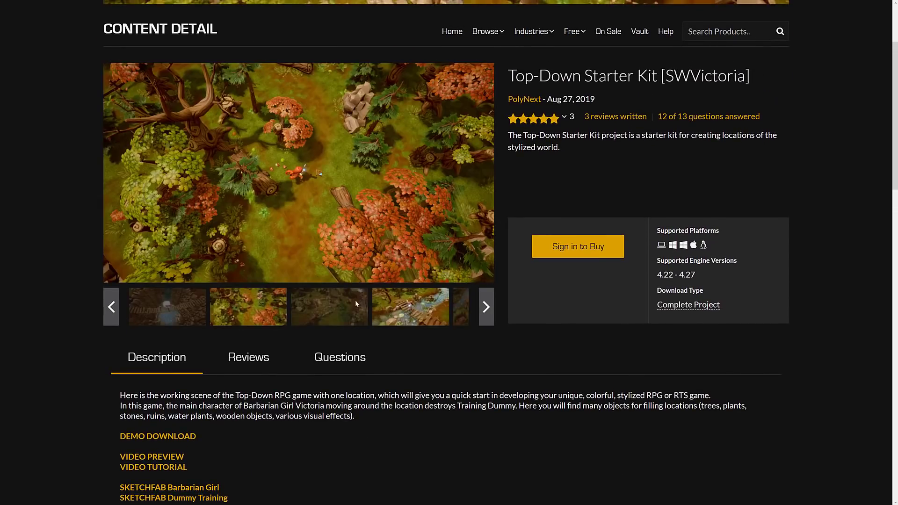
scroll(down, 3)
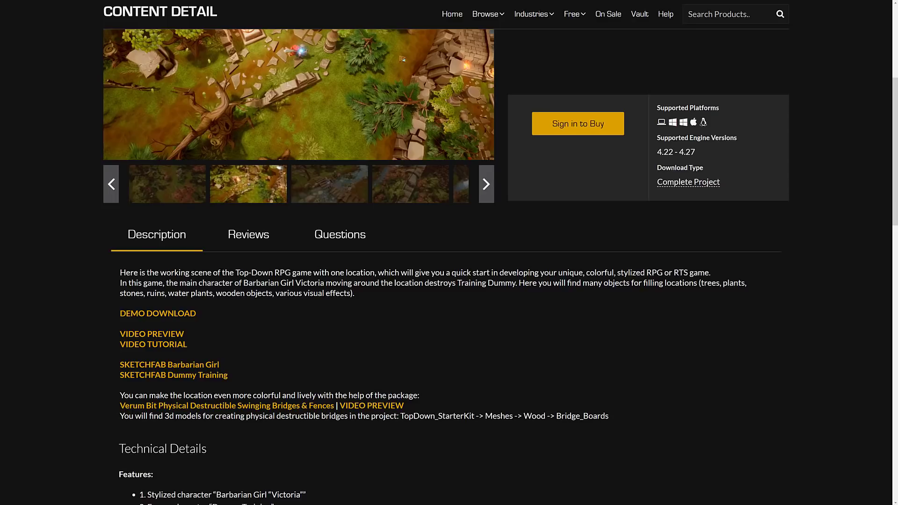
mouse_move(336, 315)
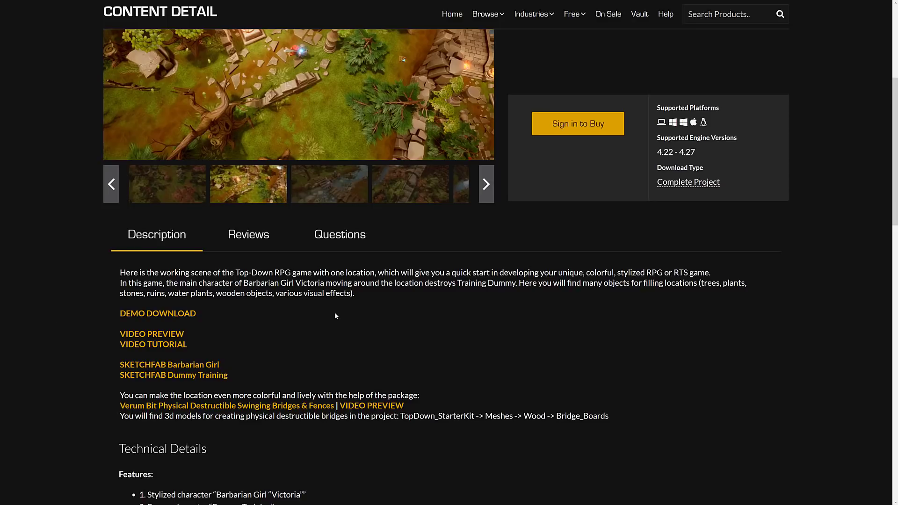
scroll(down, 3)
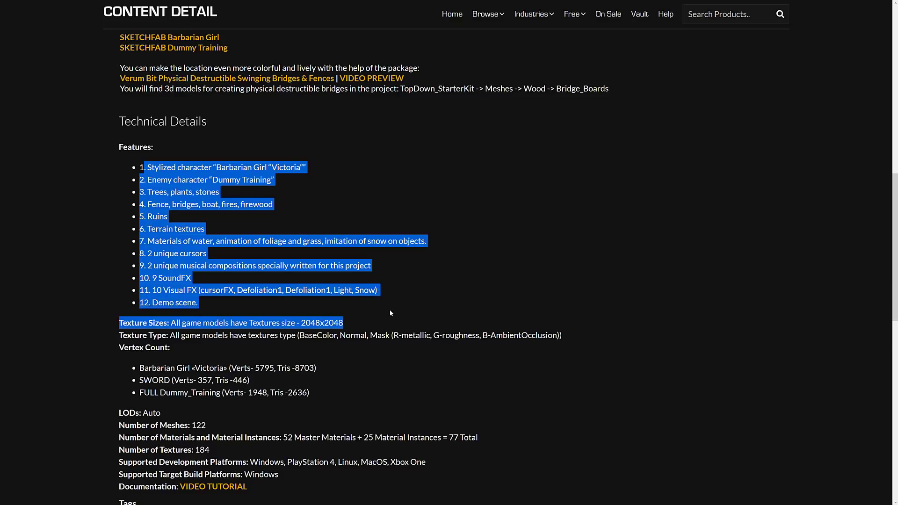
double_click(259, 290)
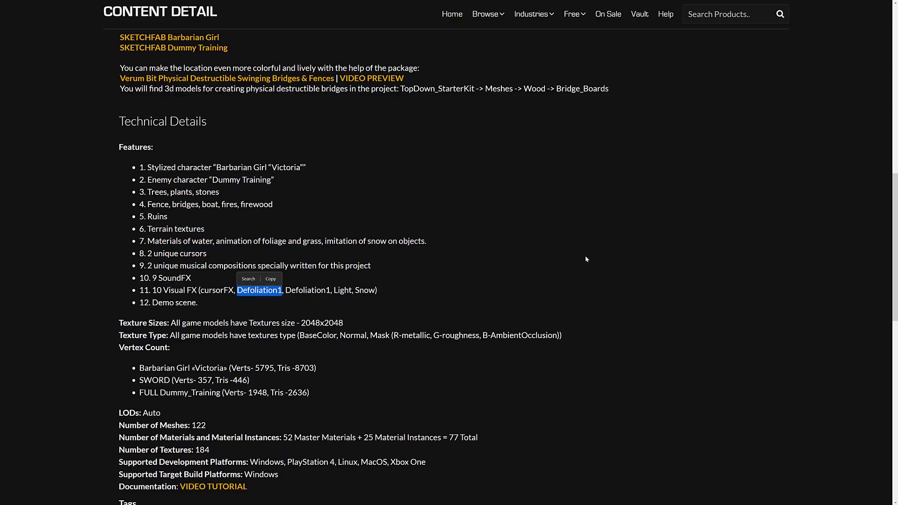
mouse_move(577, 258)
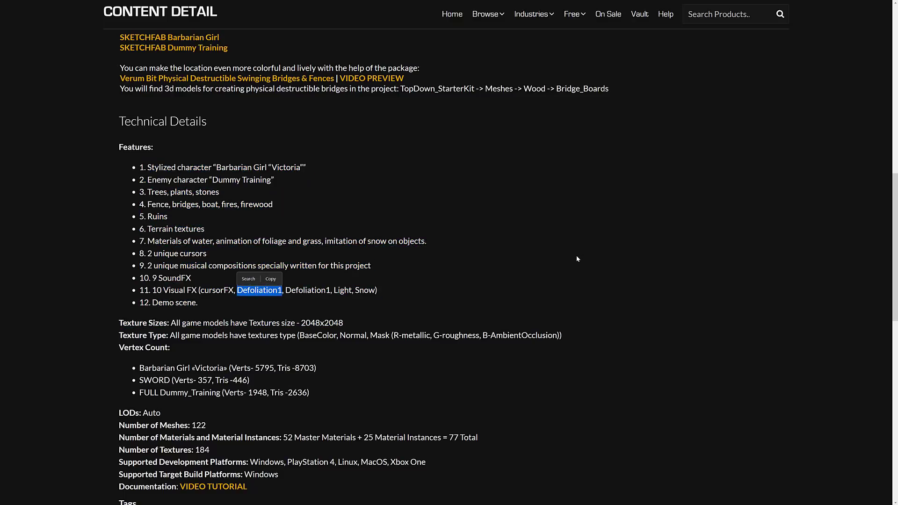
scroll(down, 3)
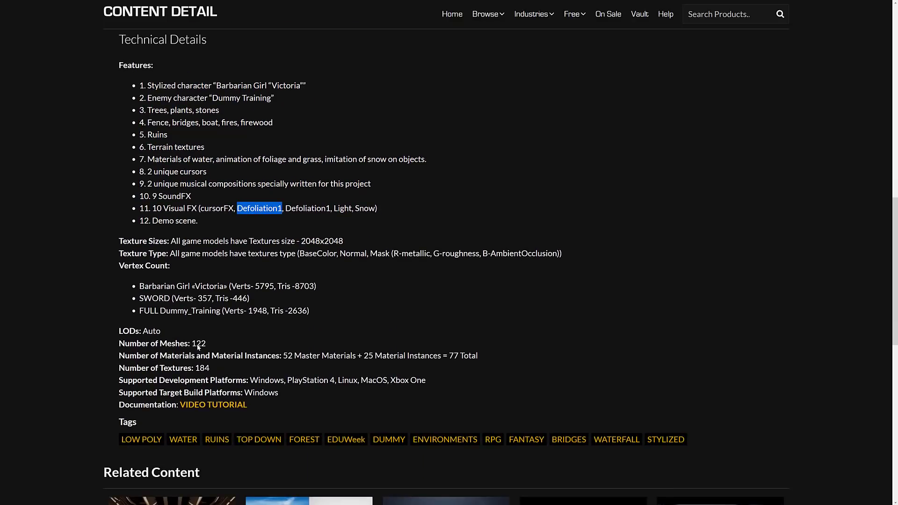
double_click(198, 343)
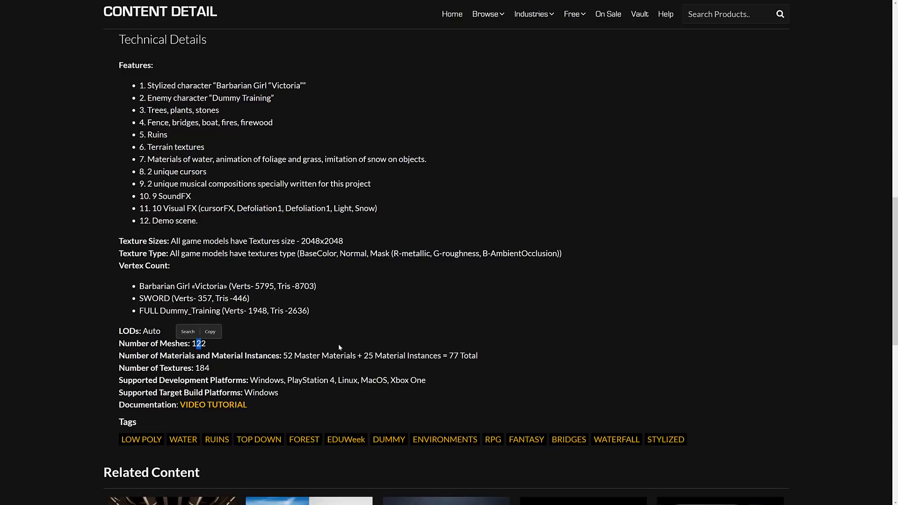
scroll(up, 3)
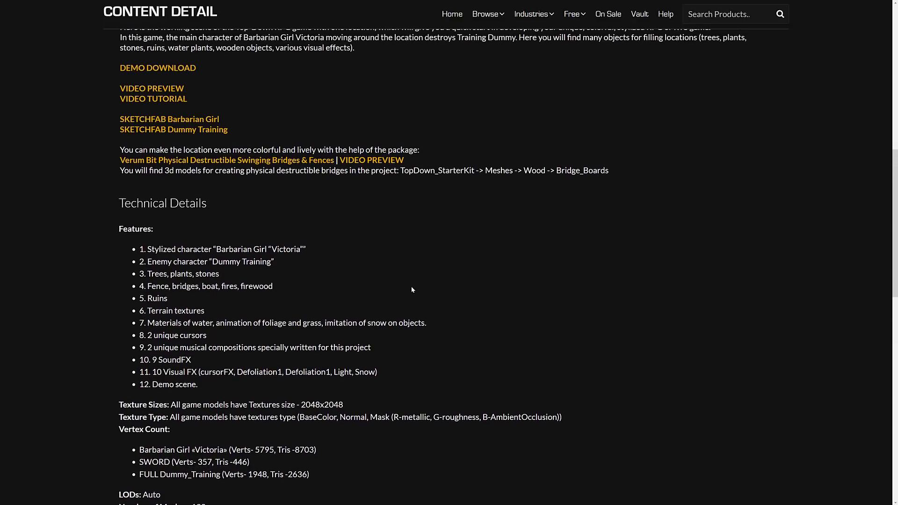
scroll(up, 3)
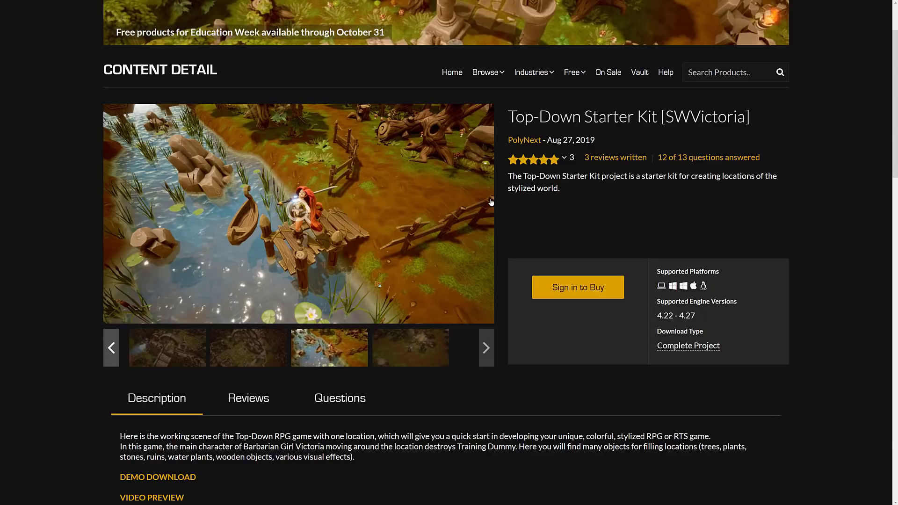
mouse_move(549, 94)
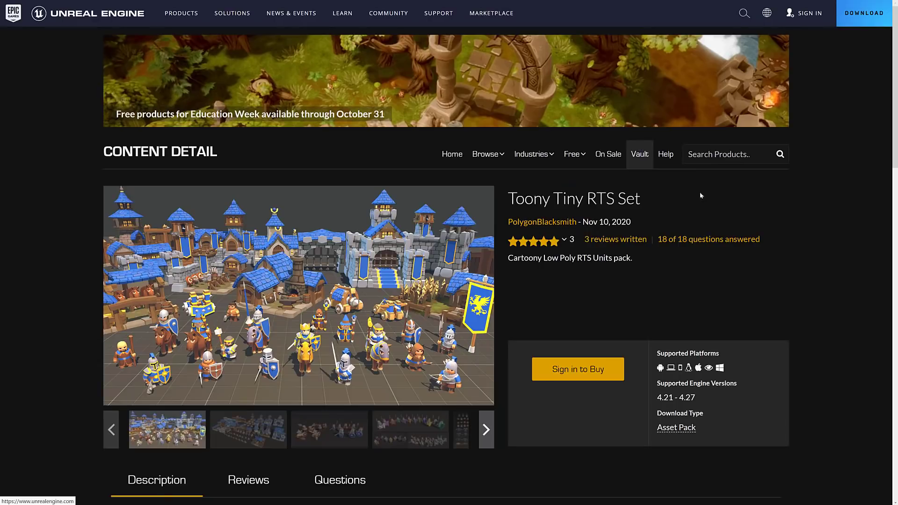
scroll(down, 3)
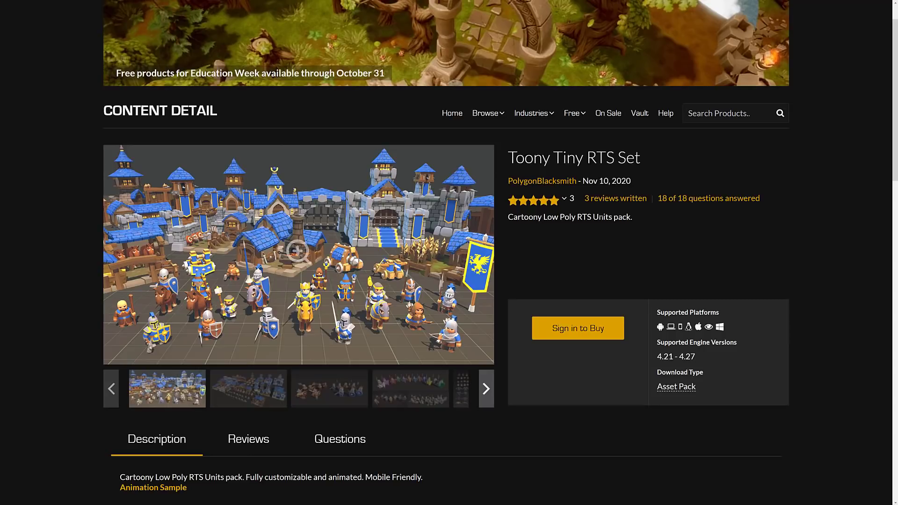
mouse_move(498, 207)
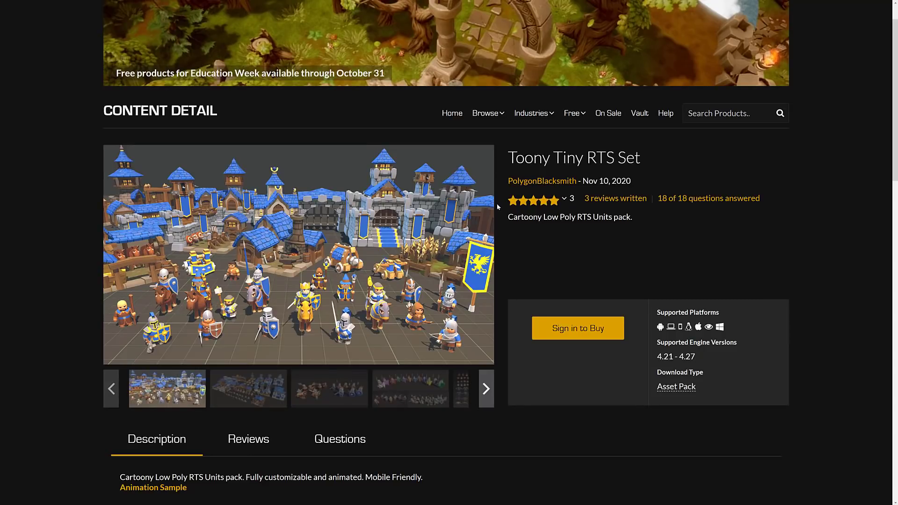
mouse_move(761, 243)
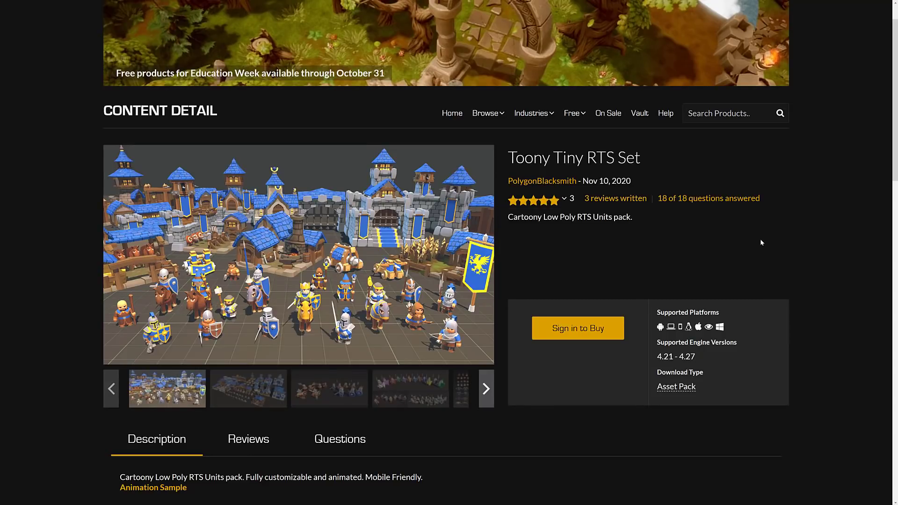
Cycle the gallery through buildings and units and spear knights, ending on heads and bodies
click(247, 388)
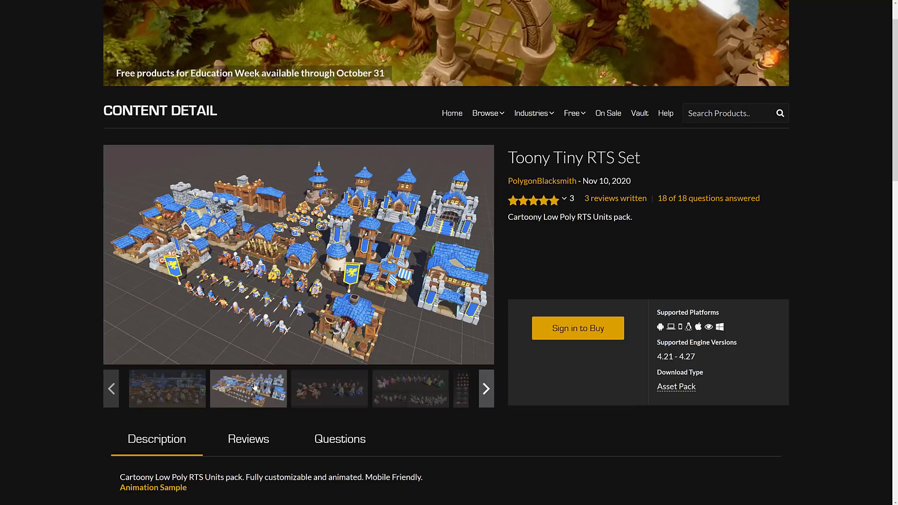
mouse_move(442, 391)
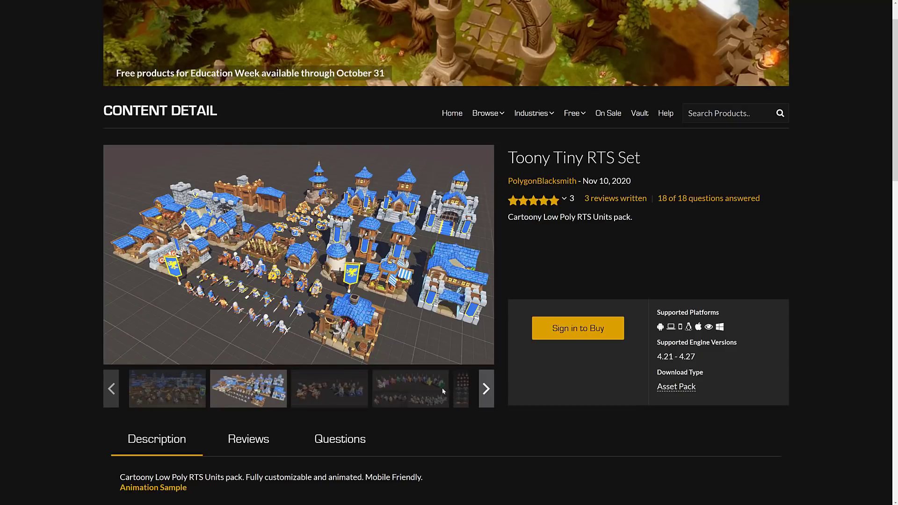
click(410, 388)
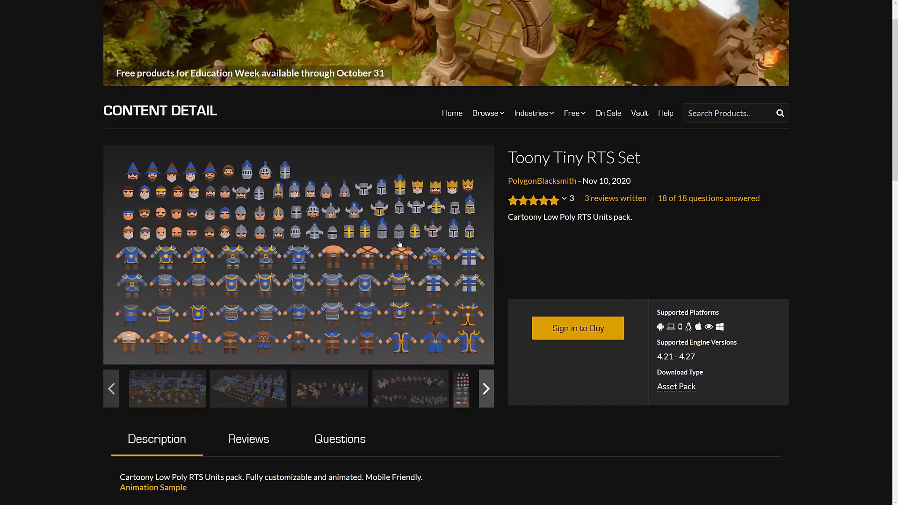
click(486, 388)
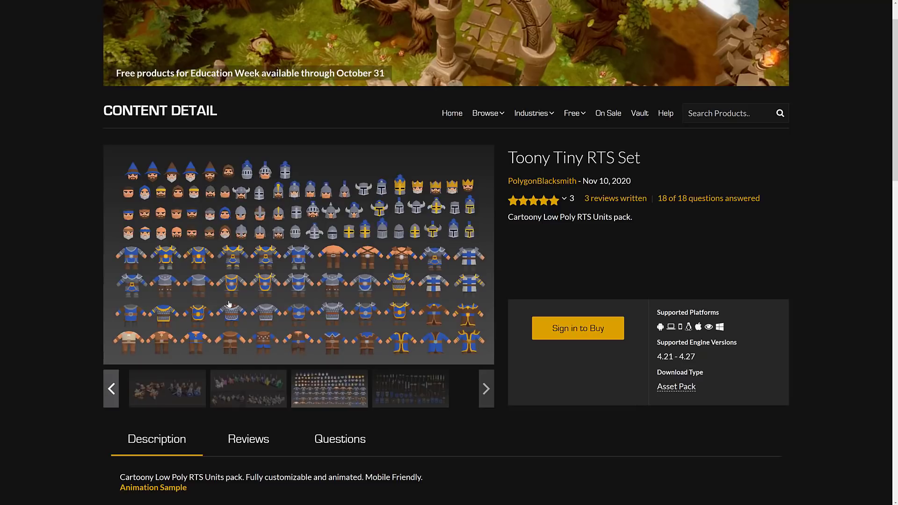
click(248, 388)
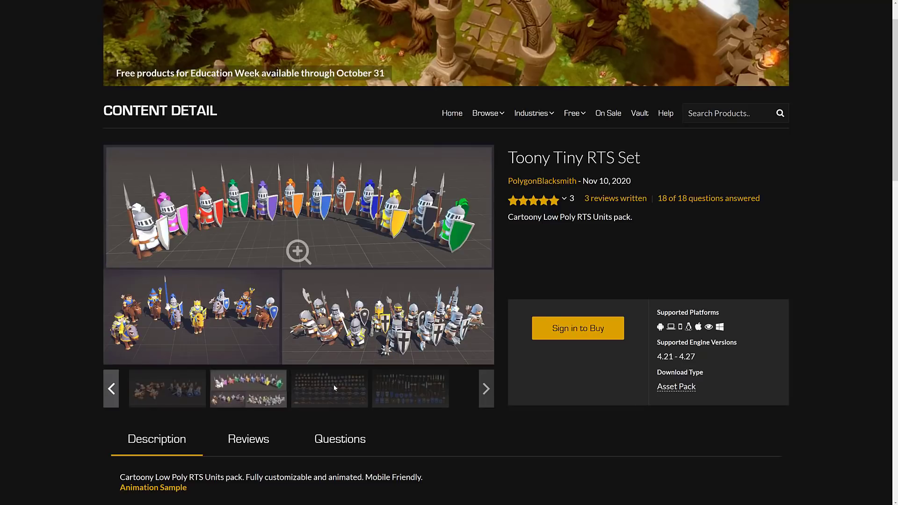
click(329, 389)
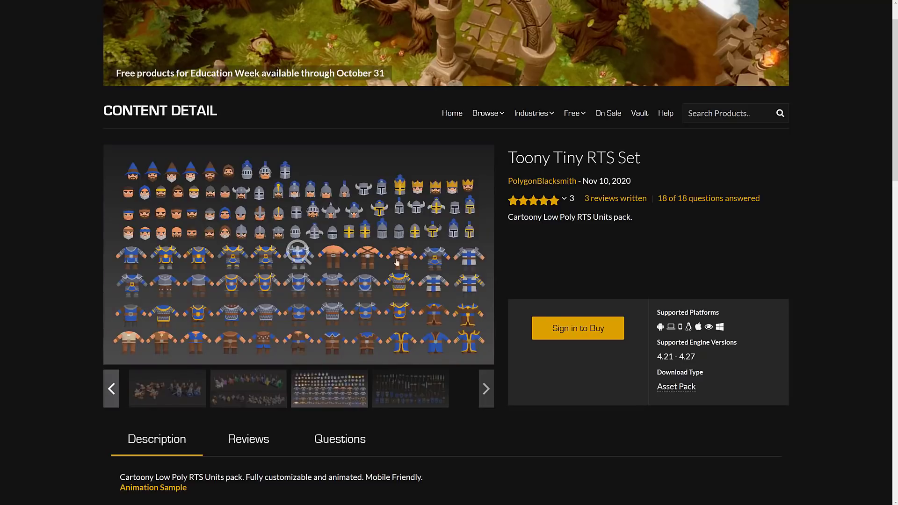
mouse_move(372, 292)
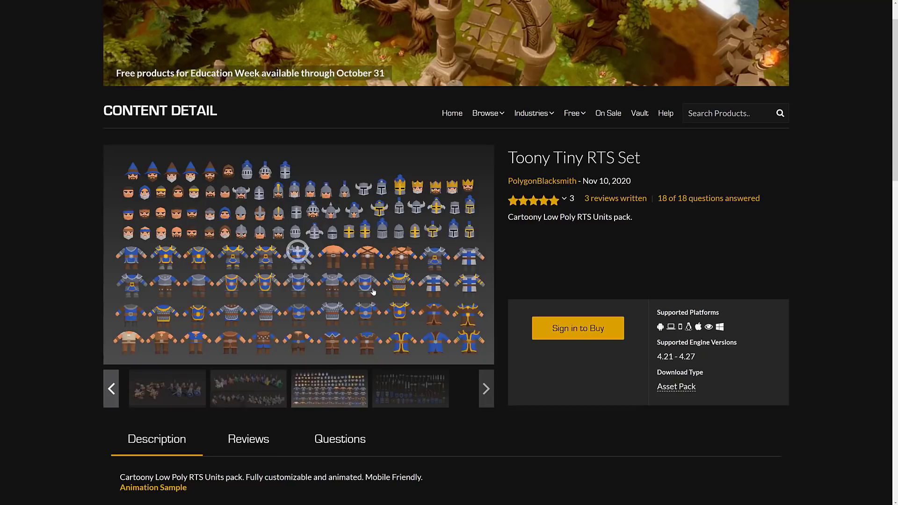
mouse_move(403, 263)
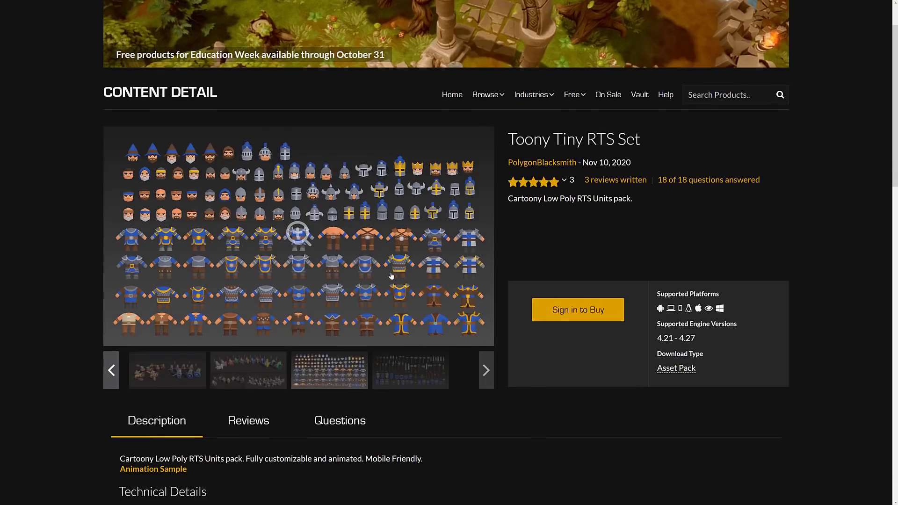
scroll(down, 3)
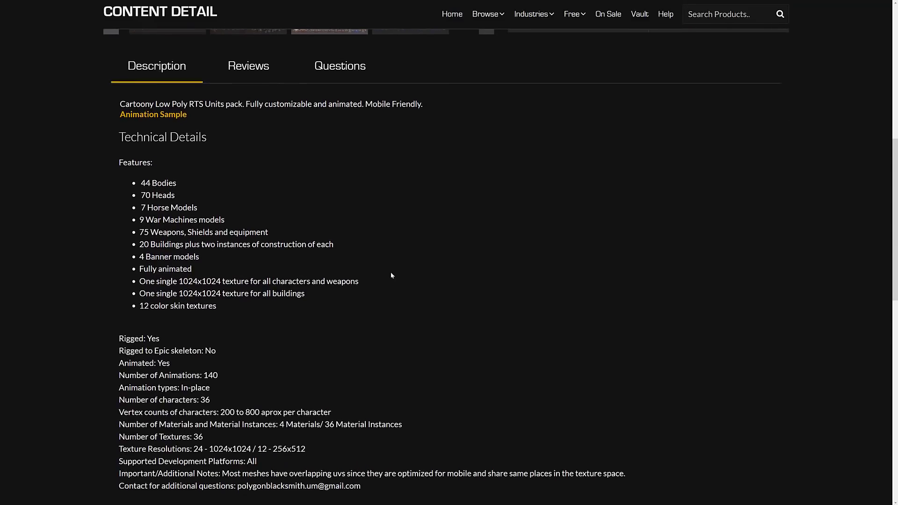
scroll(down, 3)
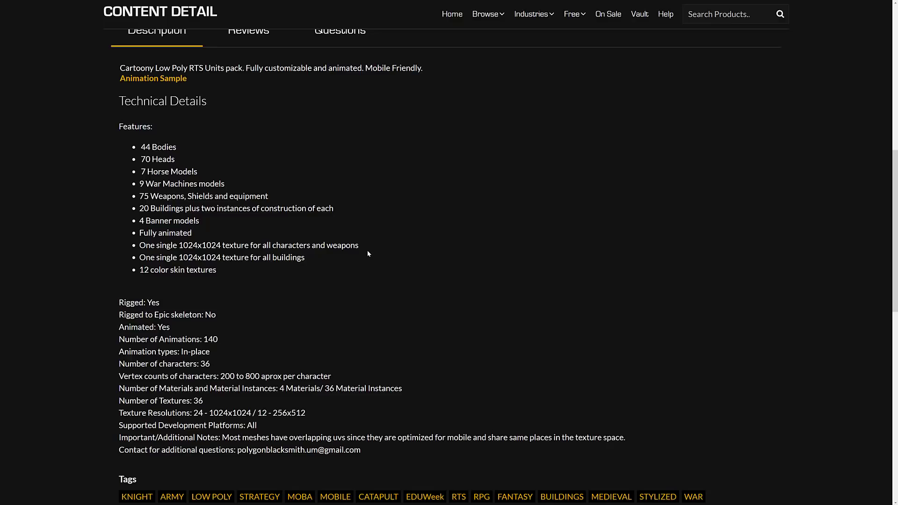
mouse_move(250, 271)
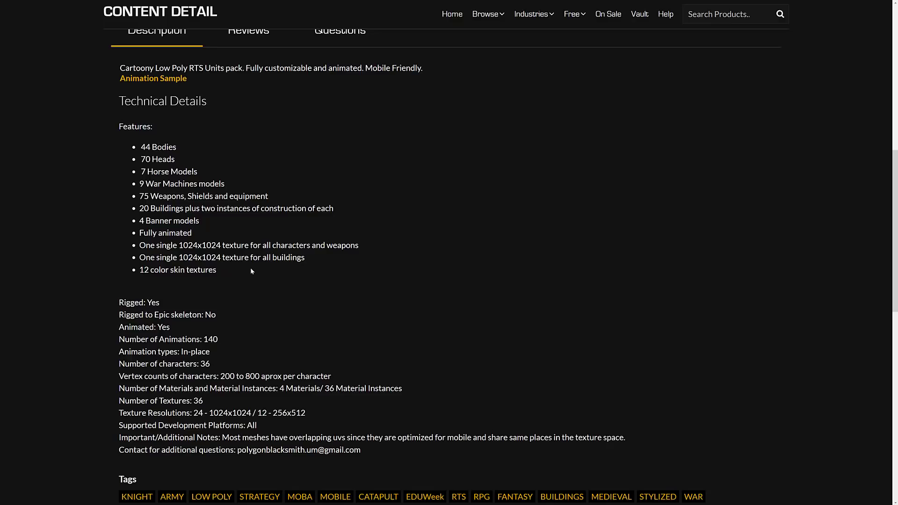
scroll(down, 3)
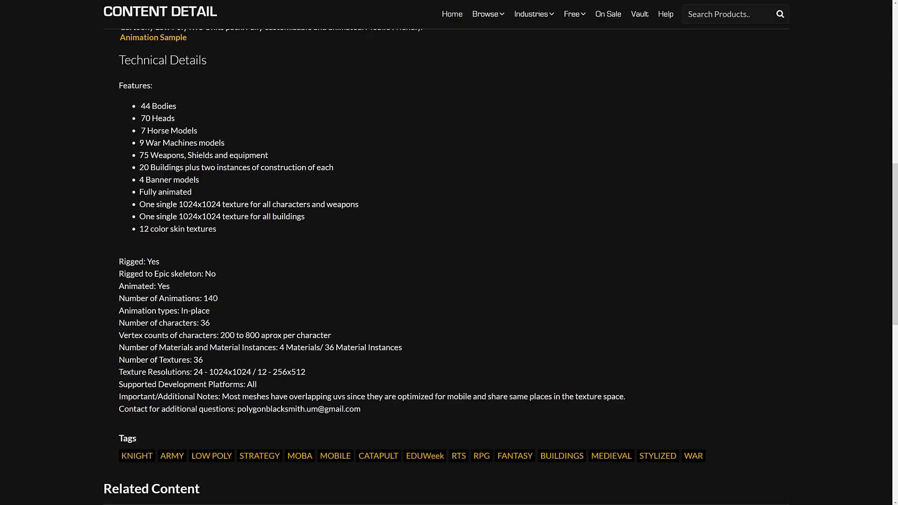
mouse_move(382, 281)
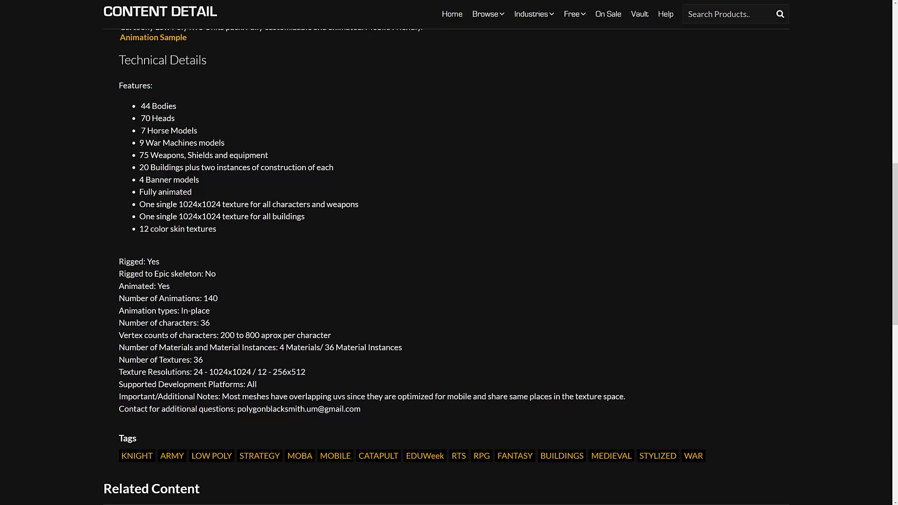
scroll(up, 3)
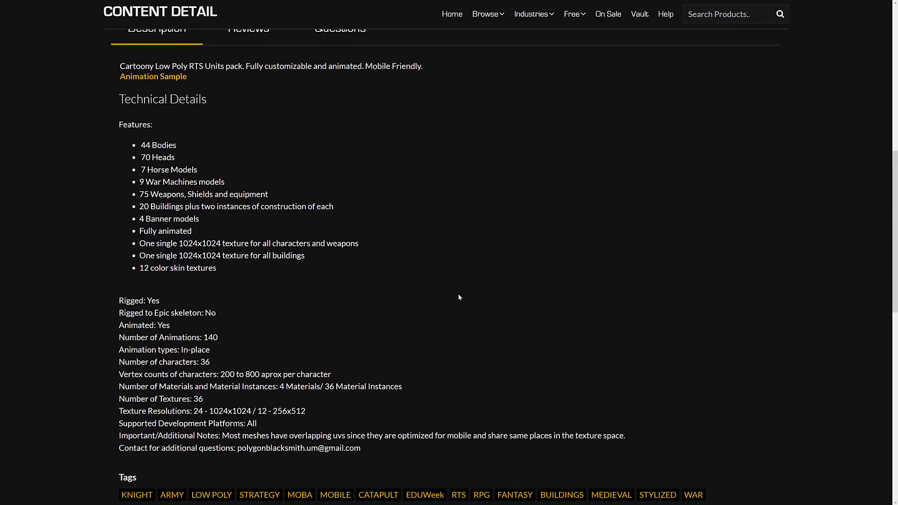
scroll(up, 3)
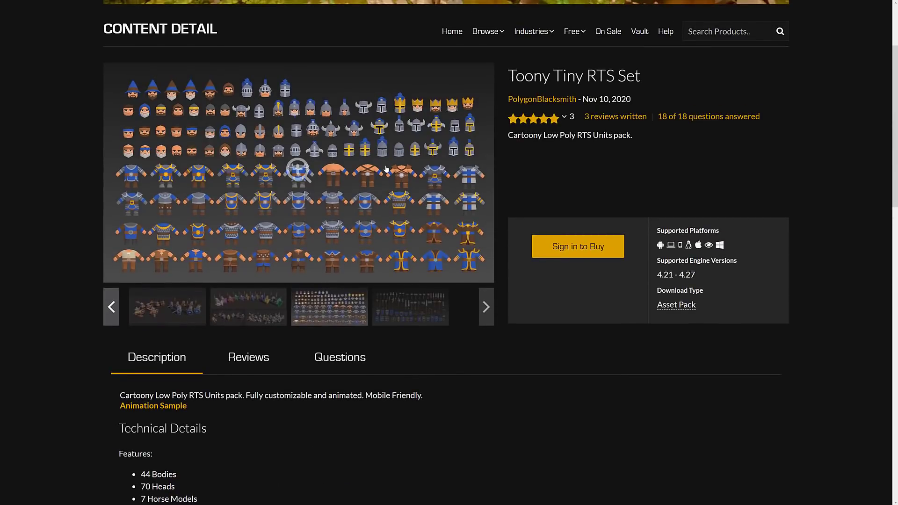
scroll(up, 3)
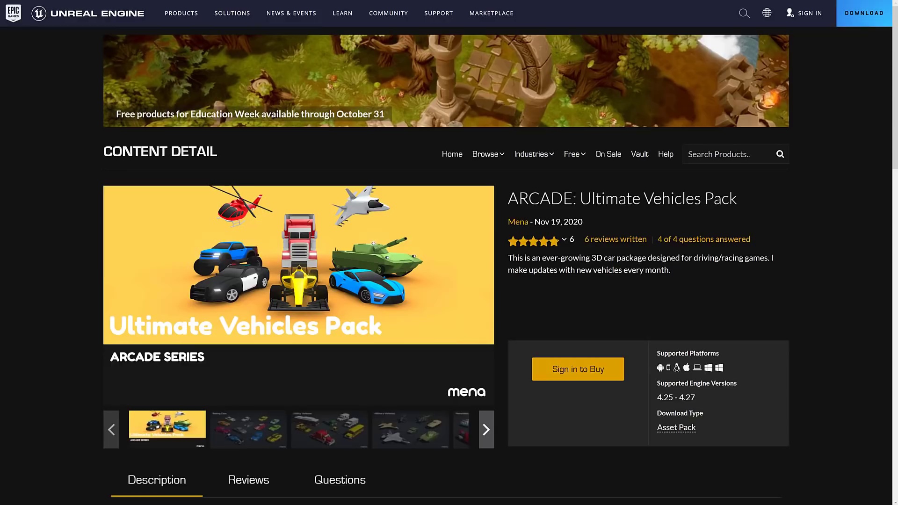
Cycle the ARCADE gallery through cars, utility vehicles, motorbikes and monthly updates to the racetrack
scroll(down, 3)
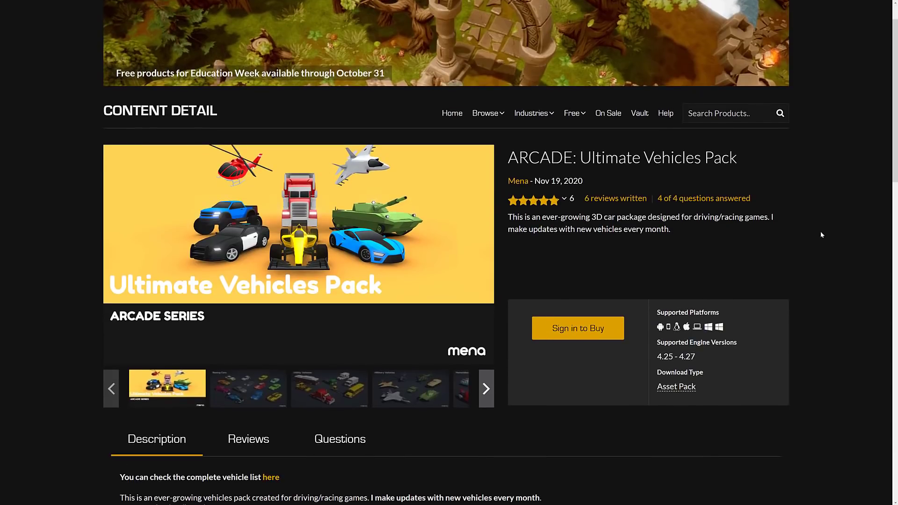
click(247, 388)
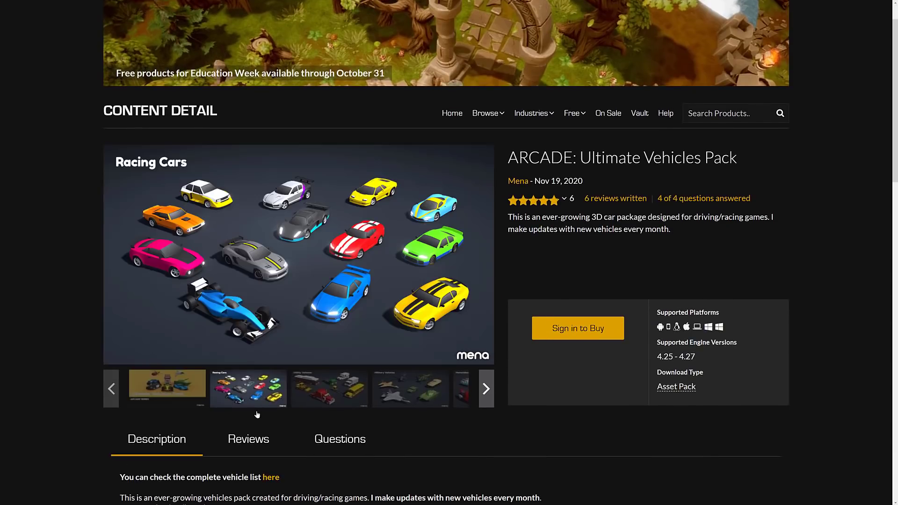
click(249, 388)
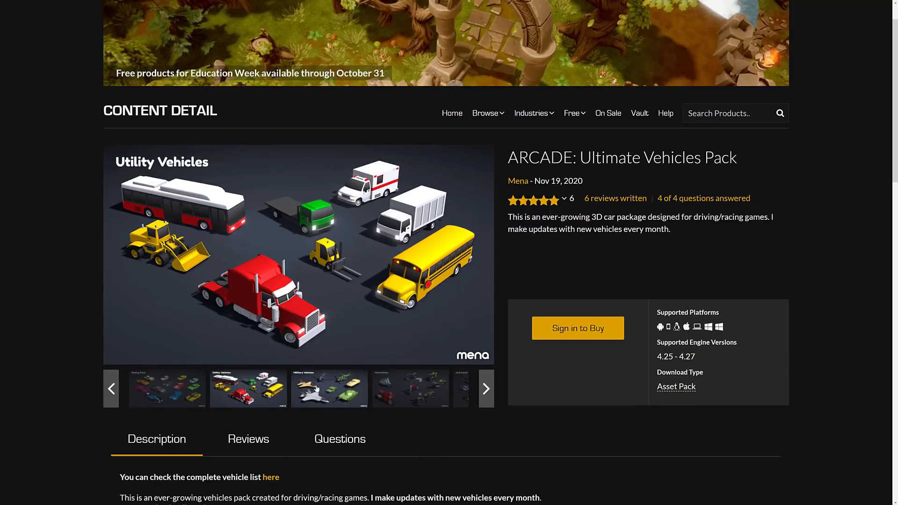
click(485, 389)
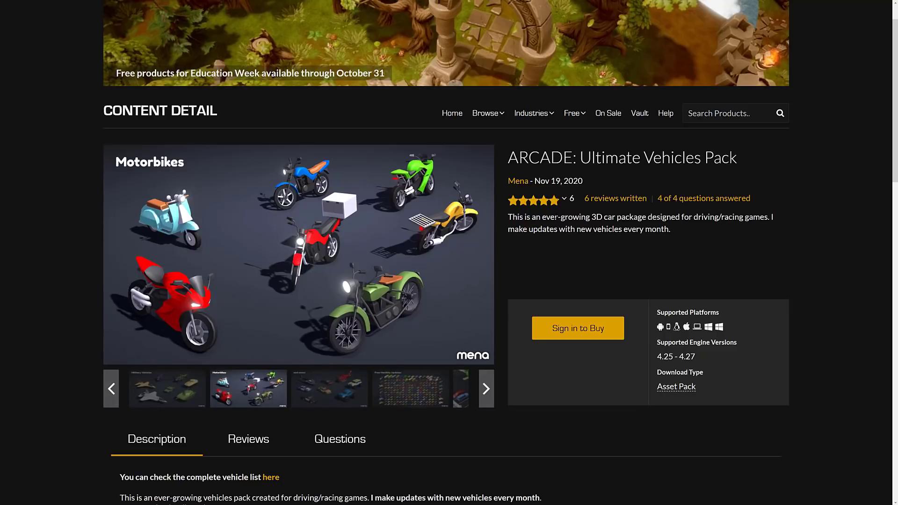
mouse_move(534, 238)
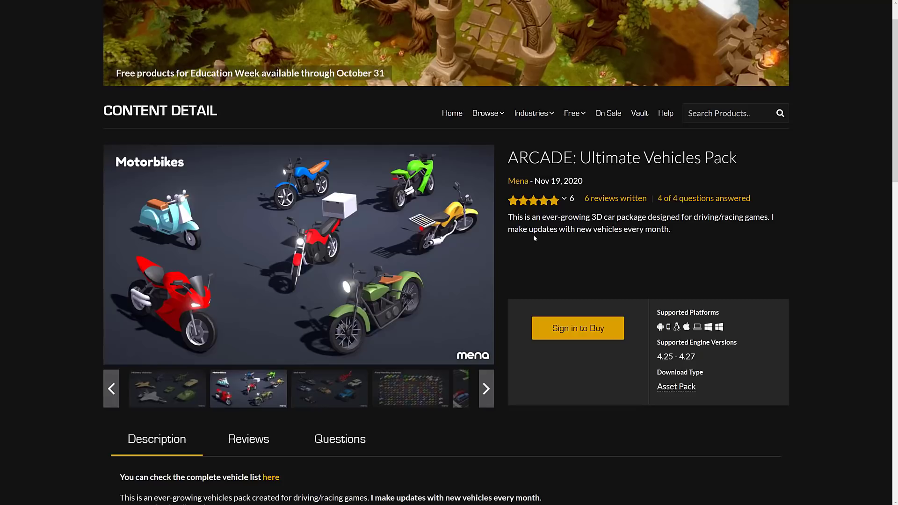
click(485, 389)
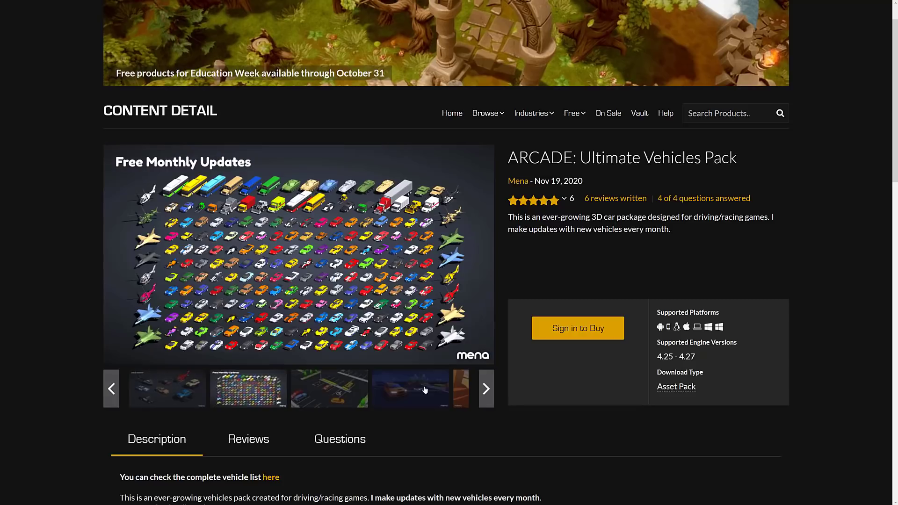
mouse_move(298, 251)
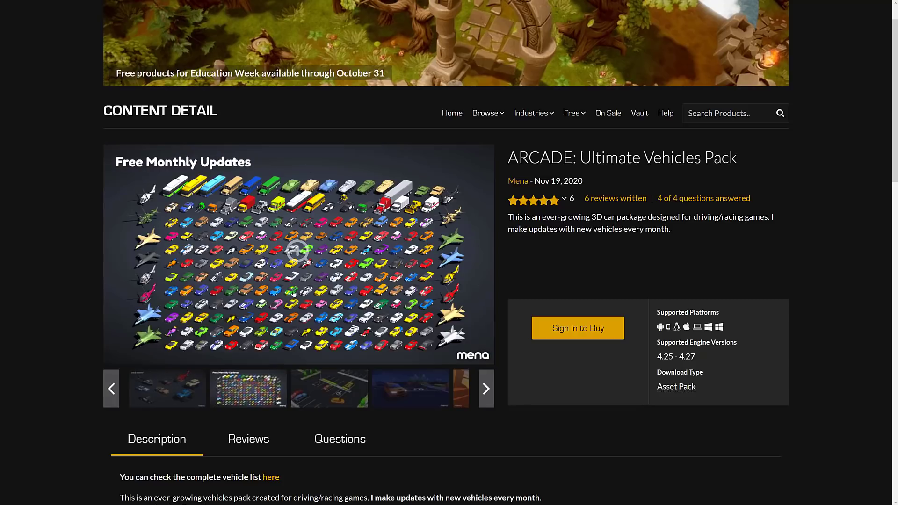
click(485, 389)
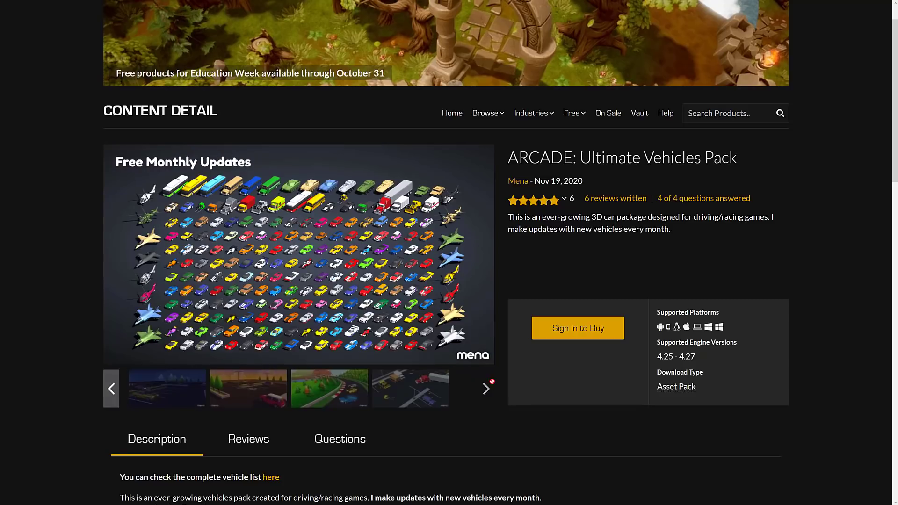
click(329, 388)
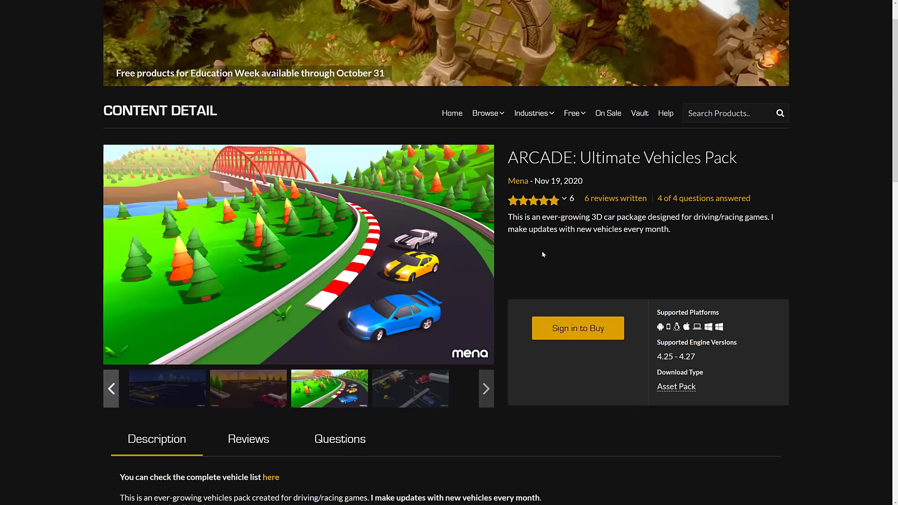
mouse_move(291, 238)
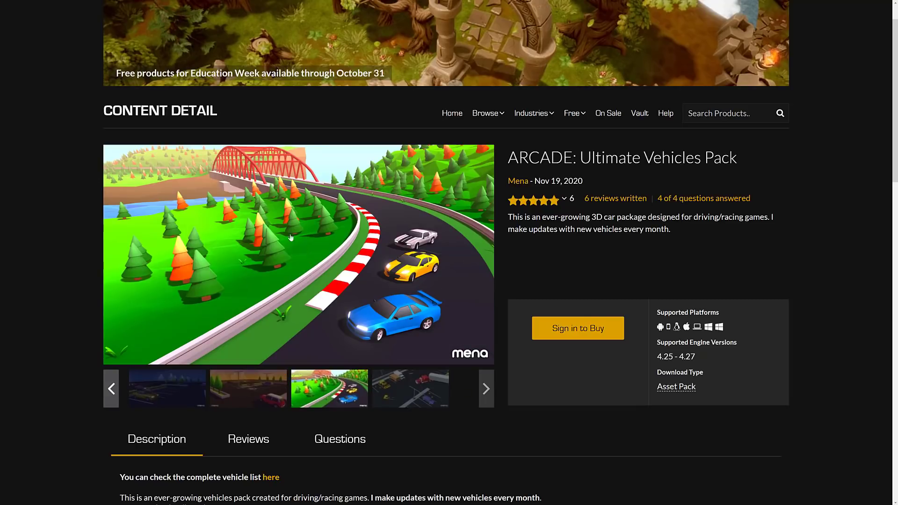
mouse_move(437, 186)
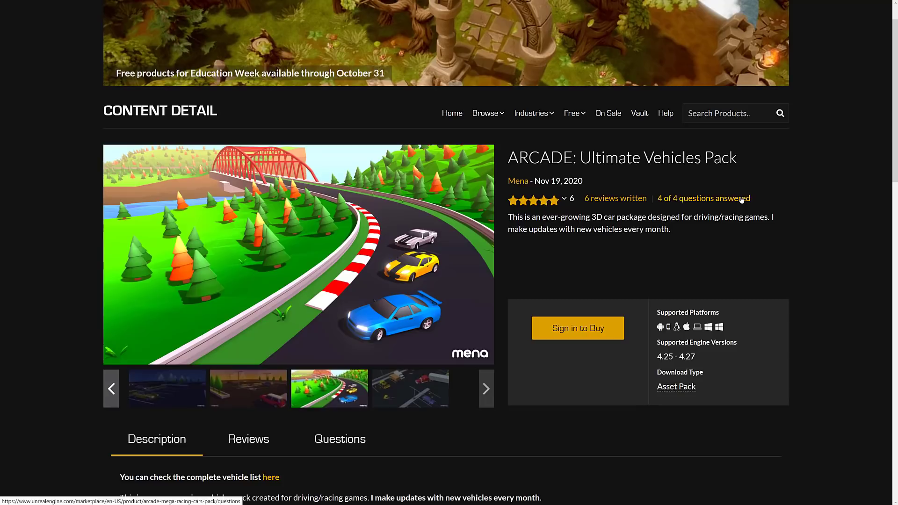
scroll(down, 3)
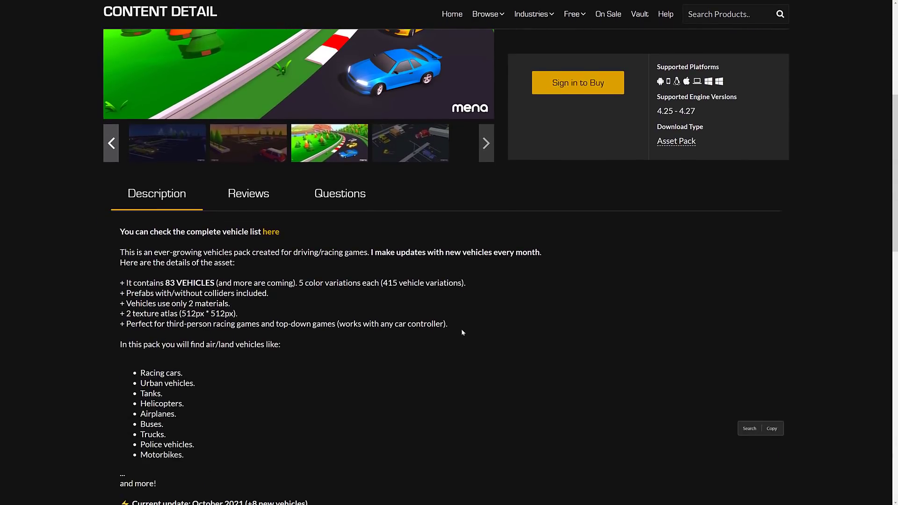
scroll(down, 3)
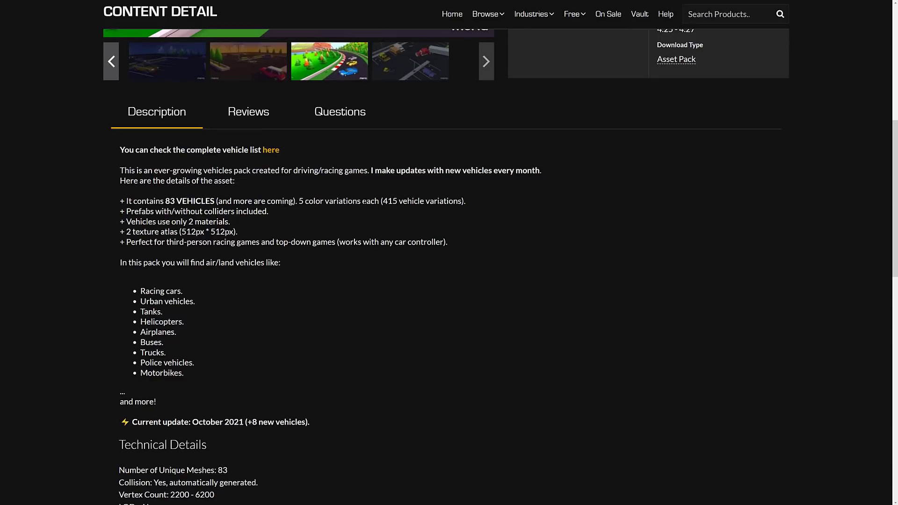
mouse_move(372, 209)
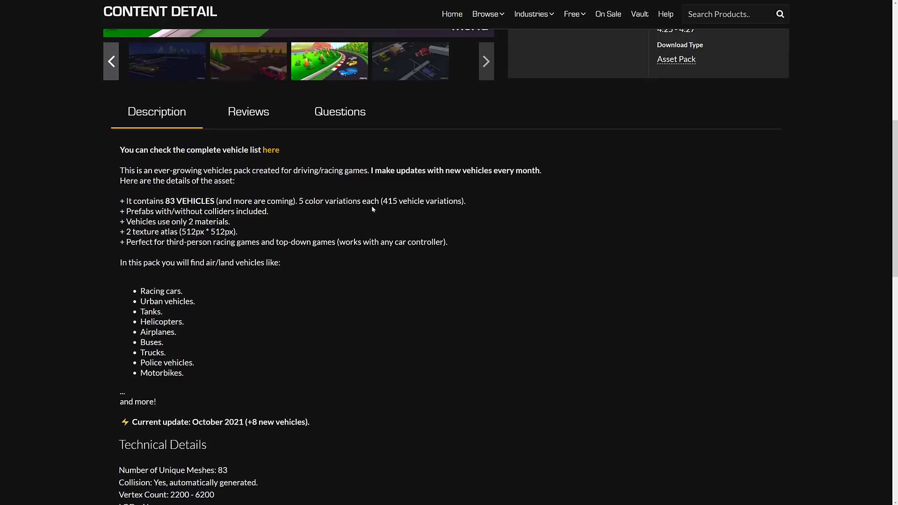
mouse_move(372, 209)
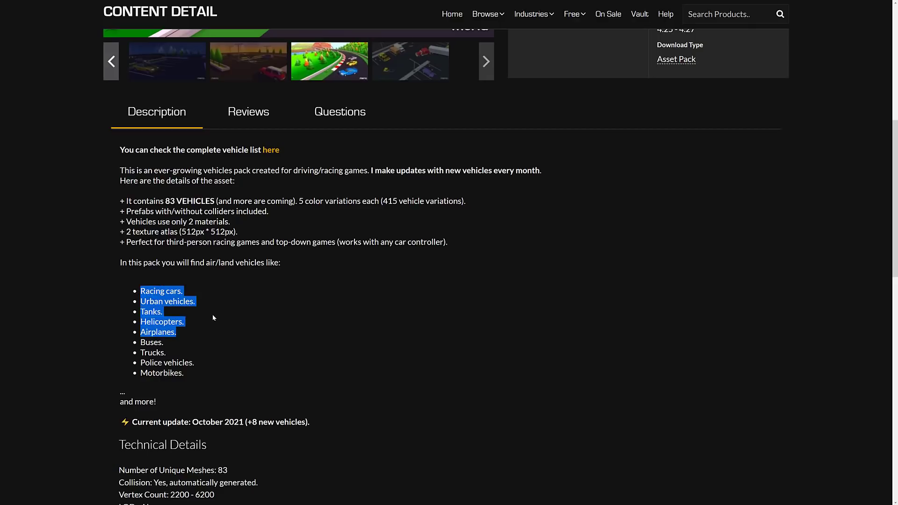
mouse_move(205, 338)
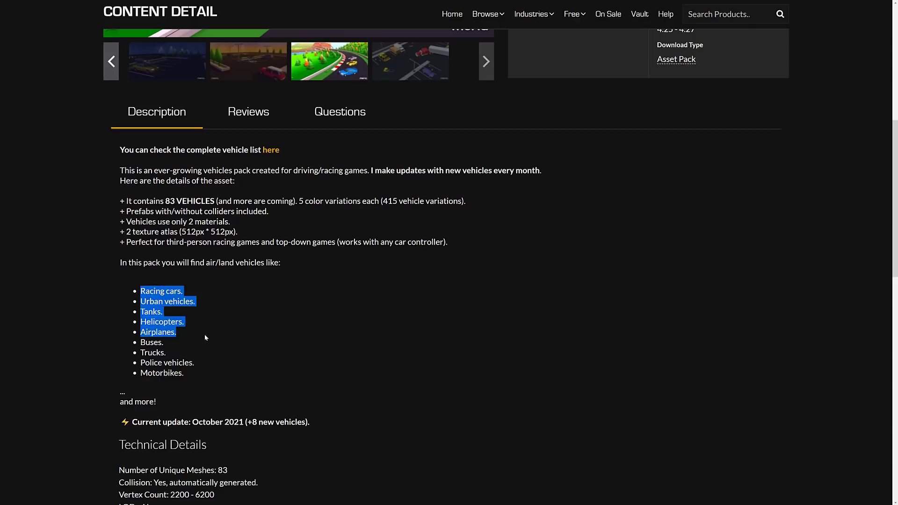
click(417, 343)
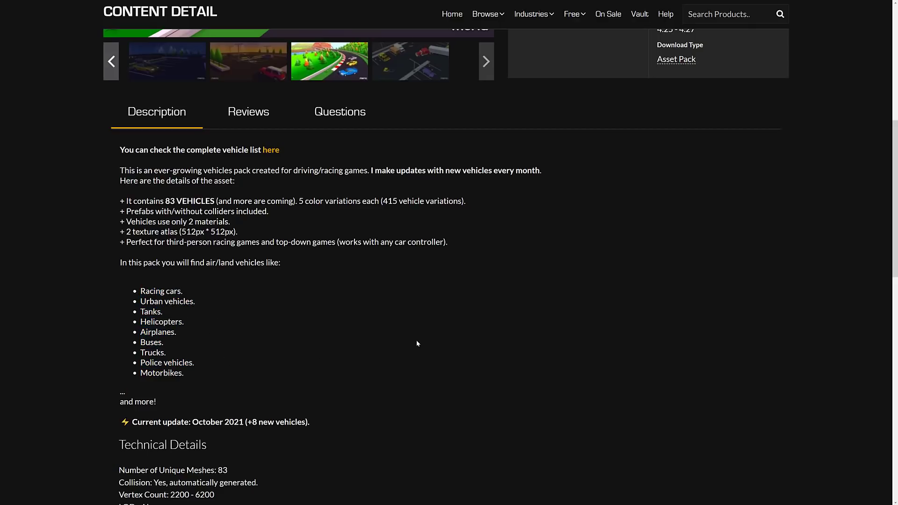
scroll(down, 3)
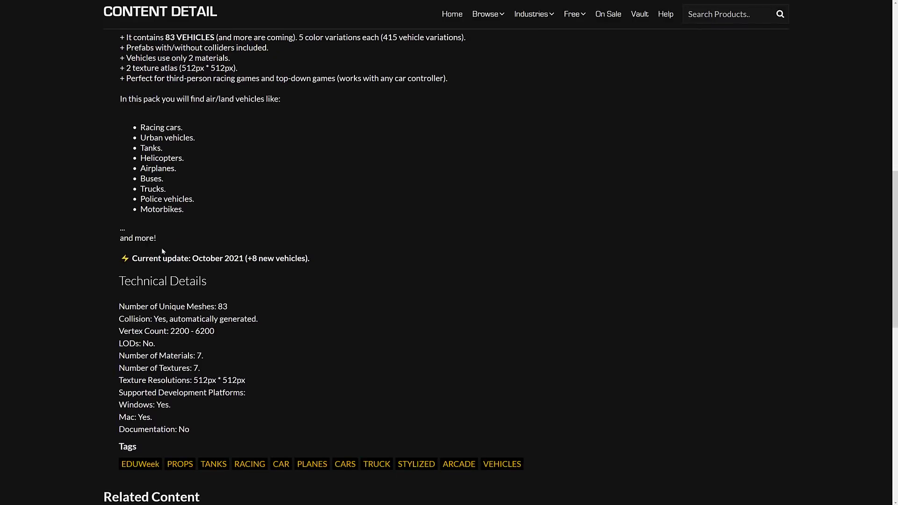
mouse_move(480, 294)
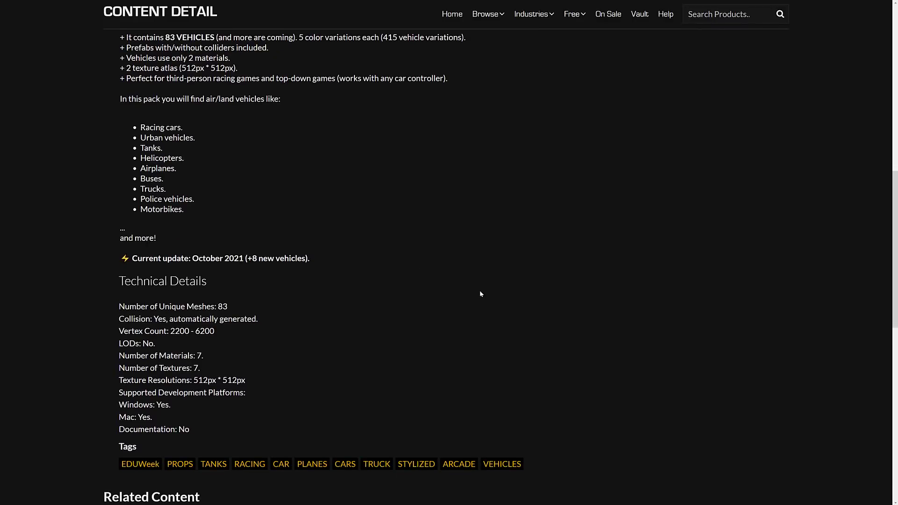
scroll(up, 3)
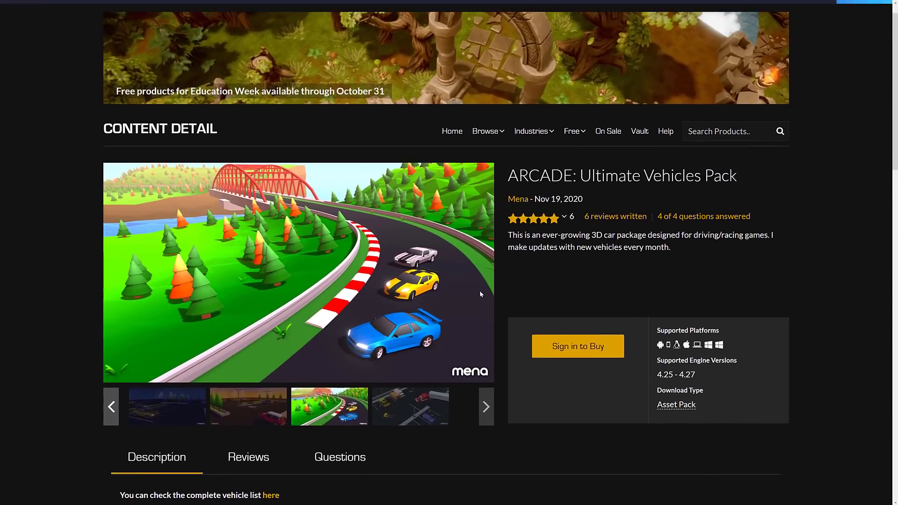
Load the free products listing filtered to the Permanent Collection from the Free menu
scroll(up, 3)
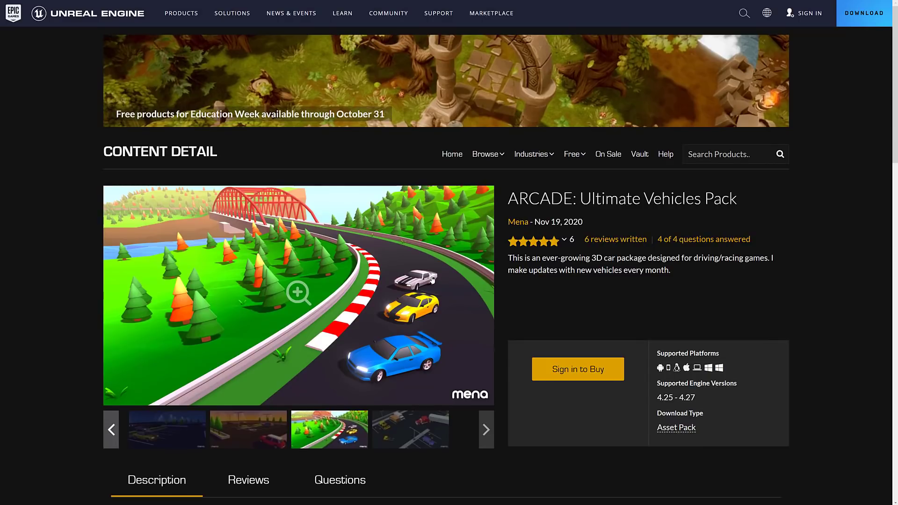
click(572, 153)
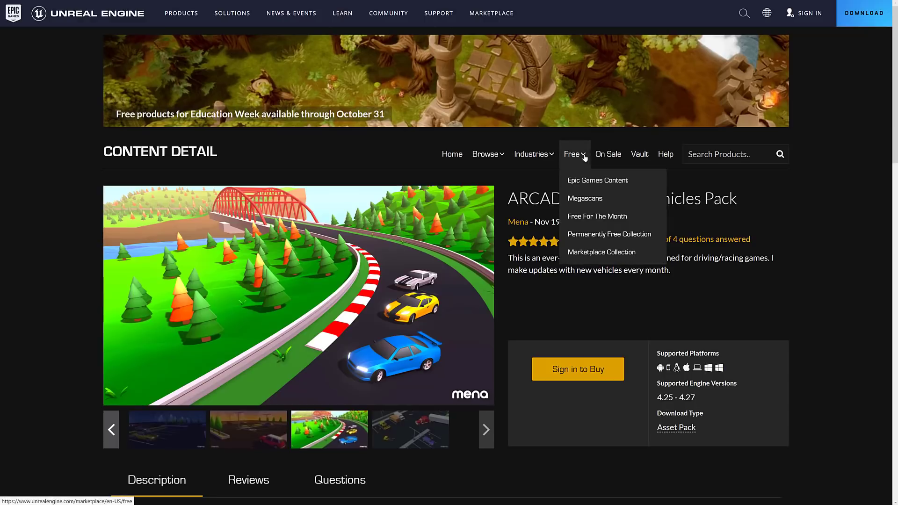
click(597, 180)
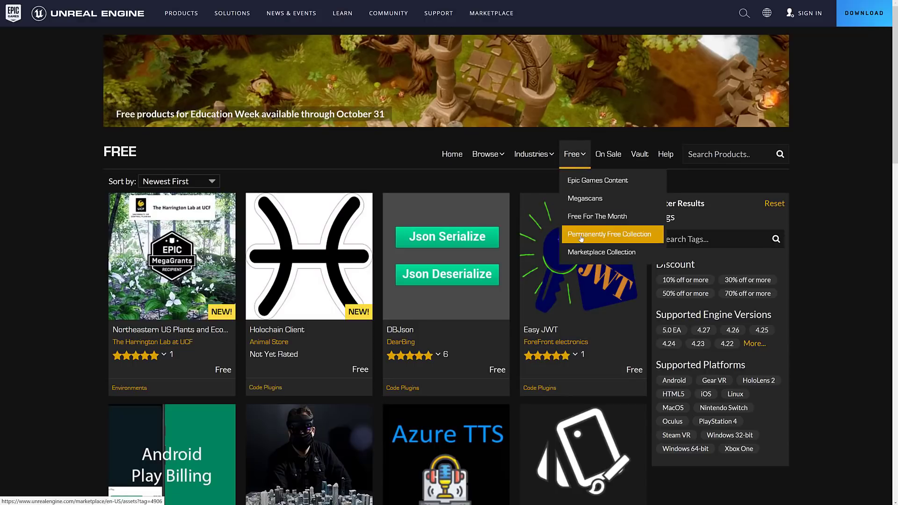
click(609, 234)
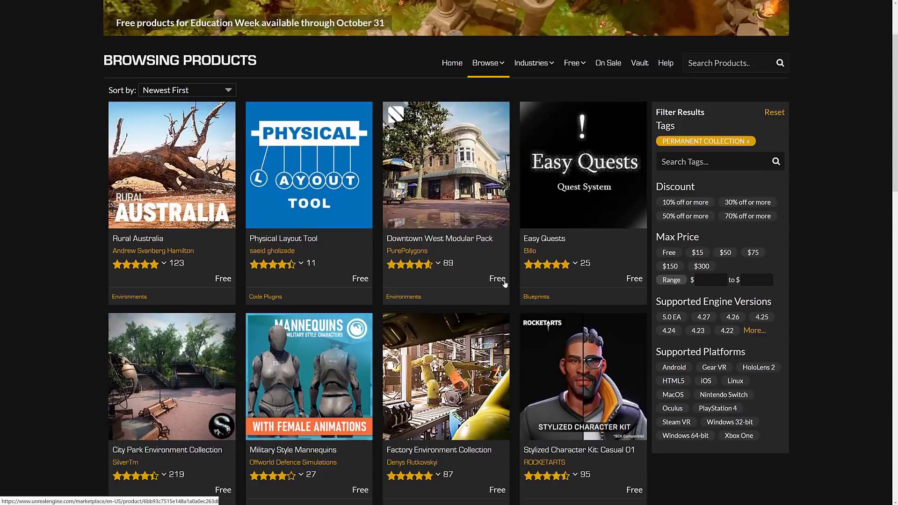
Scroll up and down the Browsing Products grid of free listings
scroll(down, 3)
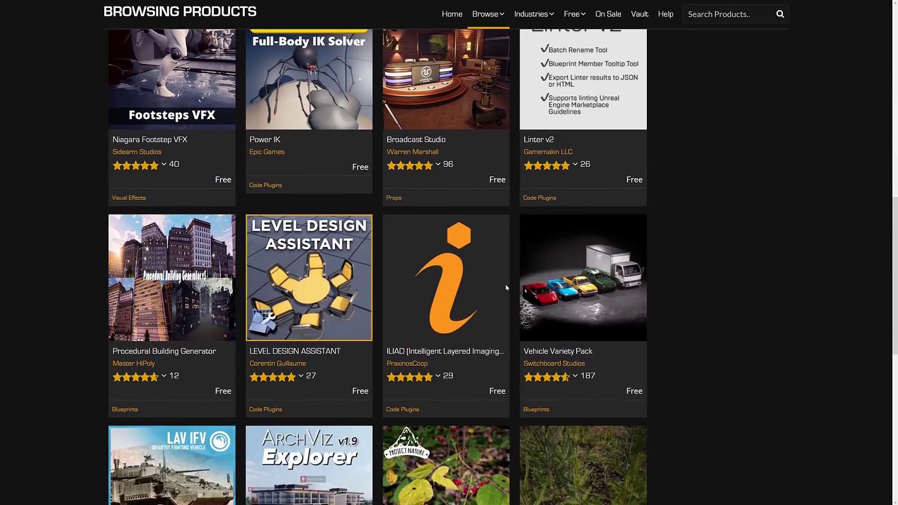
scroll(down, 3)
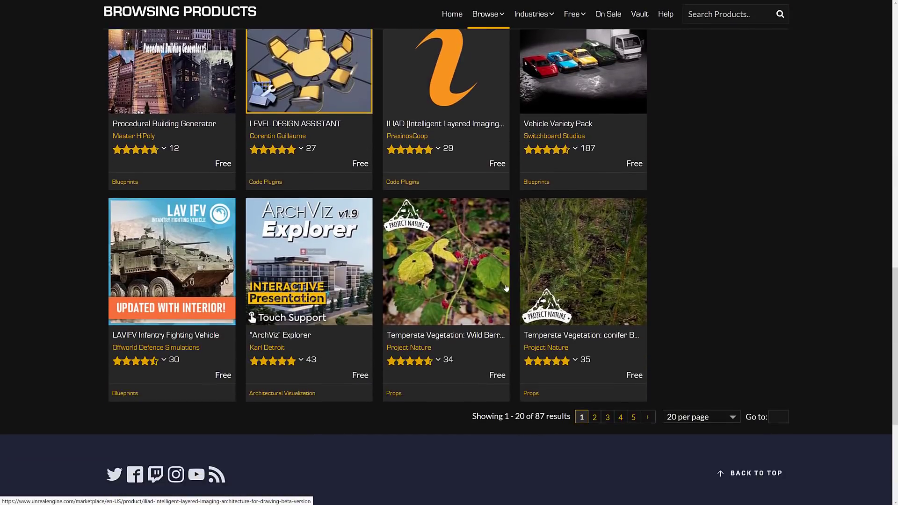
scroll(up, 3)
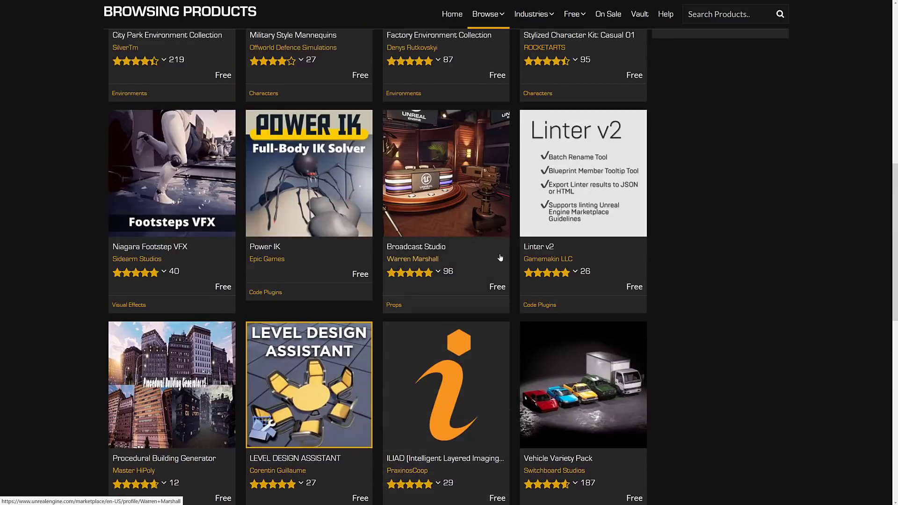
scroll(down, 3)
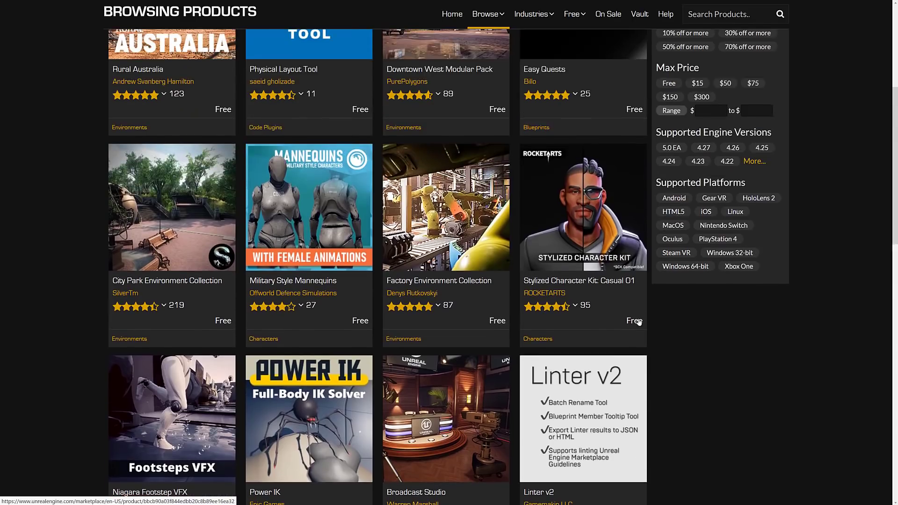
scroll(up, 3)
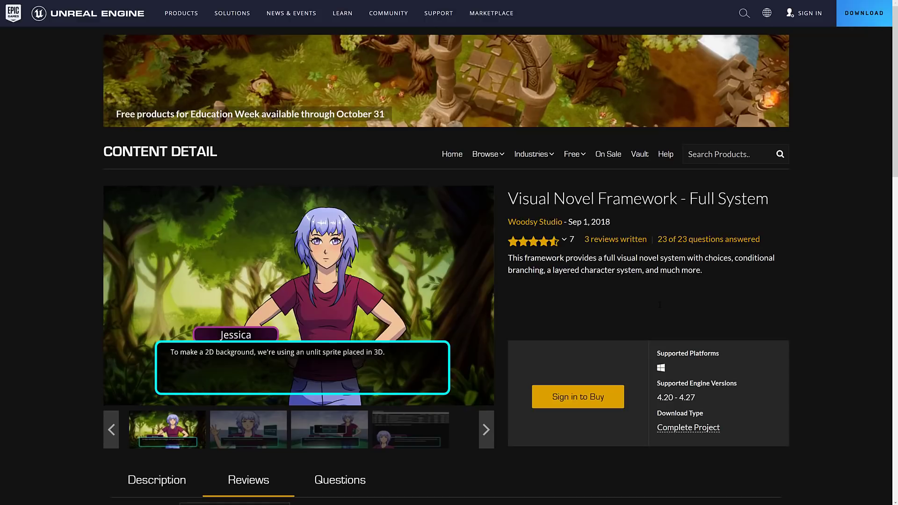
Scroll the Visual Novel Framework features, technical details and tags, then show the closeup camera screenshot
scroll(down, 3)
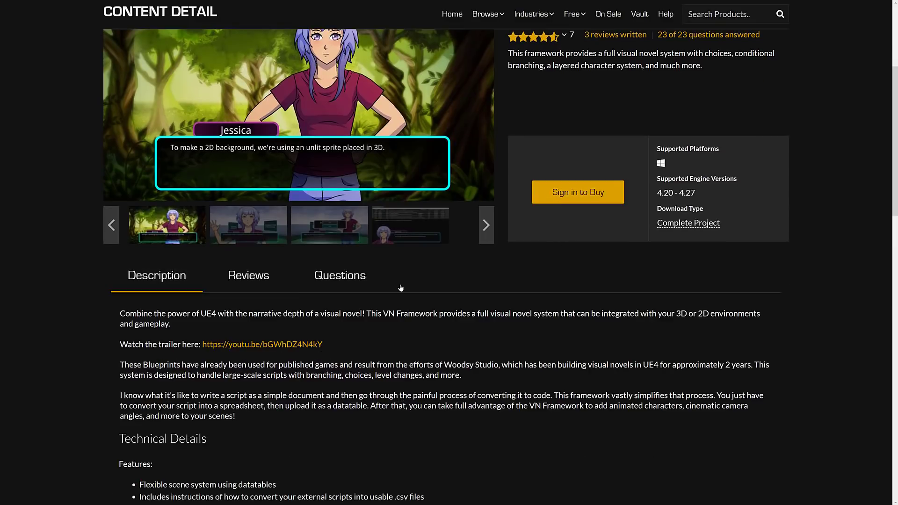
scroll(down, 3)
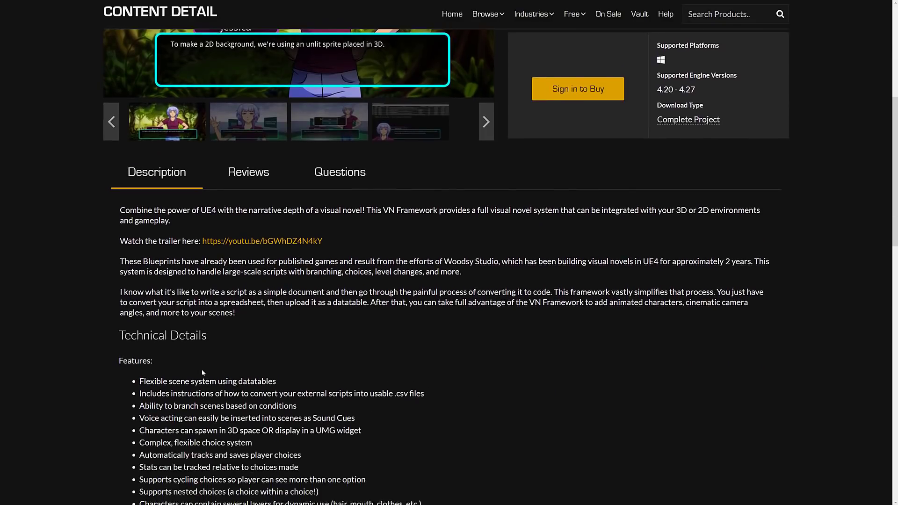
scroll(down, 3)
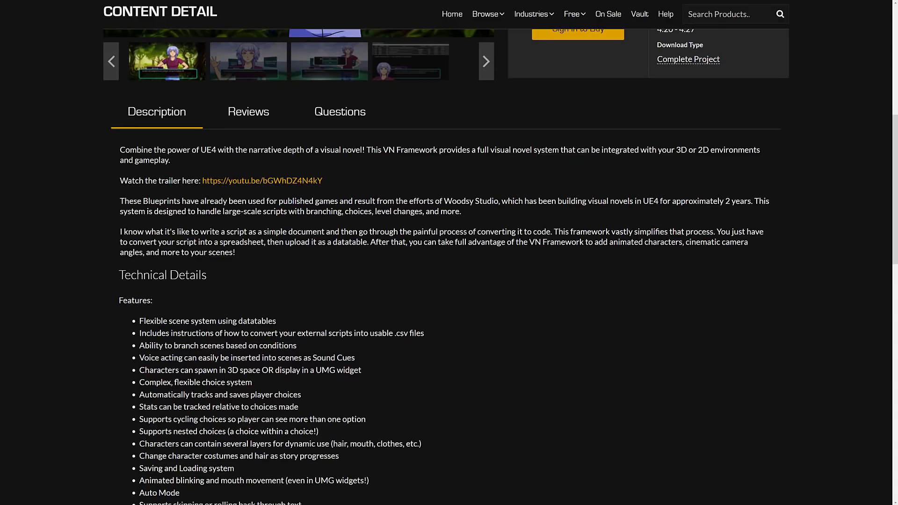
scroll(down, 3)
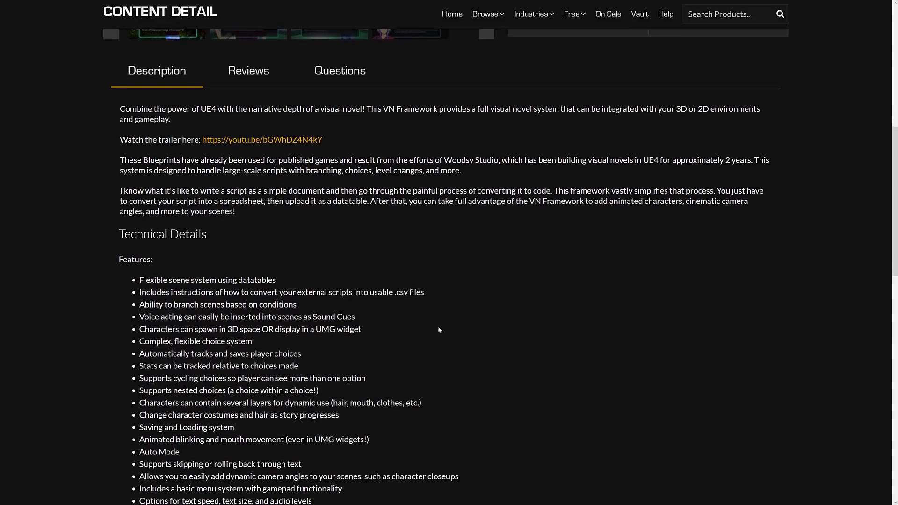
scroll(down, 3)
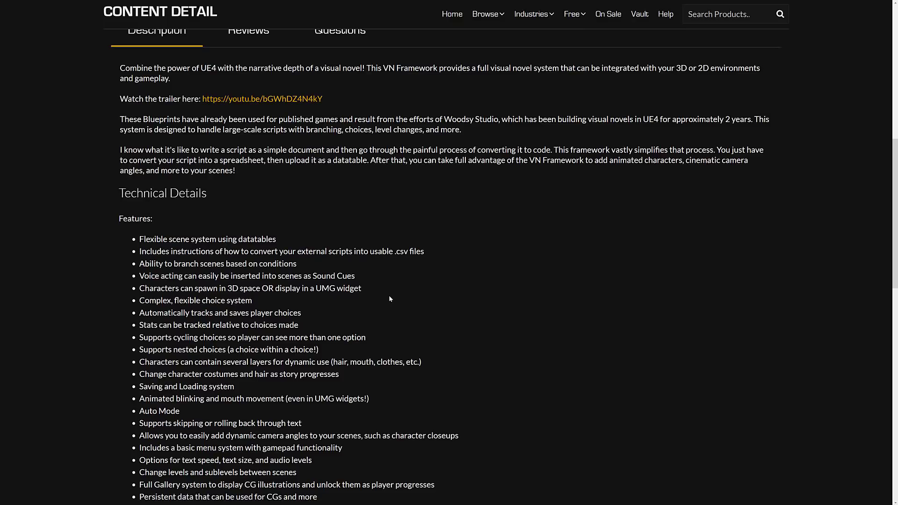
mouse_move(360, 263)
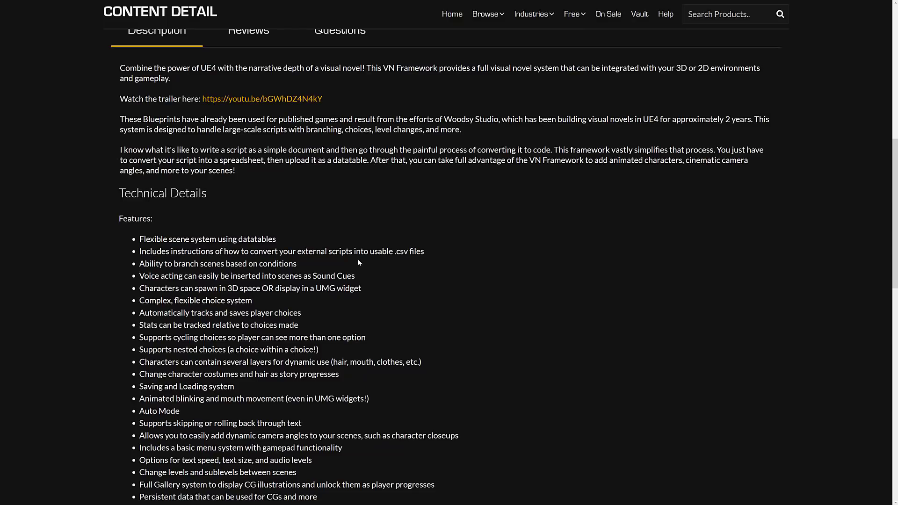
scroll(down, 3)
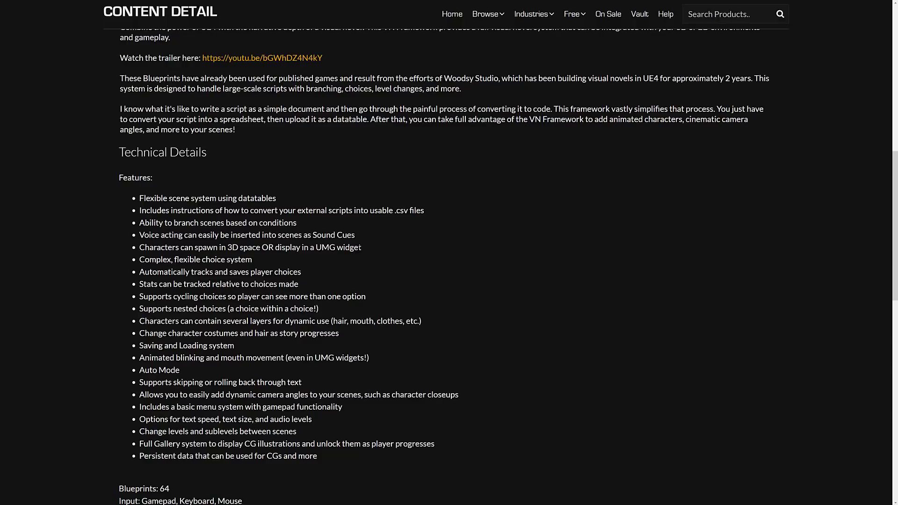
scroll(down, 3)
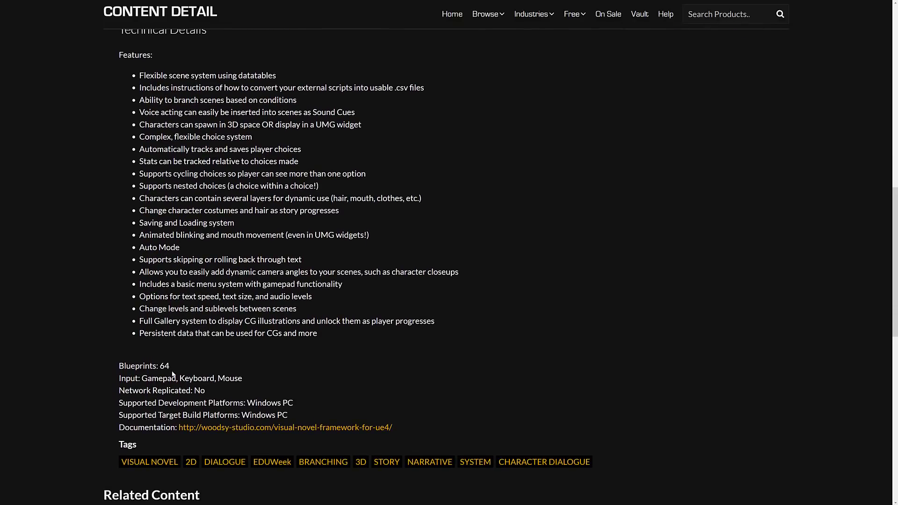
mouse_move(414, 345)
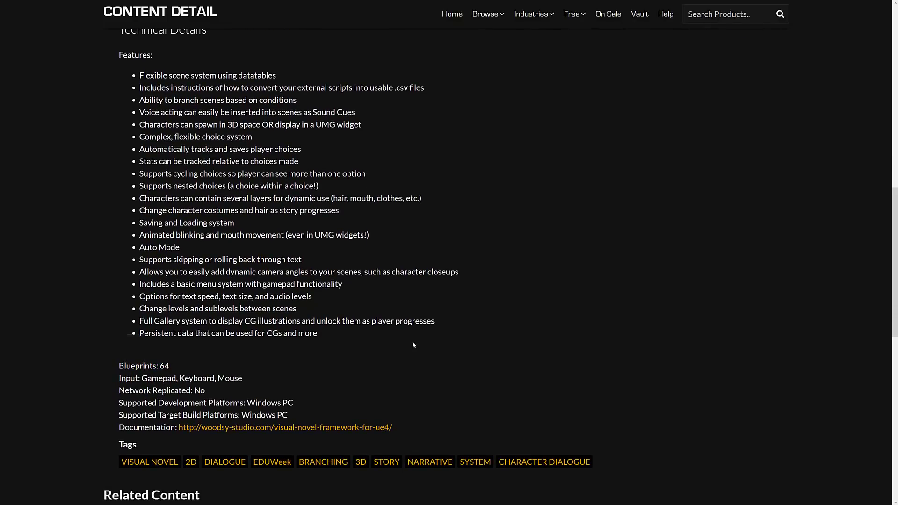
scroll(up, 3)
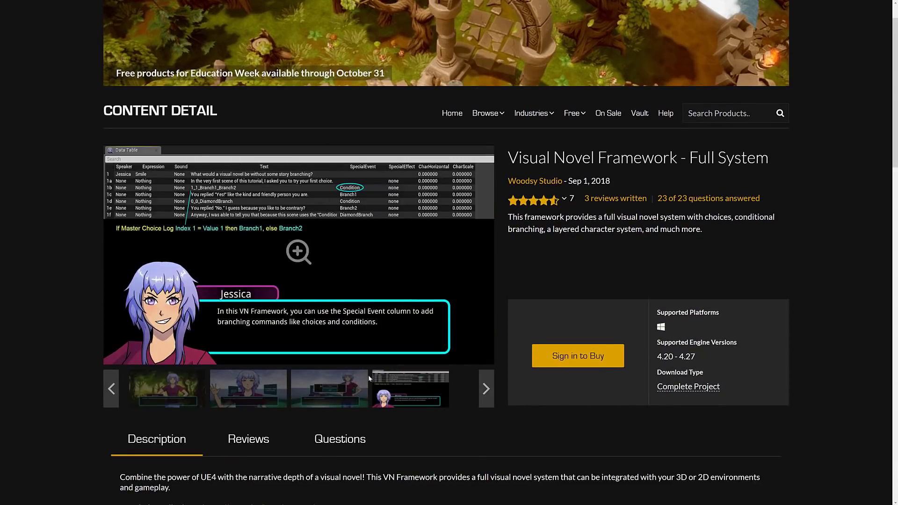
click(484, 388)
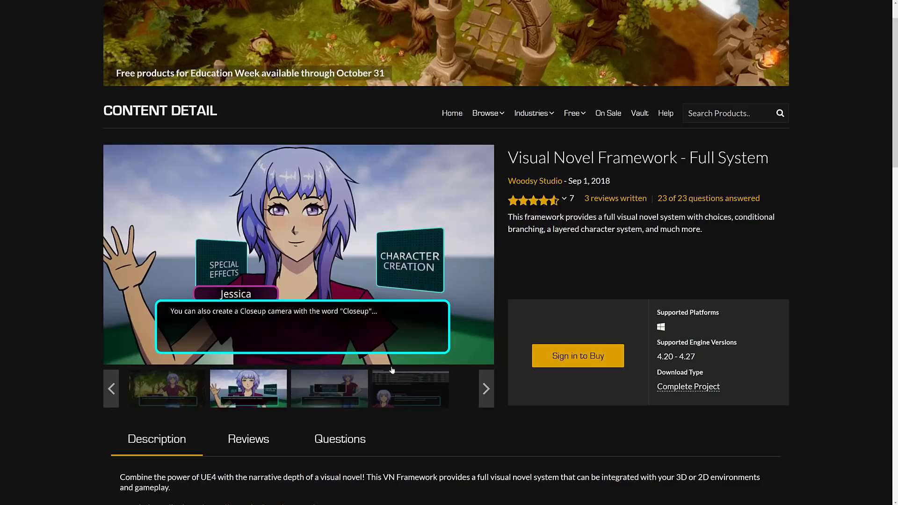
mouse_move(501, 273)
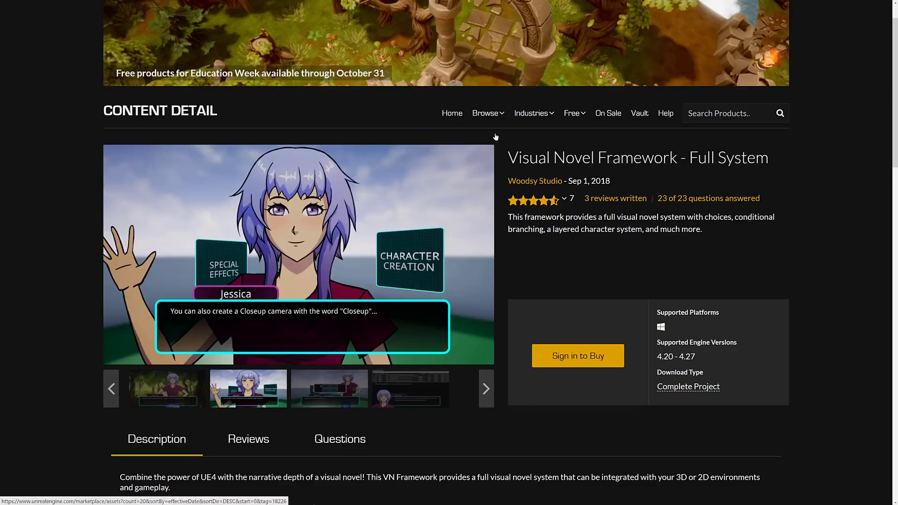
mouse_move(870, 182)
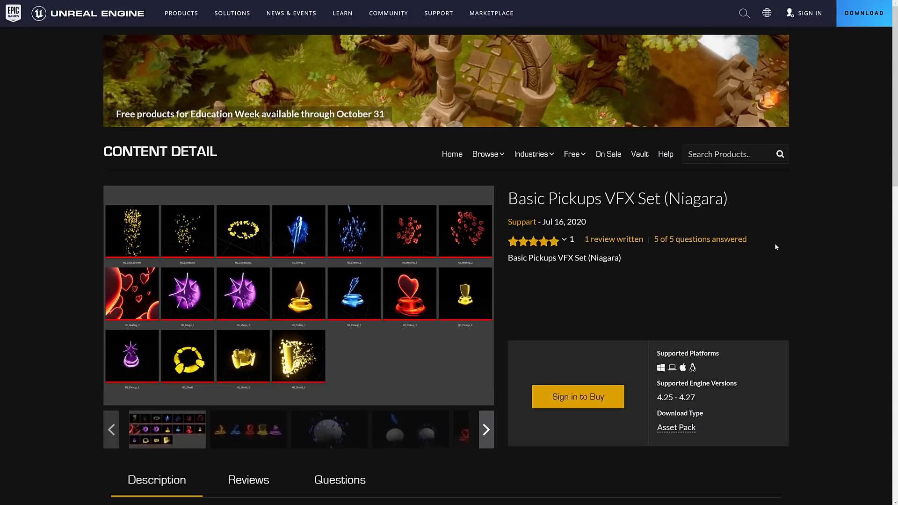
mouse_move(776, 247)
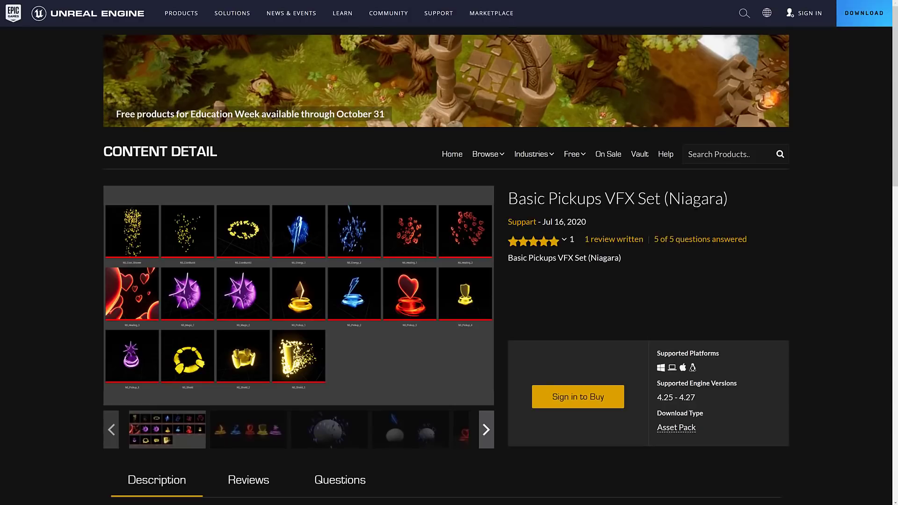
Highlight 'Niagara' in the title, scroll the details and tags, and advance the effects preview
double_click(696, 199)
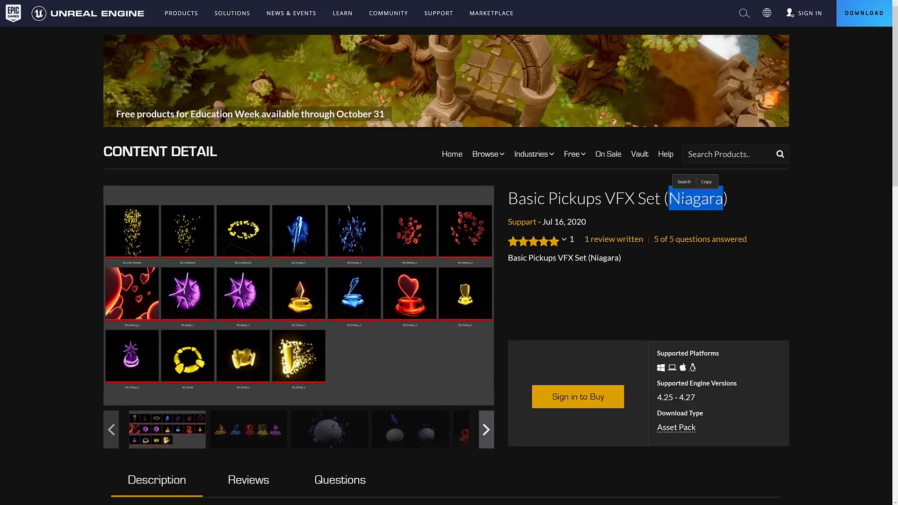
scroll(down, 3)
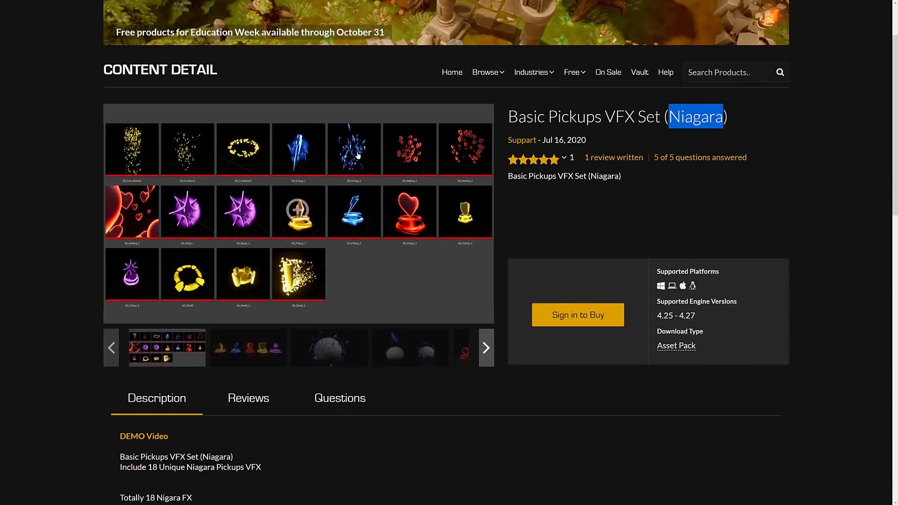
scroll(down, 3)
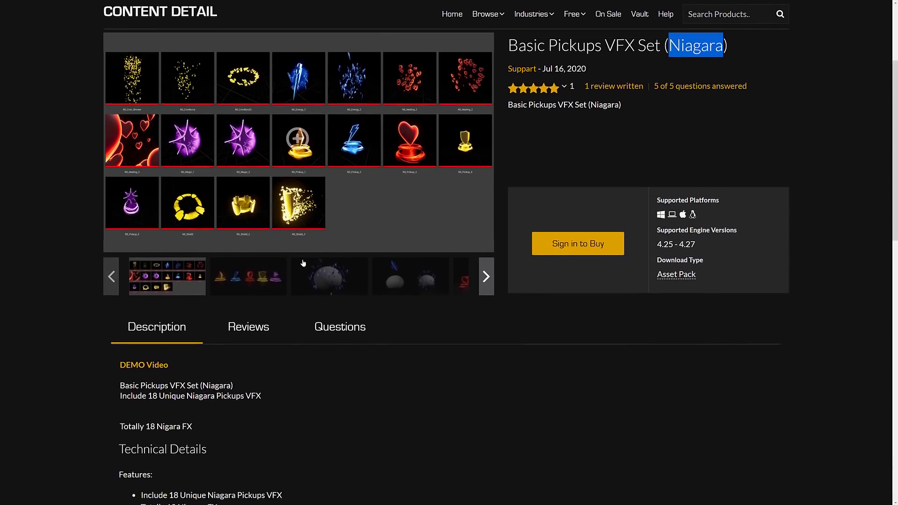
scroll(down, 3)
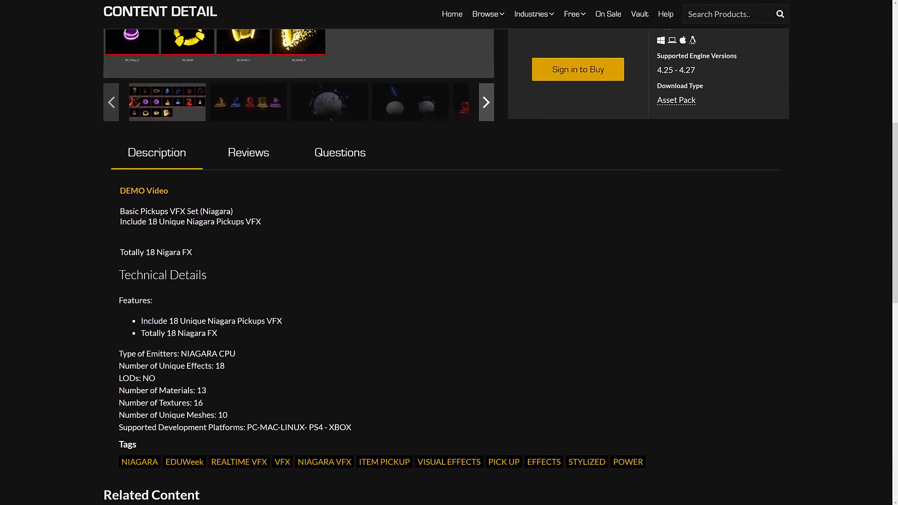
scroll(down, 3)
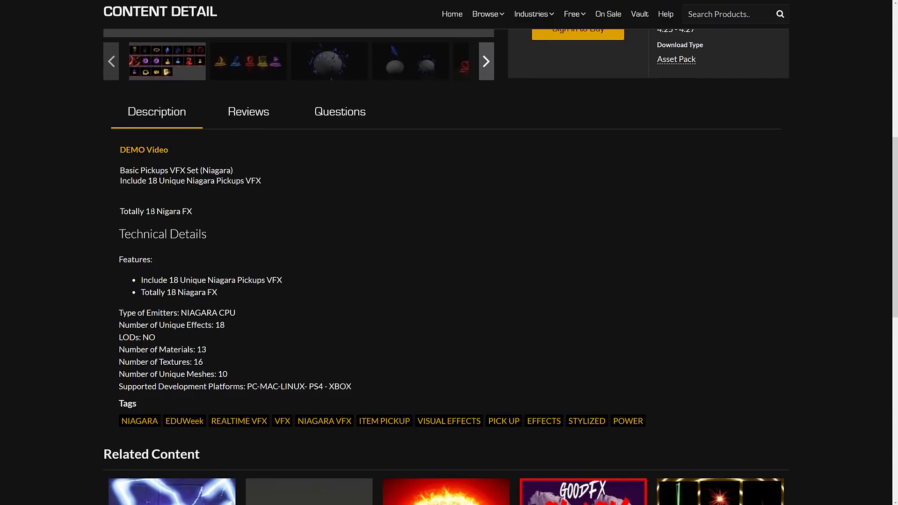
scroll(down, 3)
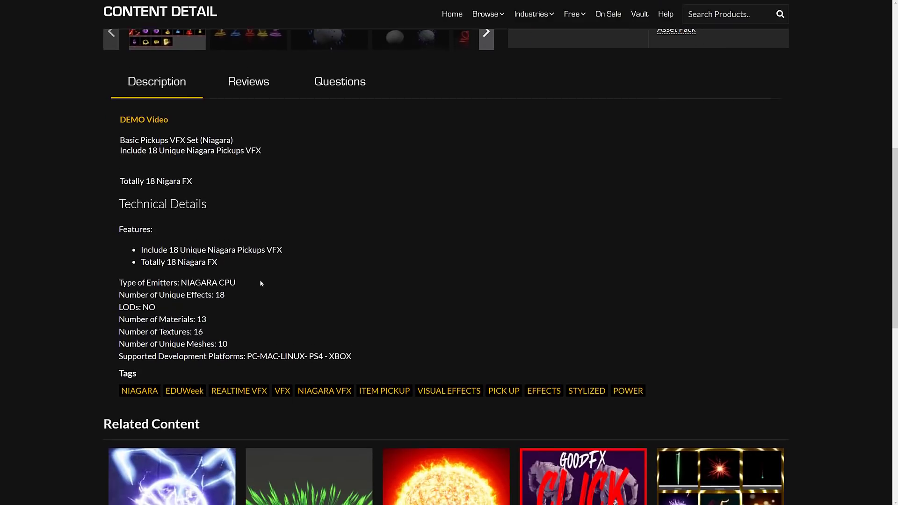
scroll(up, 3)
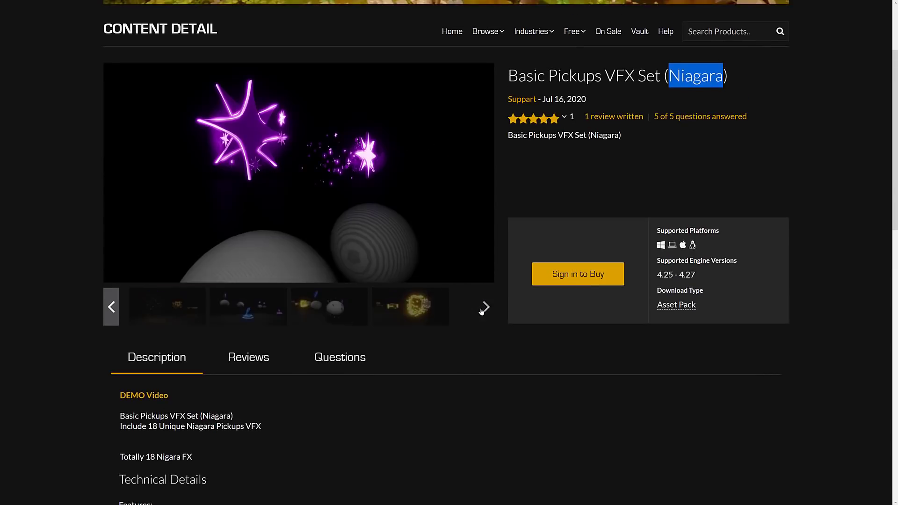
click(329, 306)
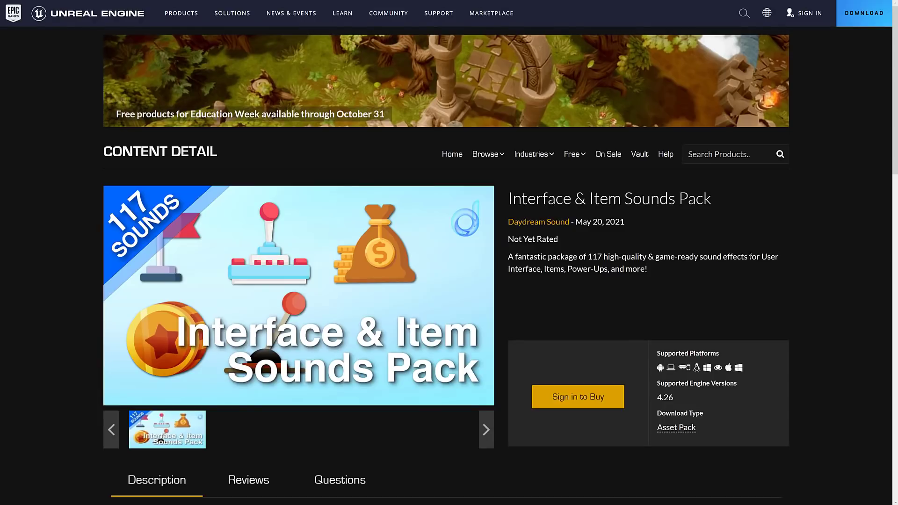
mouse_move(661, 217)
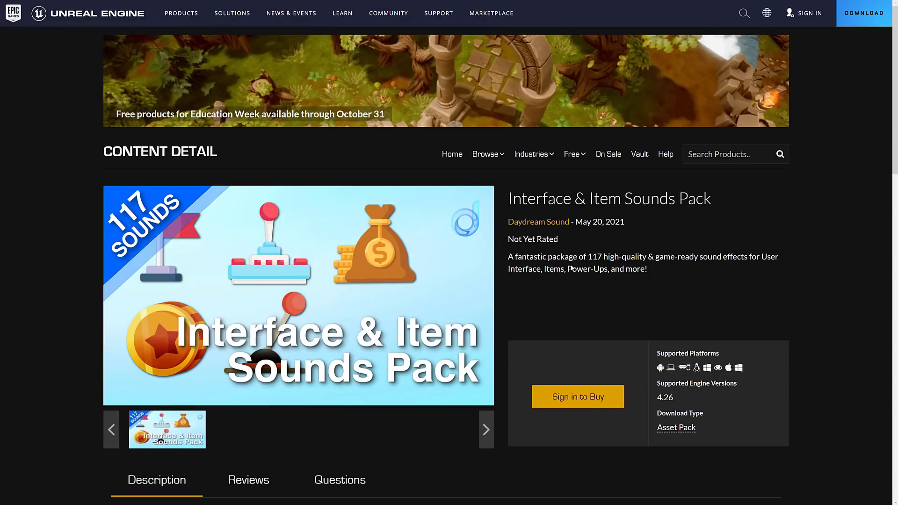
Scroll the Interface & Item Sounds Pack description, try 'SFX List / Documentation', and cancel leaving Epic Games
scroll(down, 3)
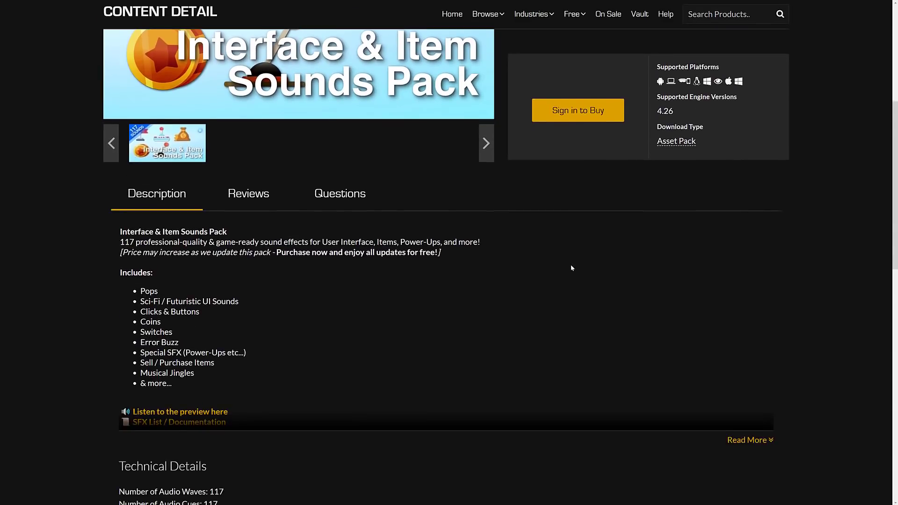
scroll(down, 3)
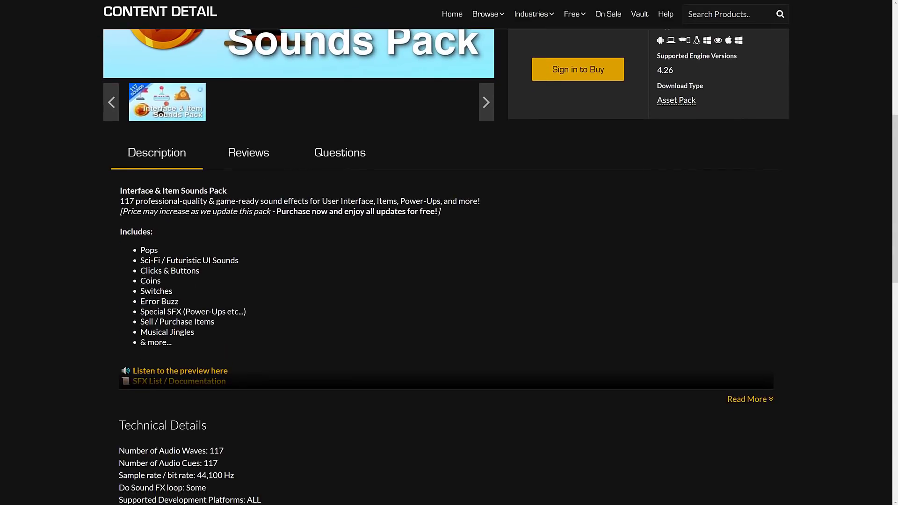
mouse_move(193, 286)
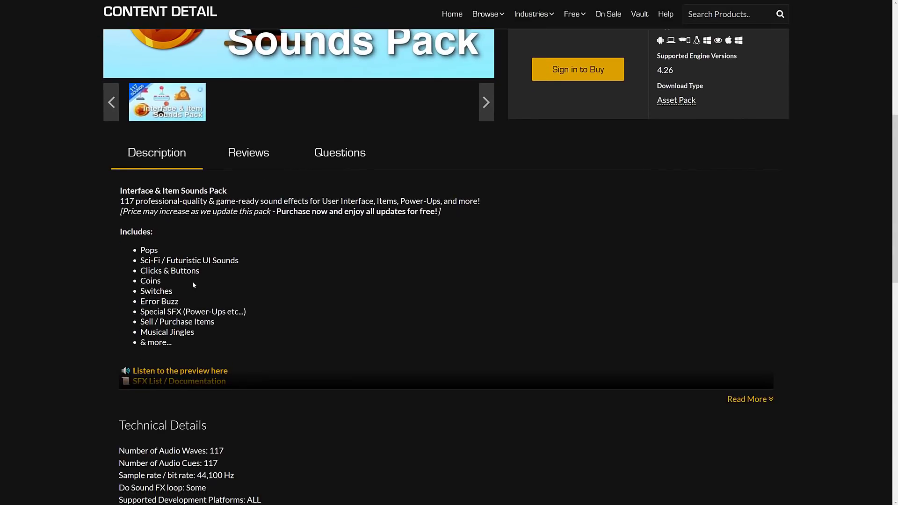
mouse_move(186, 304)
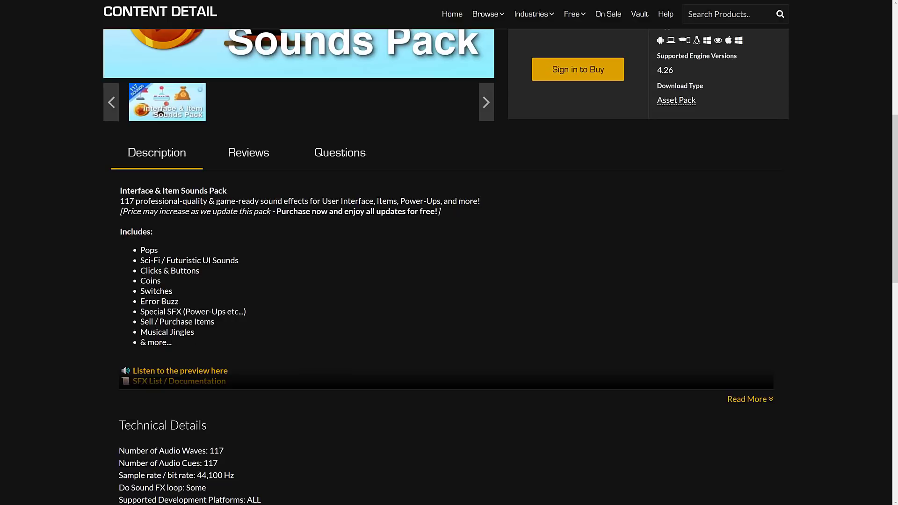
mouse_move(173, 351)
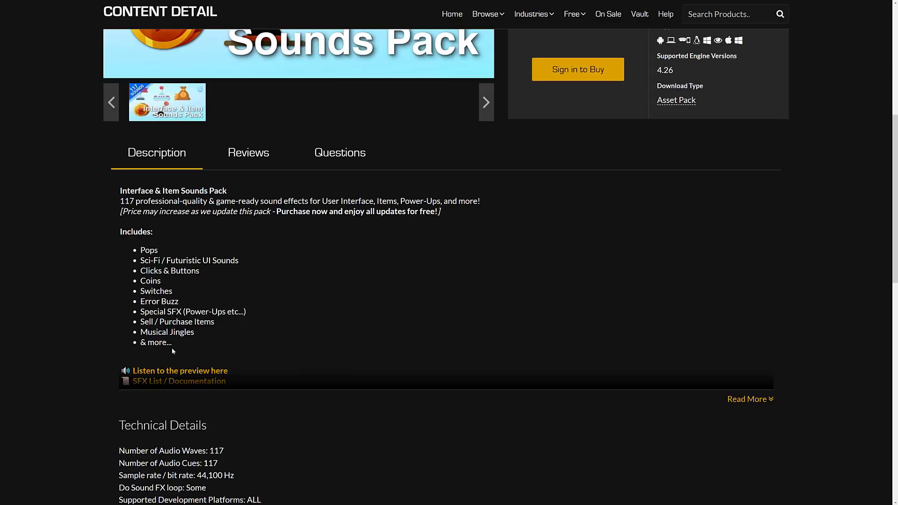
mouse_move(840, 400)
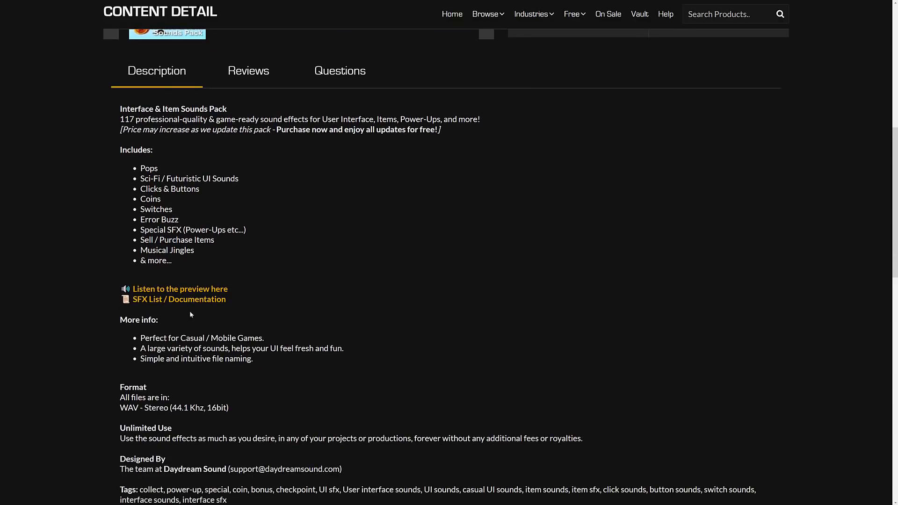
scroll(down, 3)
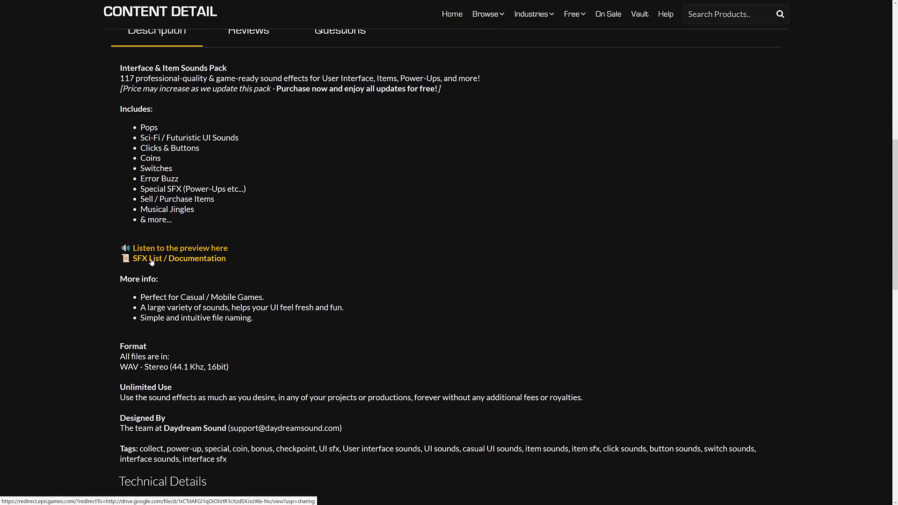
click(179, 258)
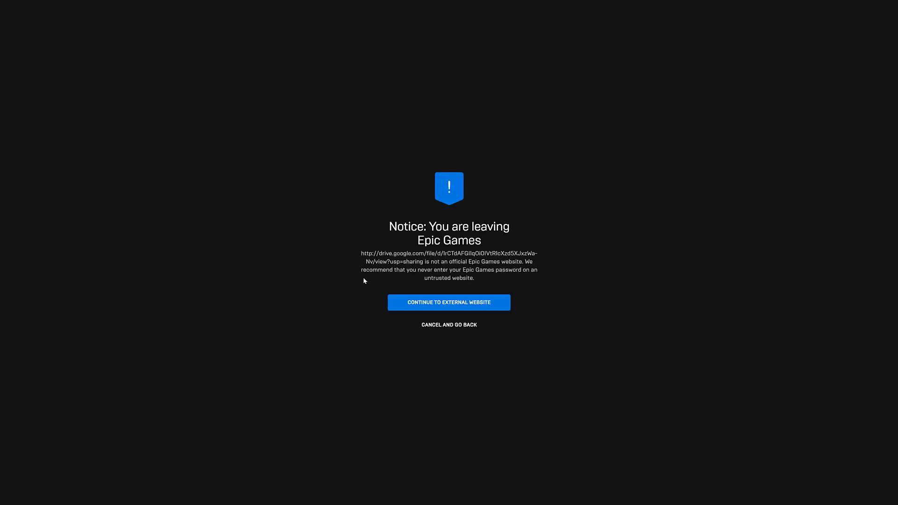
click(448, 302)
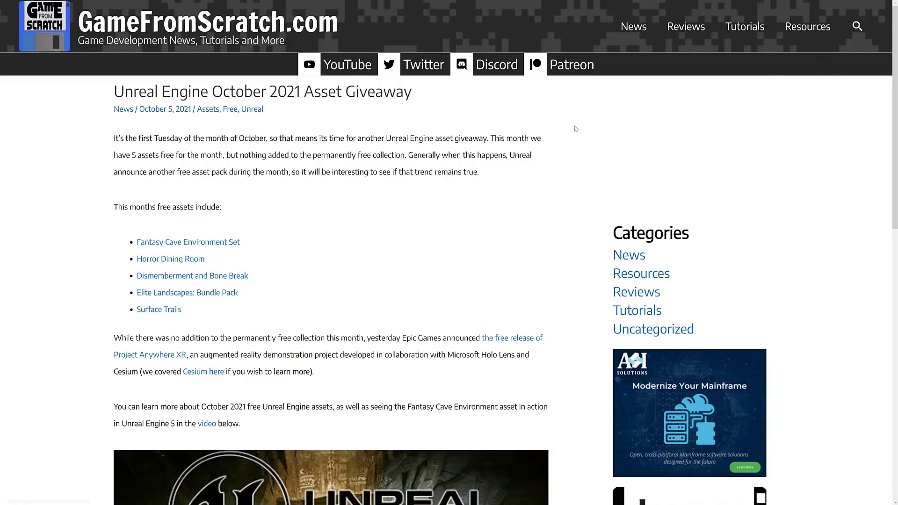
mouse_move(497, 104)
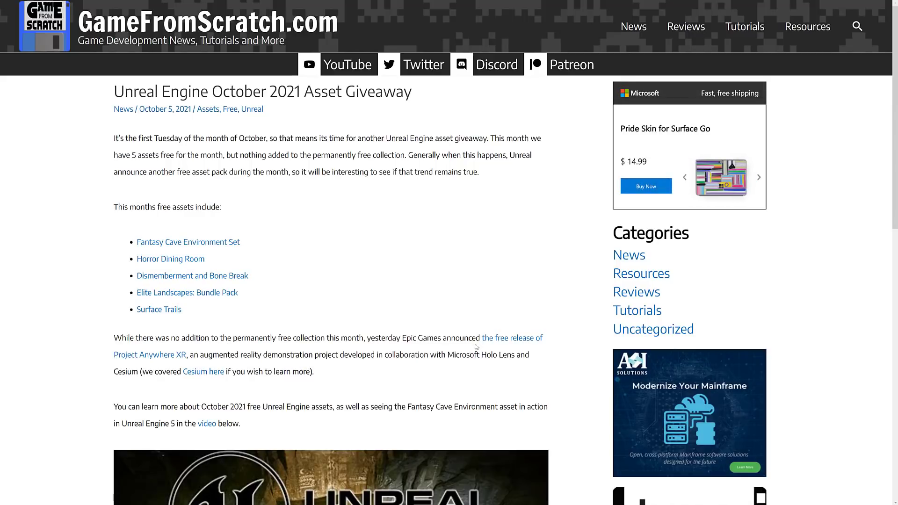
Switch to the Unreal Engine Education Week free assets blog tab
click(758, 176)
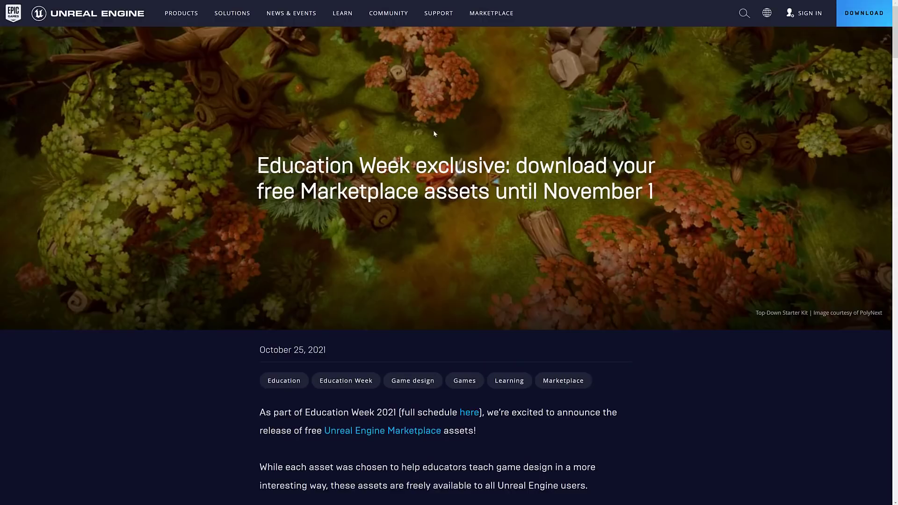
Scroll the Education Week post and highlight 'November' in the download deadline
scroll(down, 3)
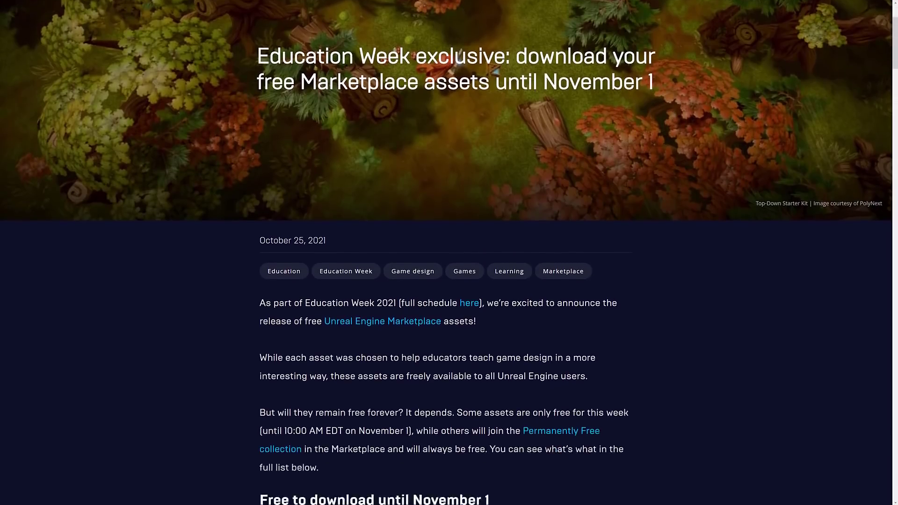
scroll(down, 3)
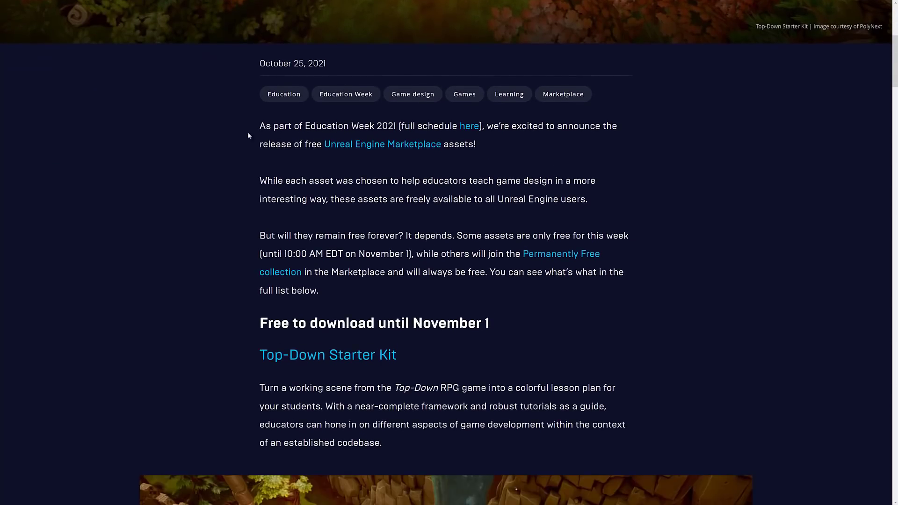
scroll(down, 3)
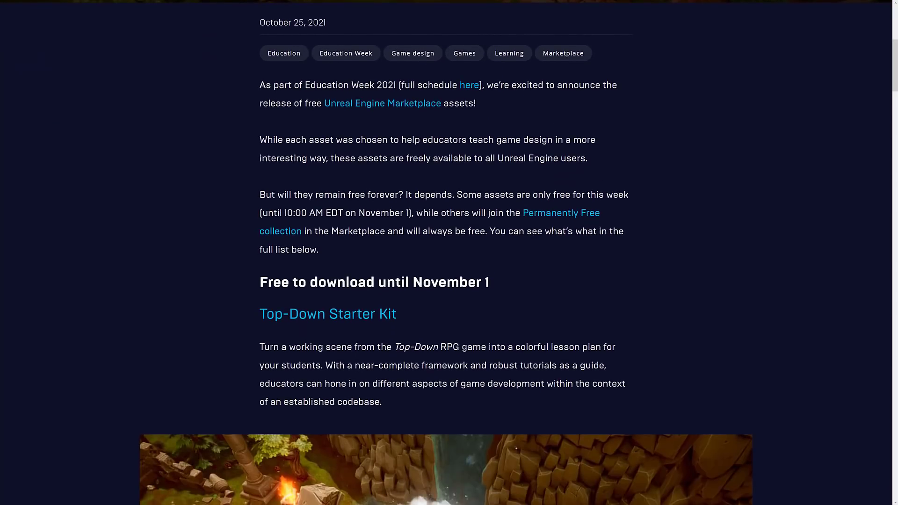
scroll(down, 3)
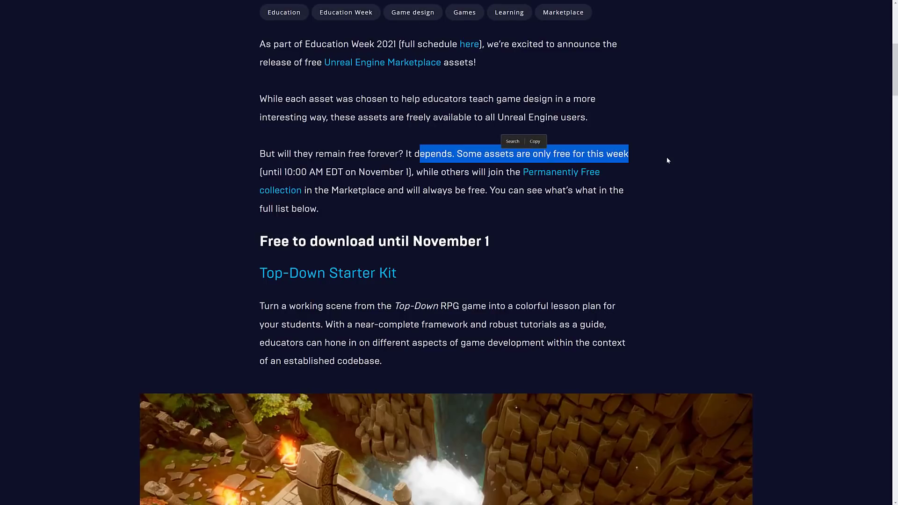
double_click(380, 171)
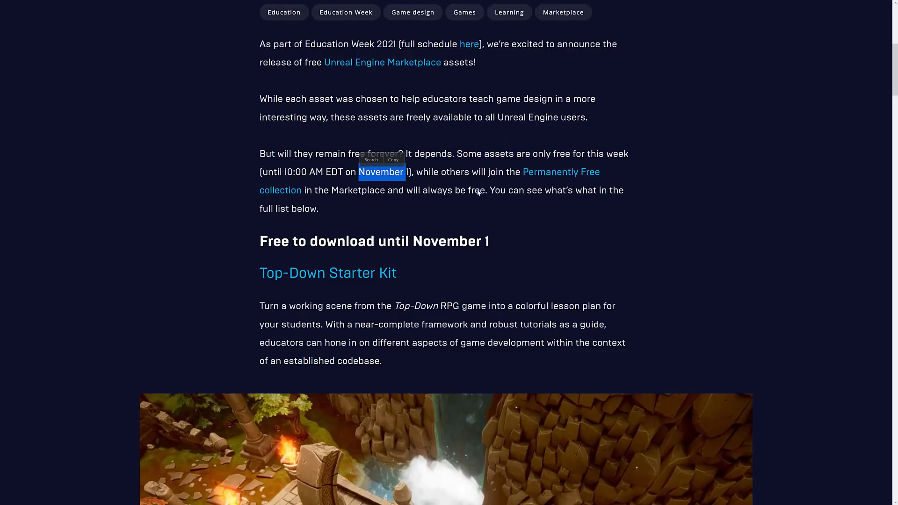
mouse_move(524, 220)
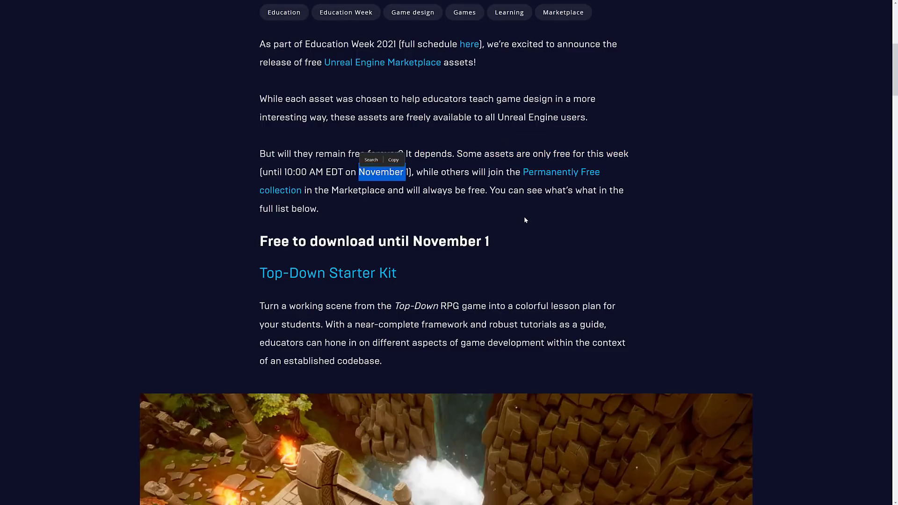
Scroll through the remaining free asset entries, then bring up the News & Events listing
scroll(down, 3)
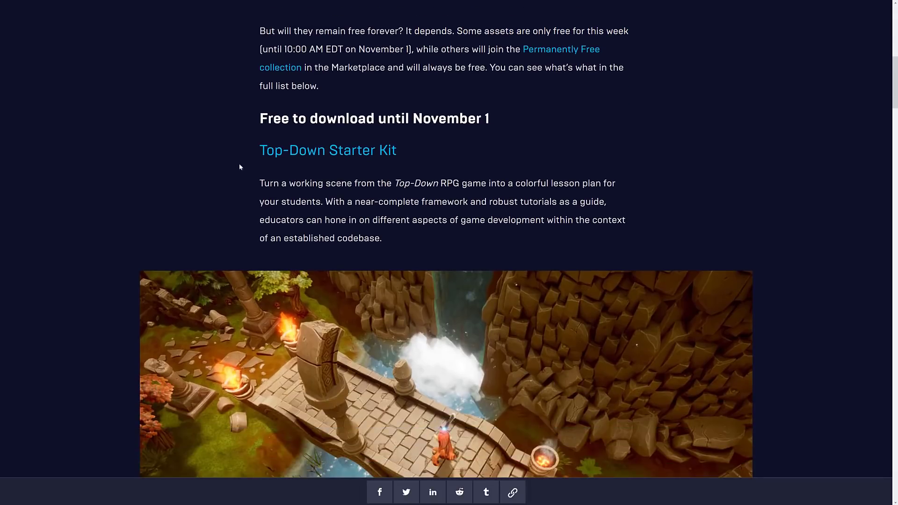
scroll(down, 3)
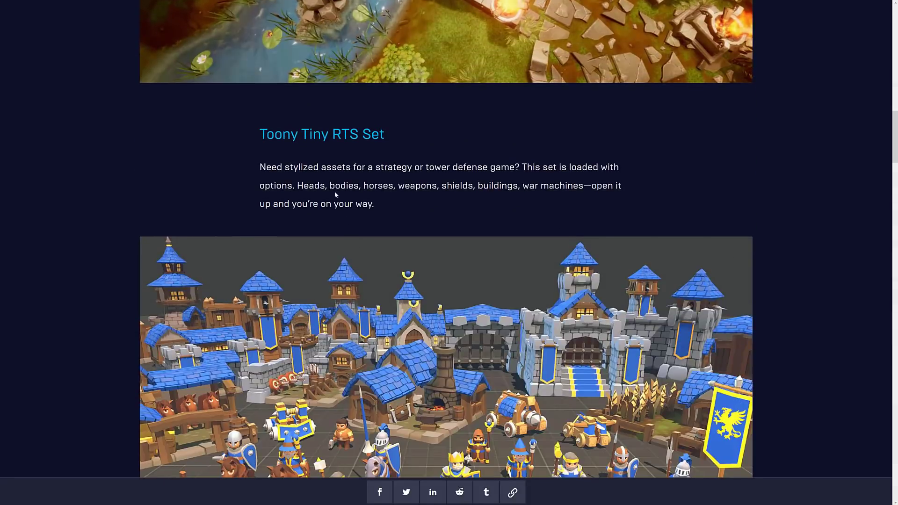
scroll(down, 3)
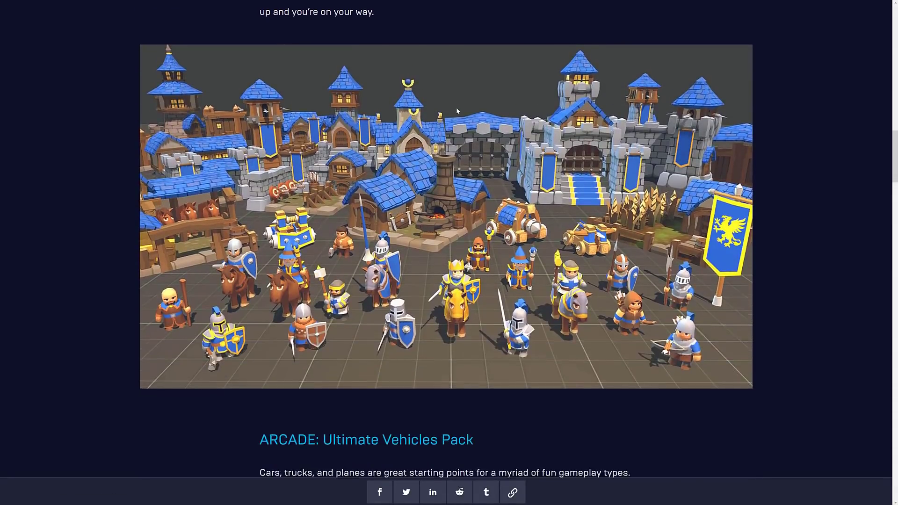
scroll(down, 3)
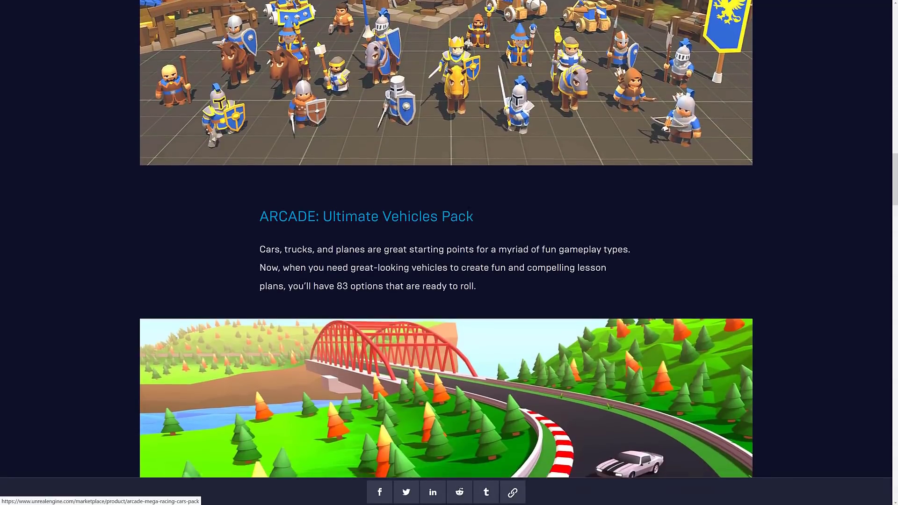
scroll(down, 3)
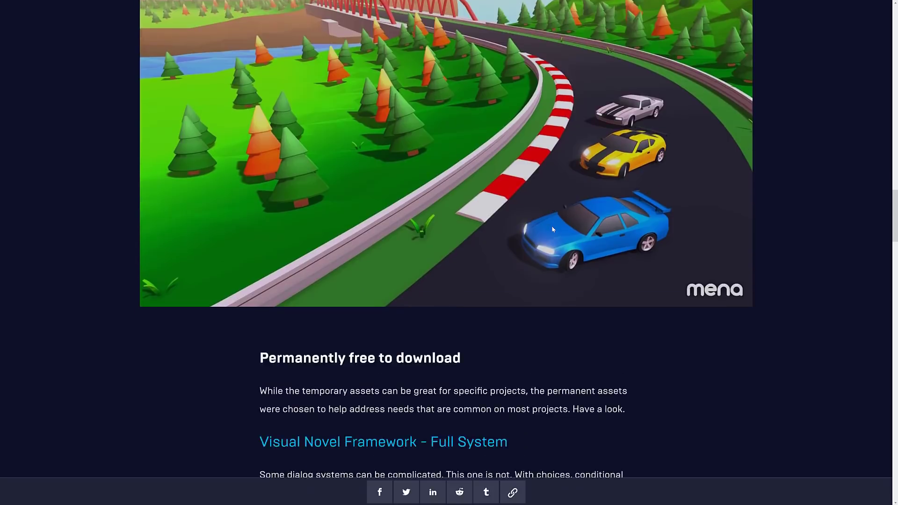
scroll(down, 3)
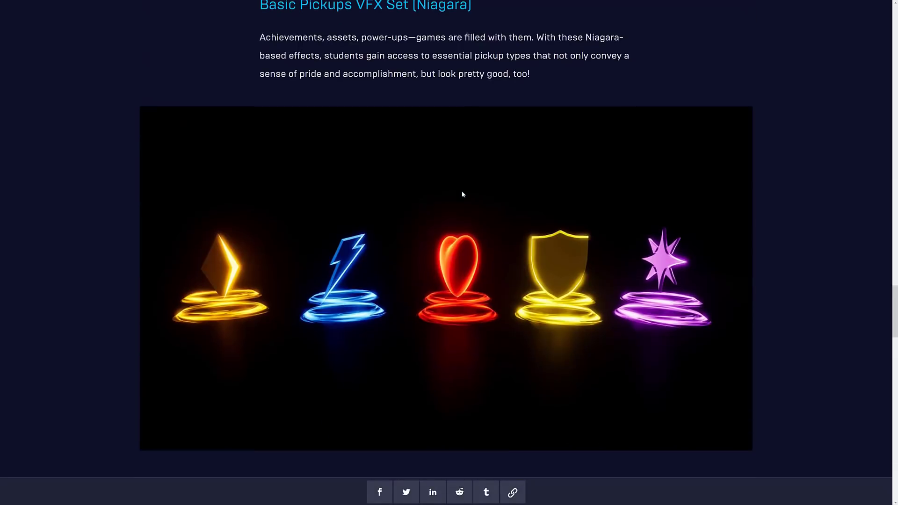
scroll(down, 3)
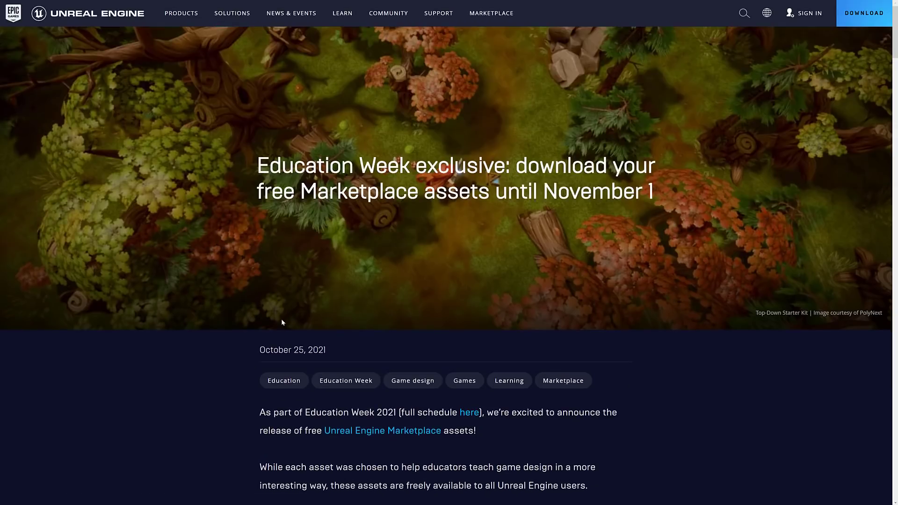
click(290, 13)
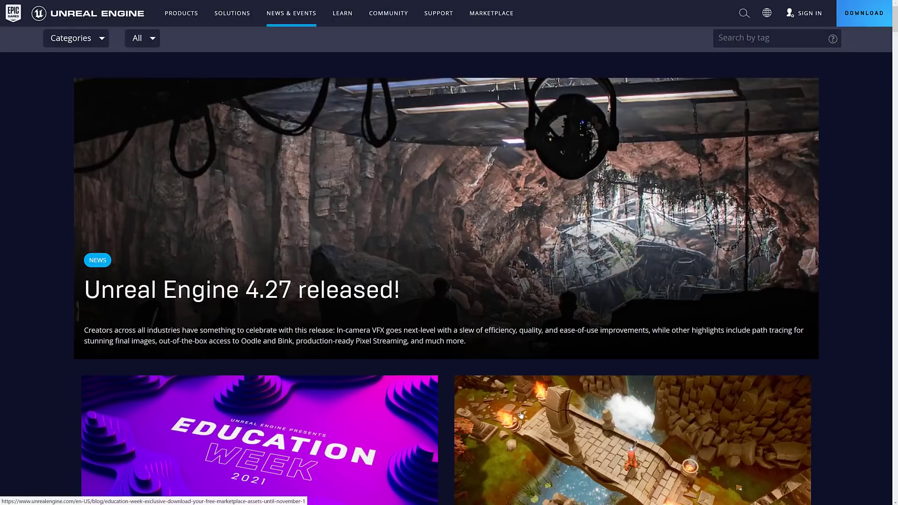
click(259, 439)
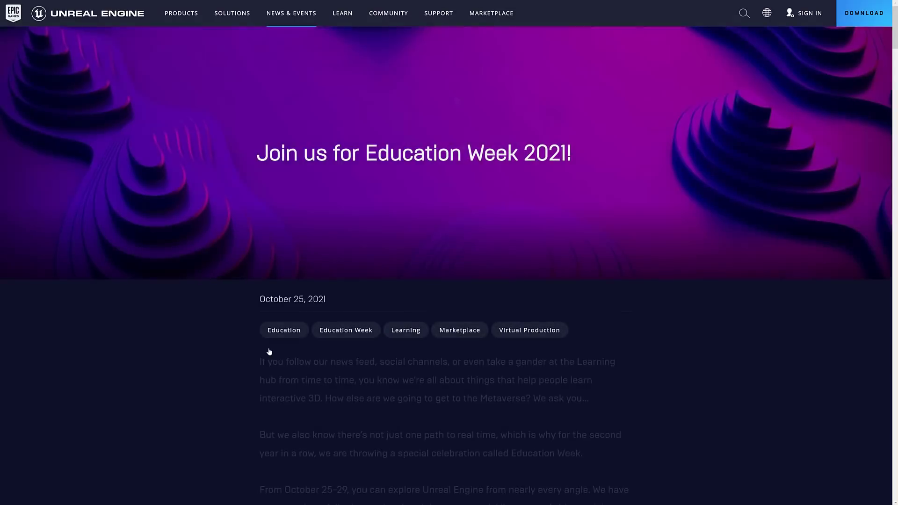
scroll(down, 3)
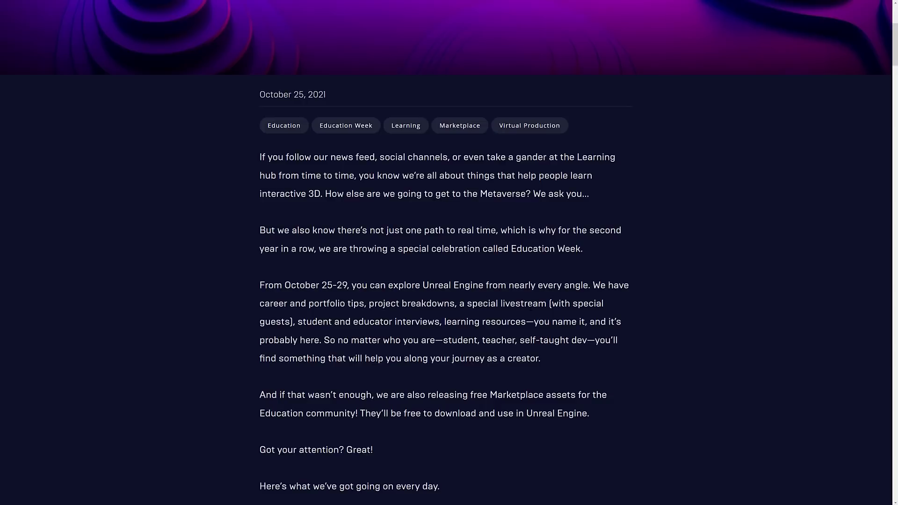
scroll(down, 3)
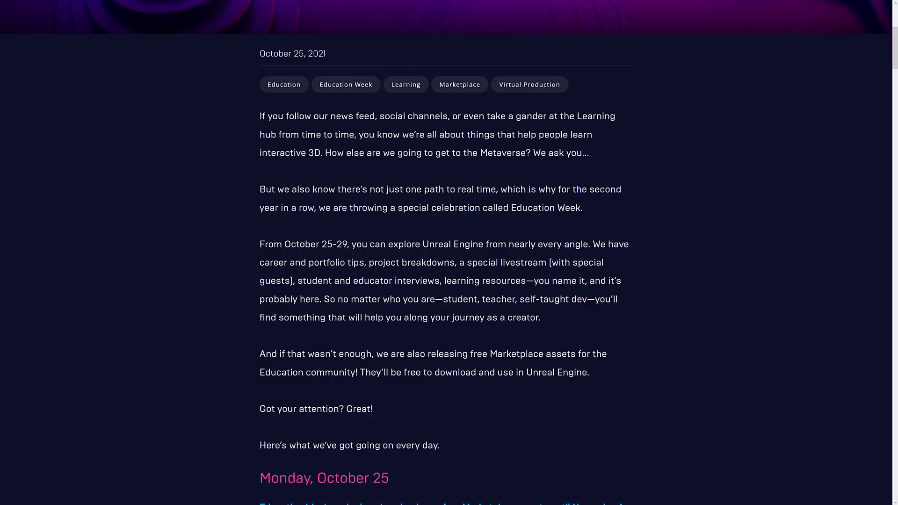
scroll(down, 3)
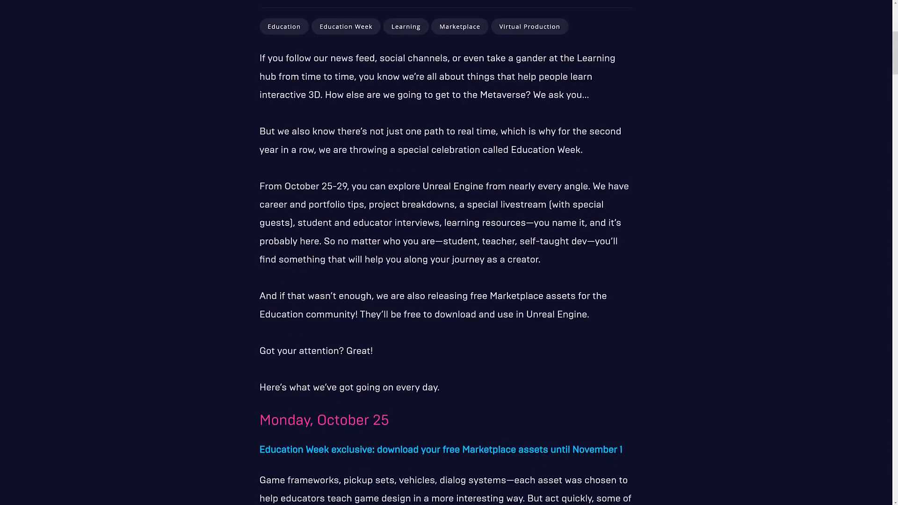
scroll(down, 3)
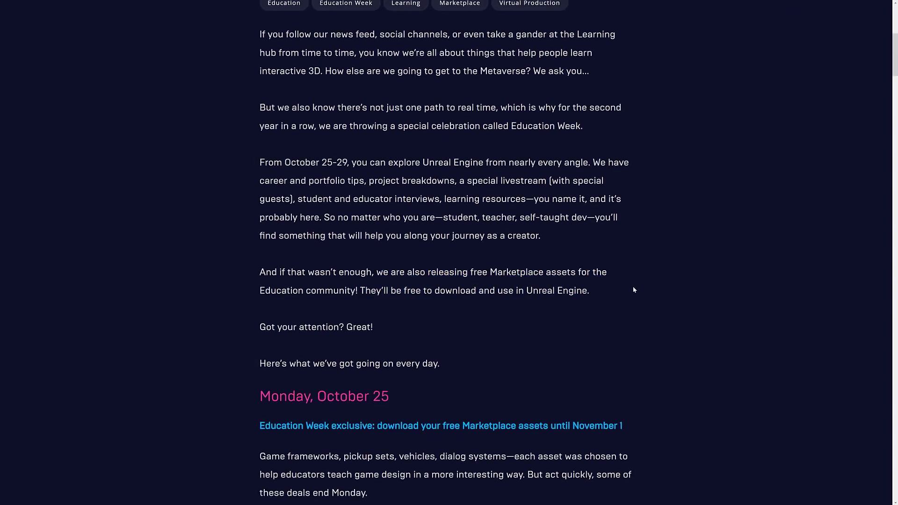
scroll(down, 3)
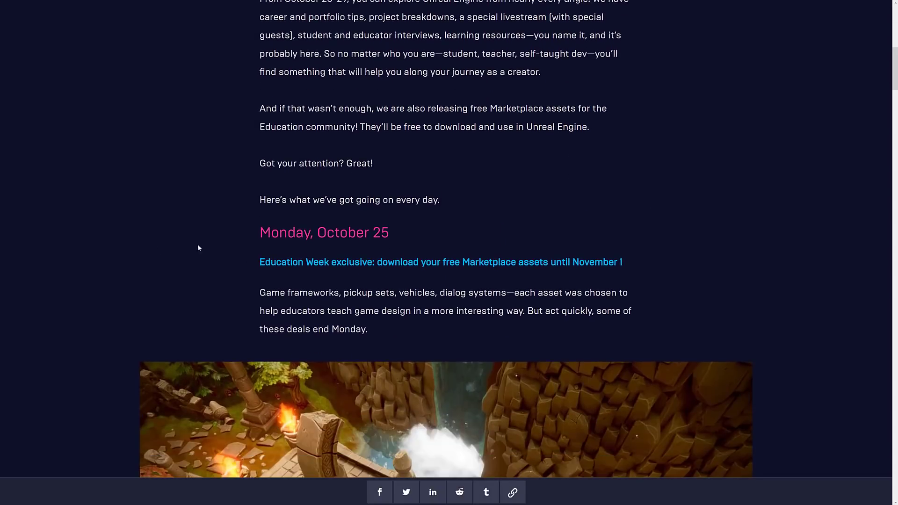
scroll(down, 3)
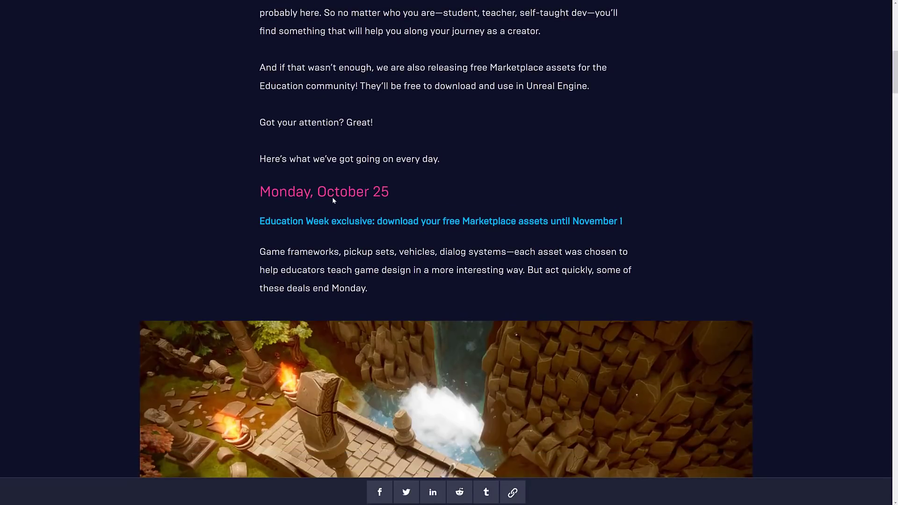
scroll(down, 3)
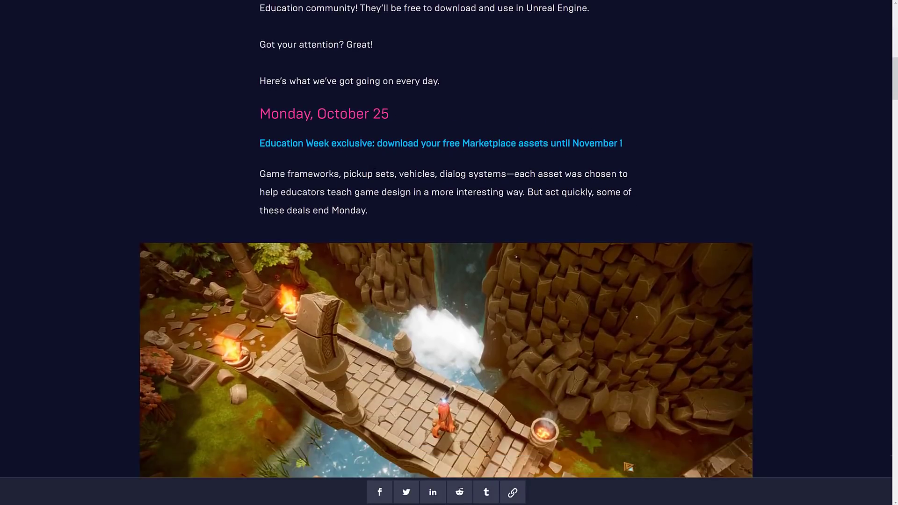
scroll(down, 3)
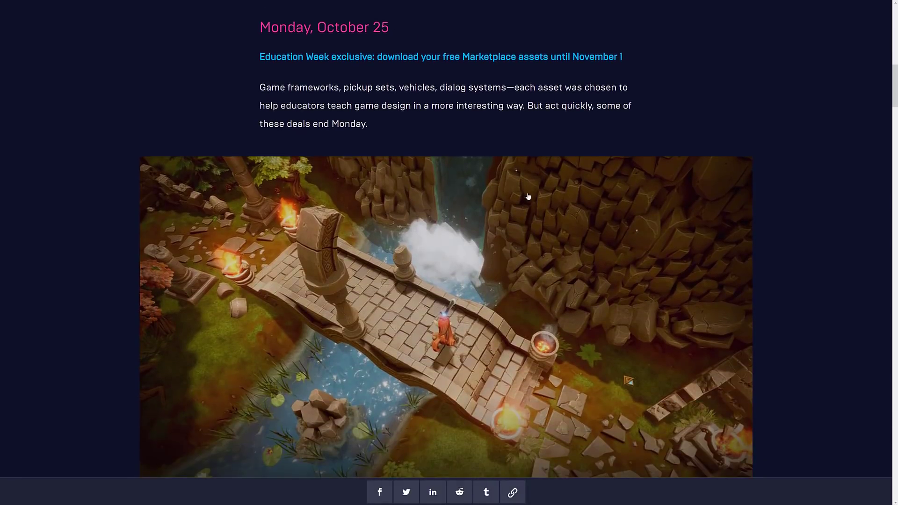
scroll(down, 3)
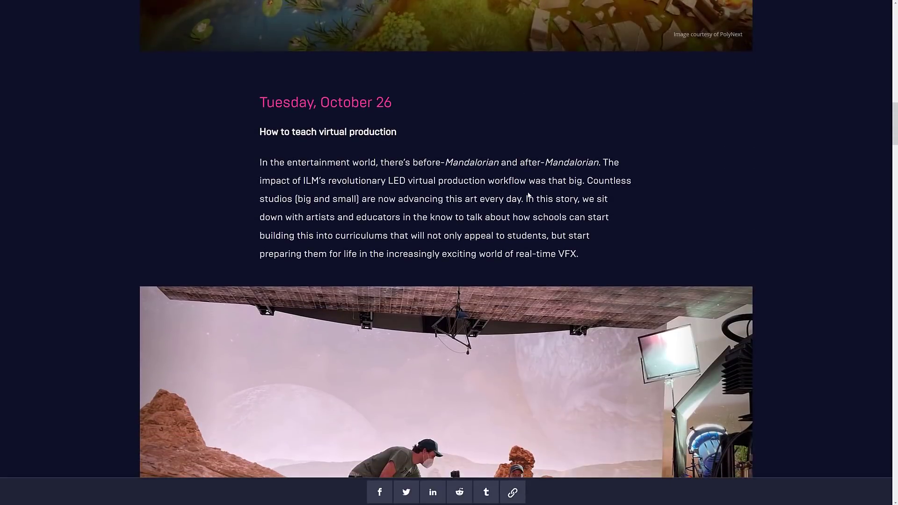
scroll(down, 3)
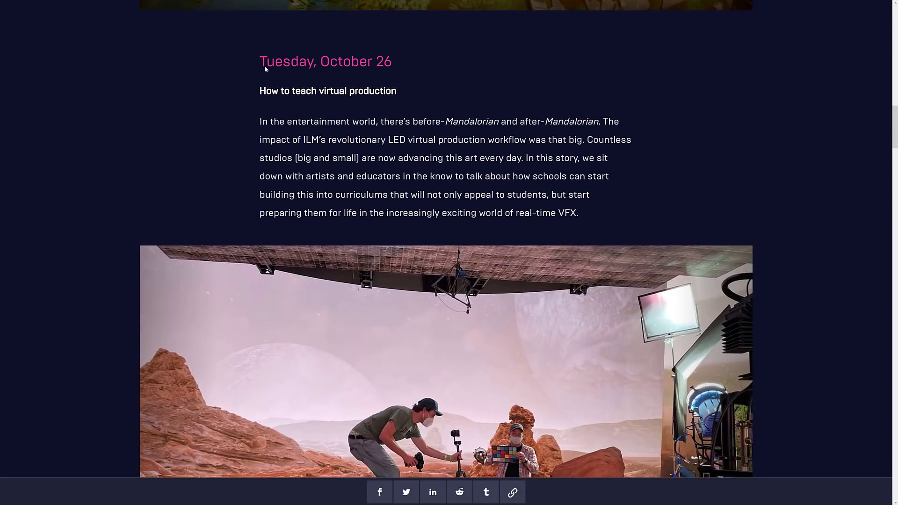
scroll(down, 3)
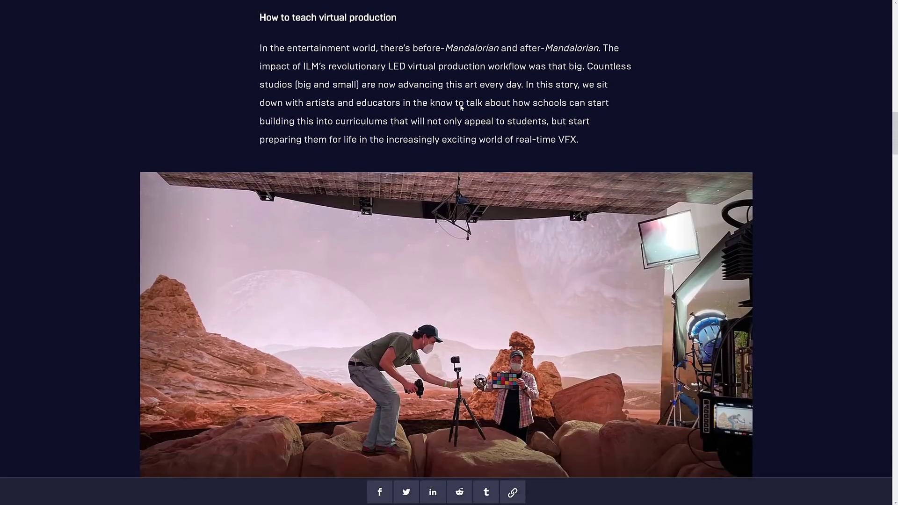
scroll(down, 3)
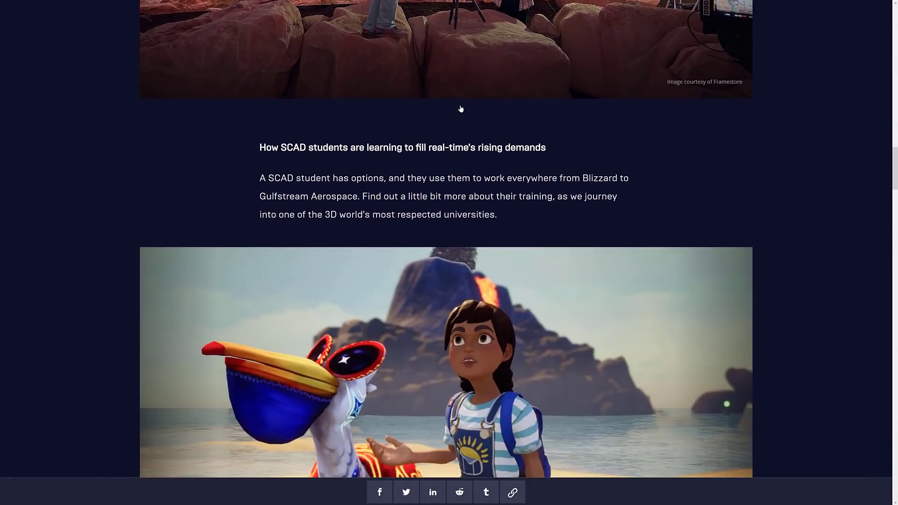
scroll(down, 3)
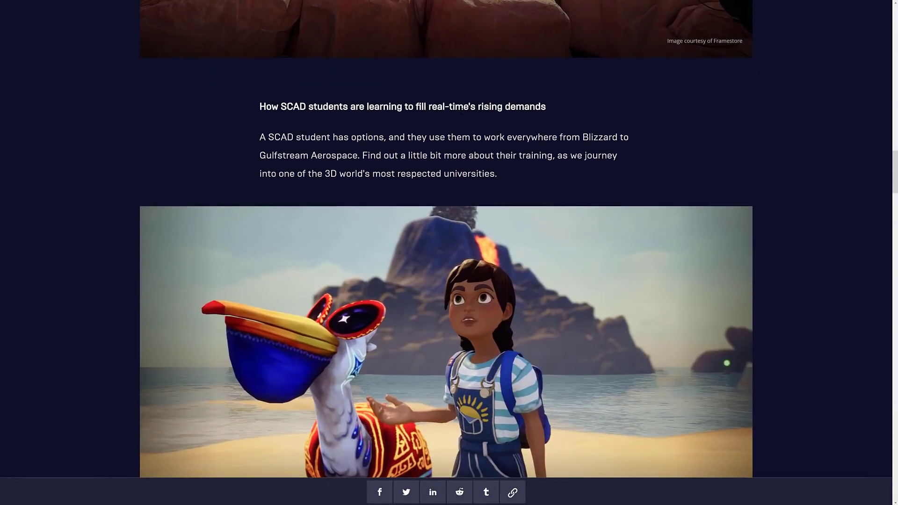
scroll(down, 3)
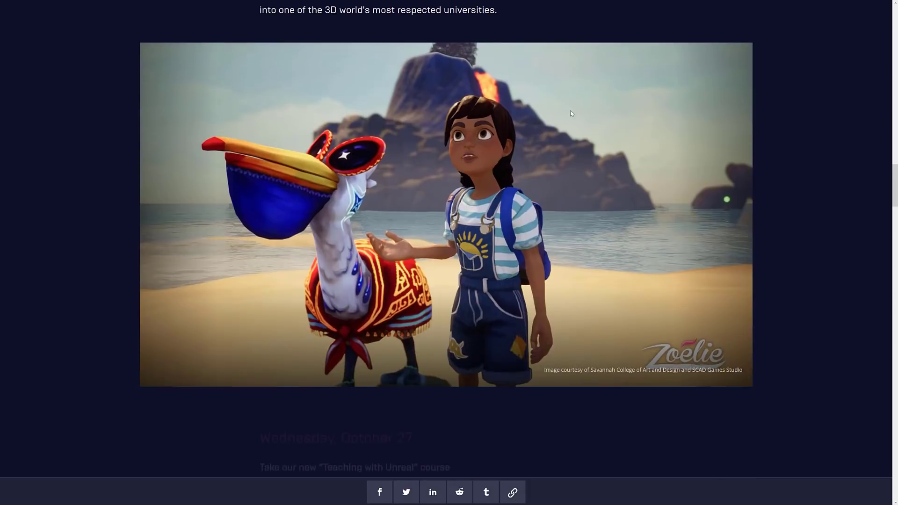
scroll(down, 3)
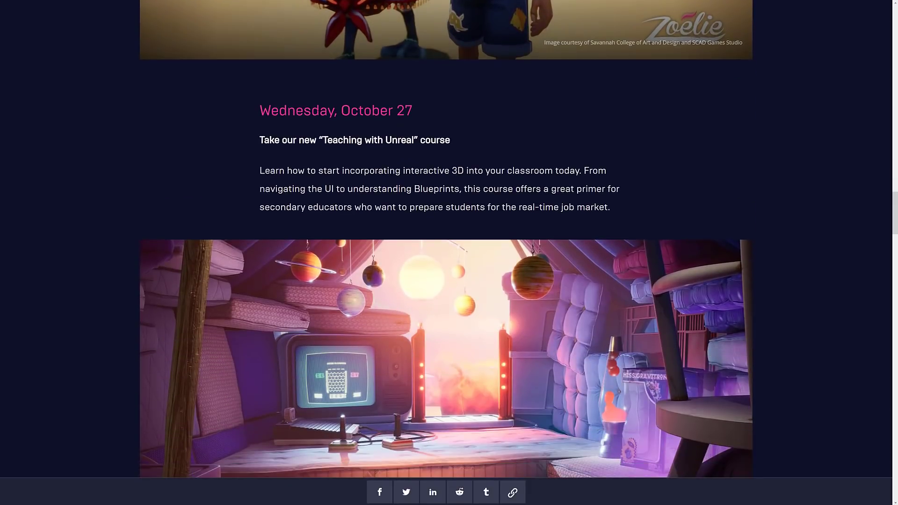
mouse_move(370, 168)
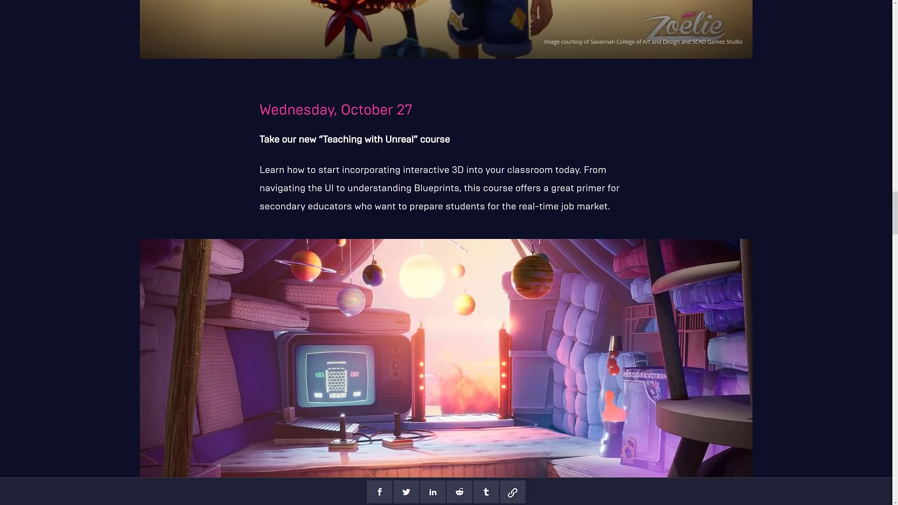
scroll(down, 3)
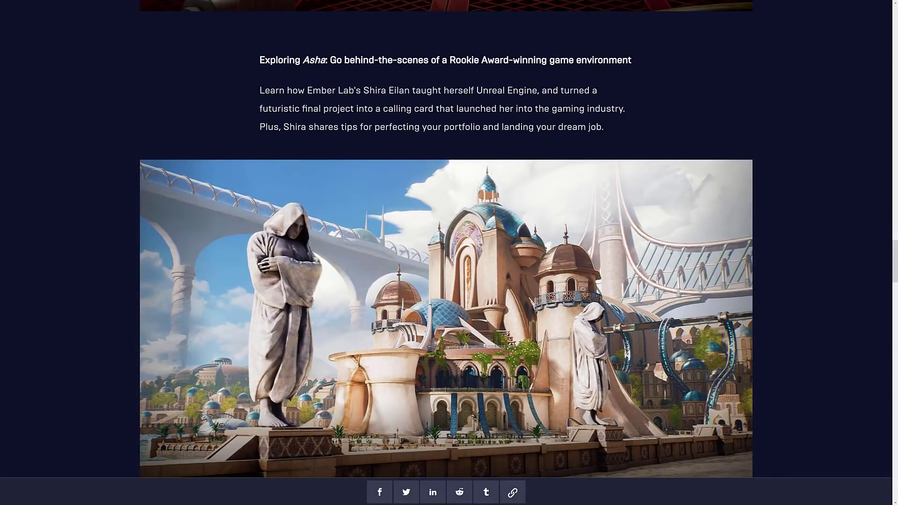
scroll(down, 3)
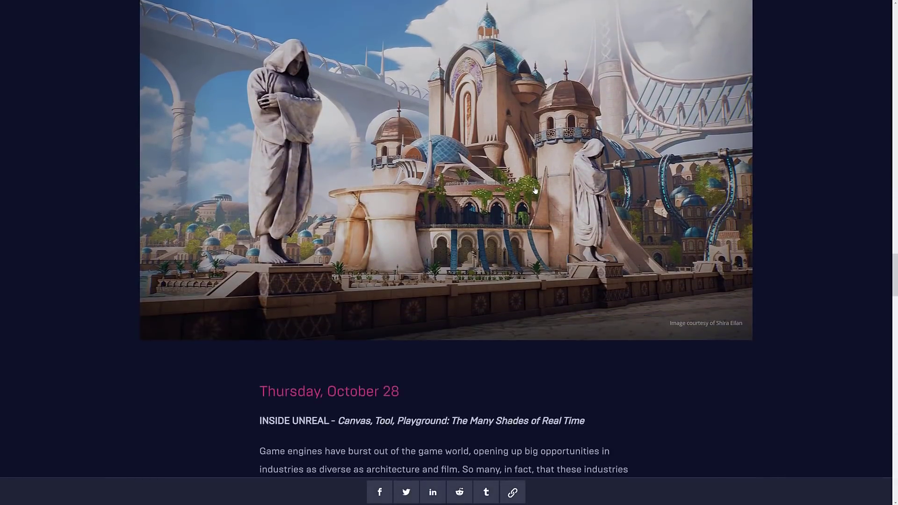
scroll(down, 3)
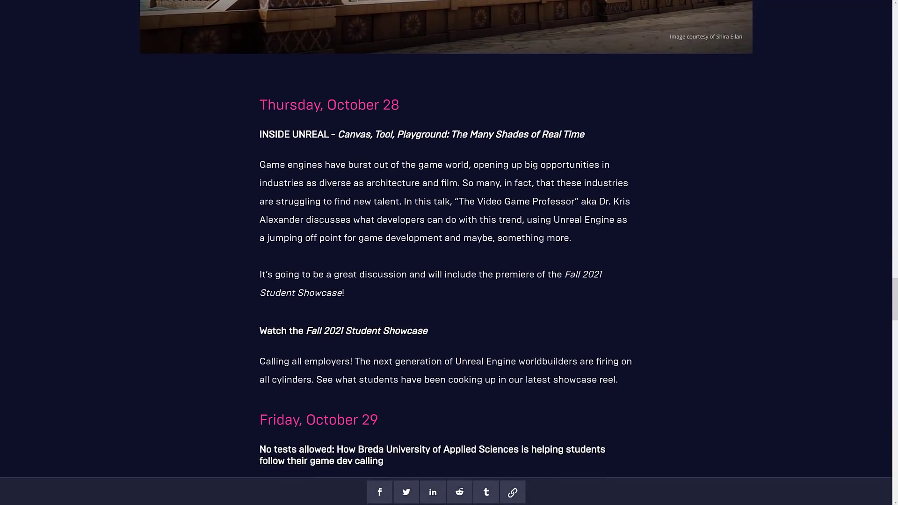
scroll(down, 3)
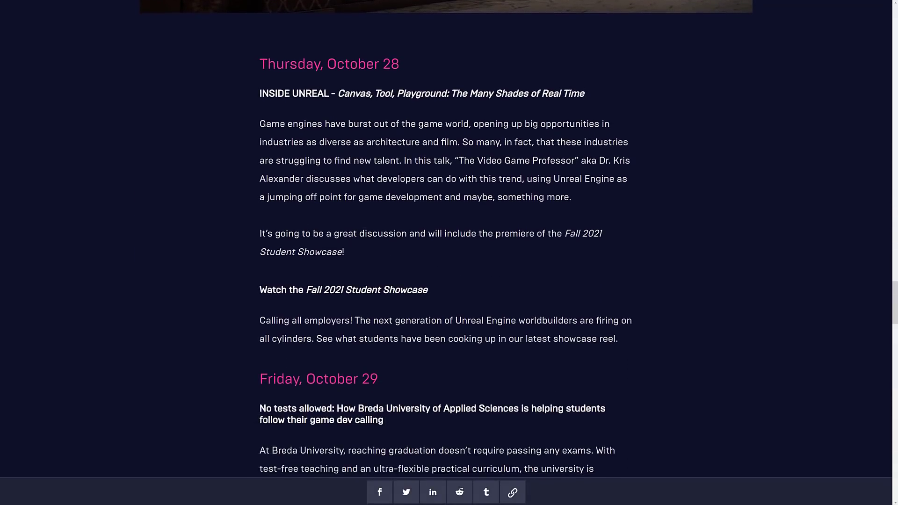
scroll(down, 3)
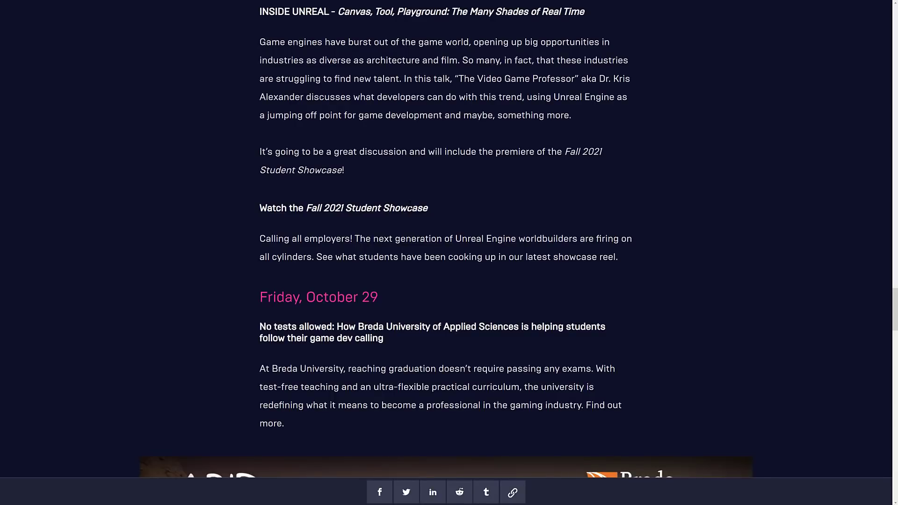
scroll(down, 3)
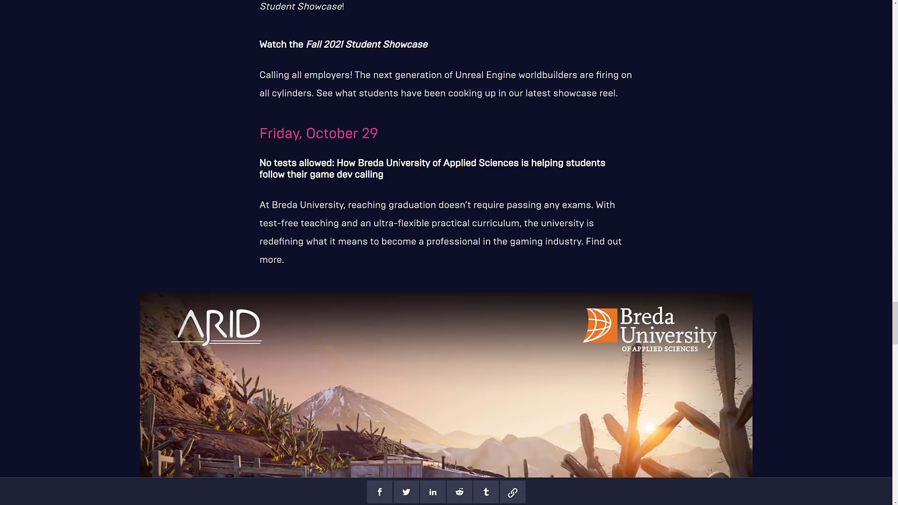
mouse_move(392, 187)
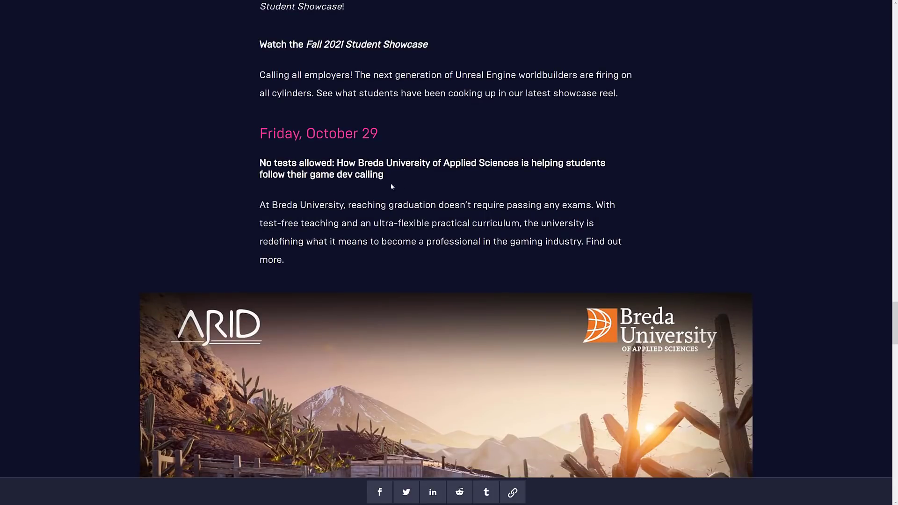
scroll(down, 3)
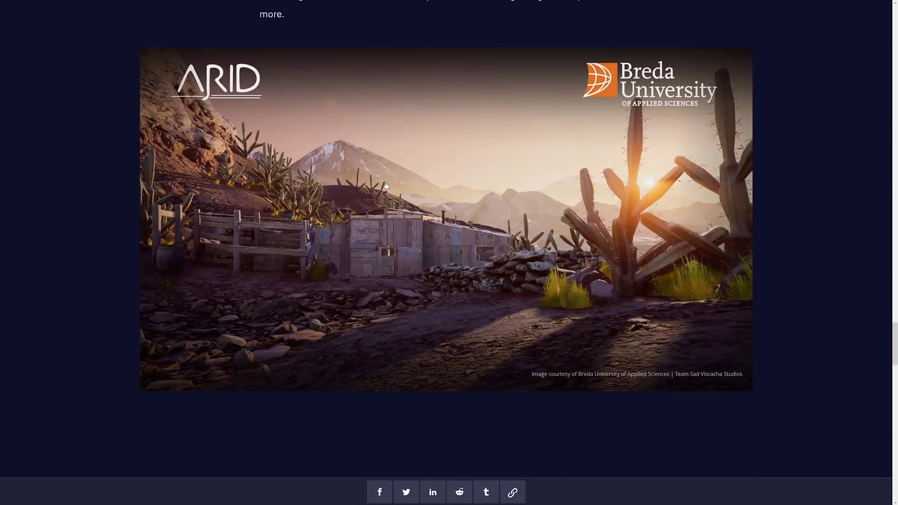
scroll(down, 3)
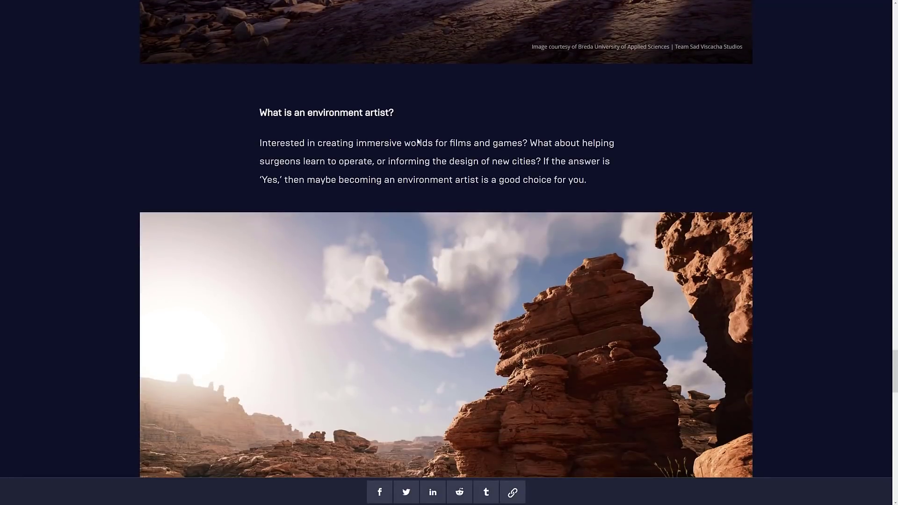
scroll(down, 3)
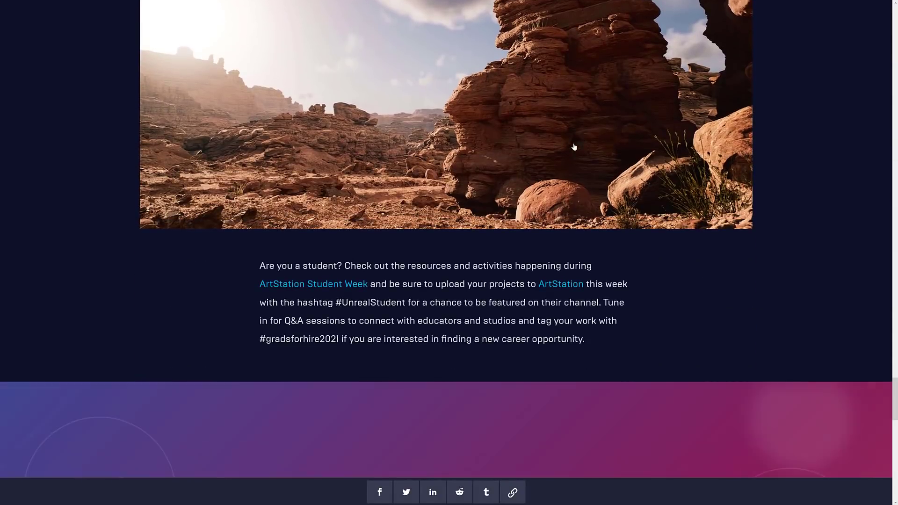
scroll(down, 3)
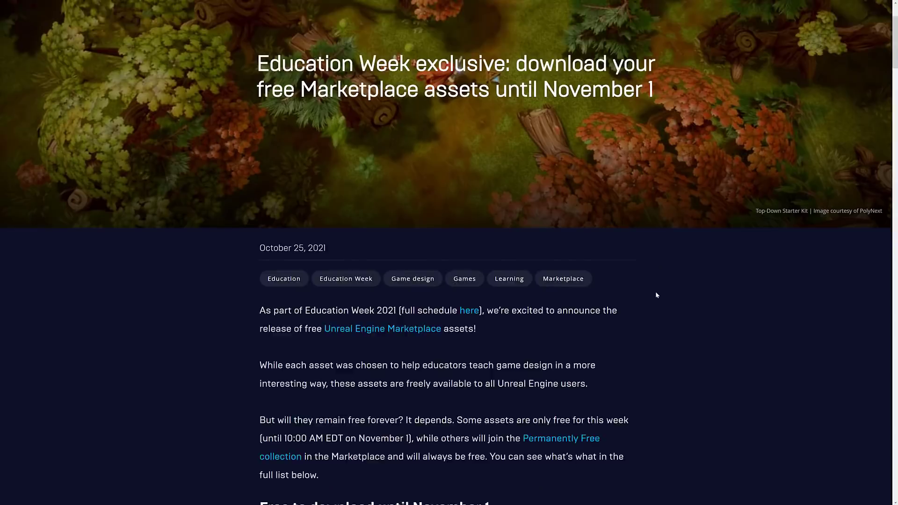
Scroll the Education Week post's Top-Down Starter Kit, Toony Tiny RTS Set and ARCADE Vehicles entries
scroll(down, 3)
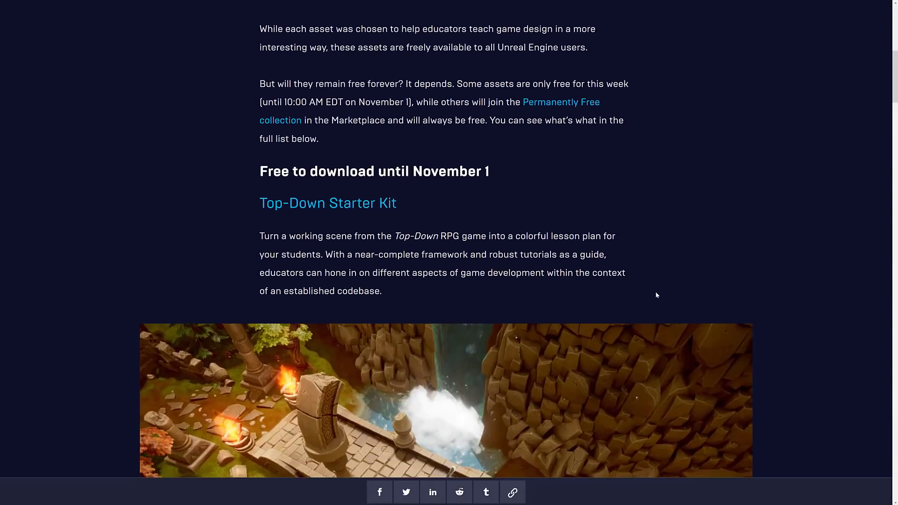
scroll(up, 3)
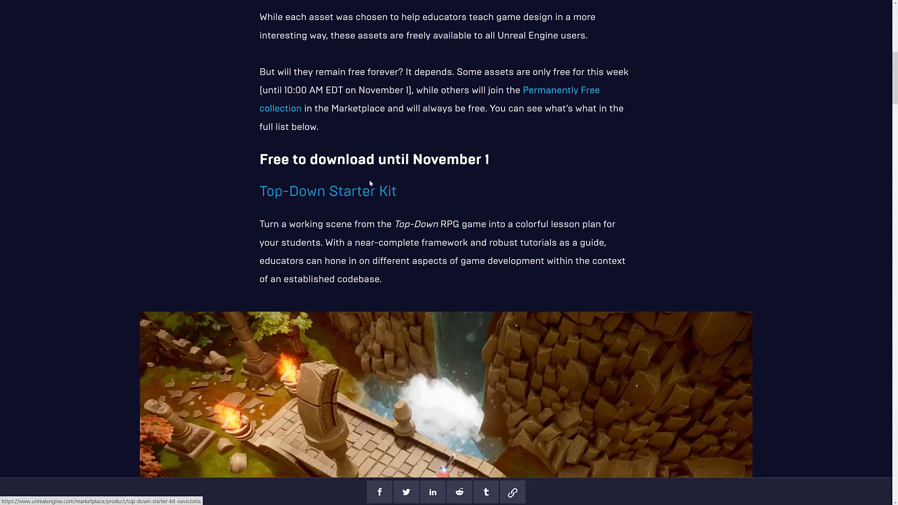
scroll(down, 3)
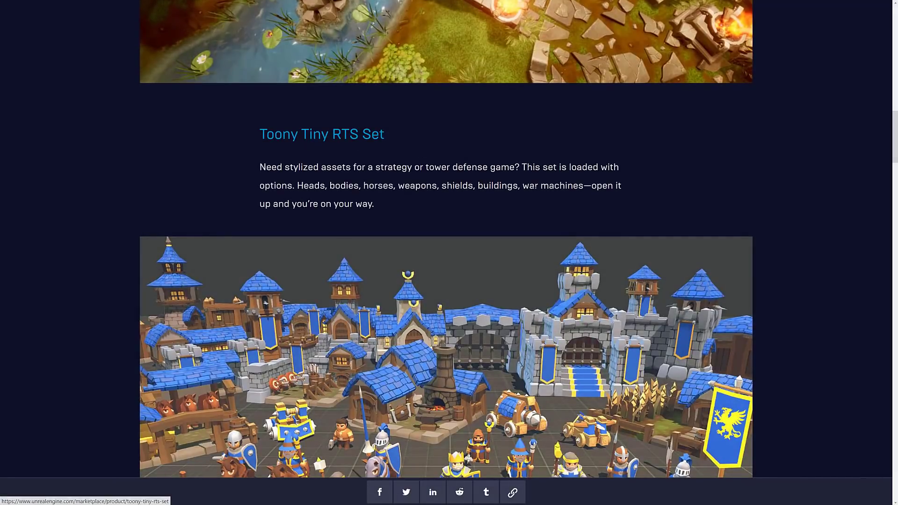
scroll(down, 3)
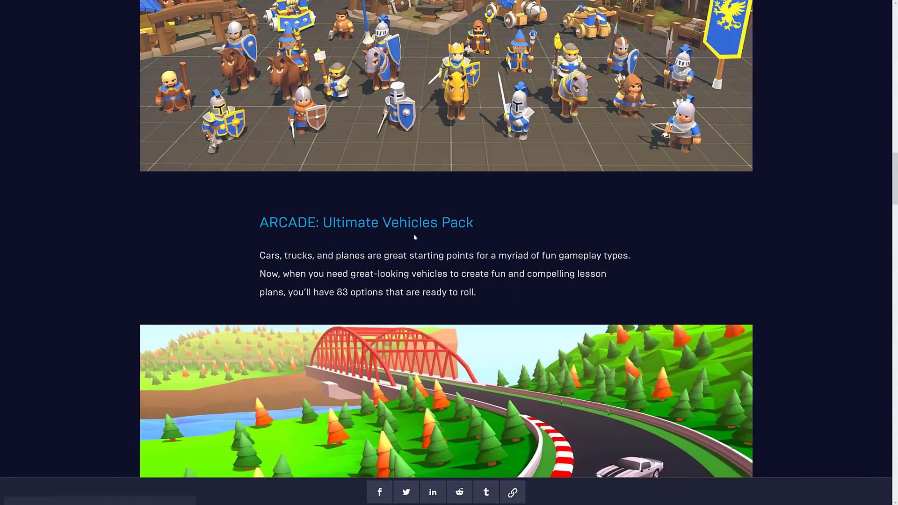
mouse_move(585, 188)
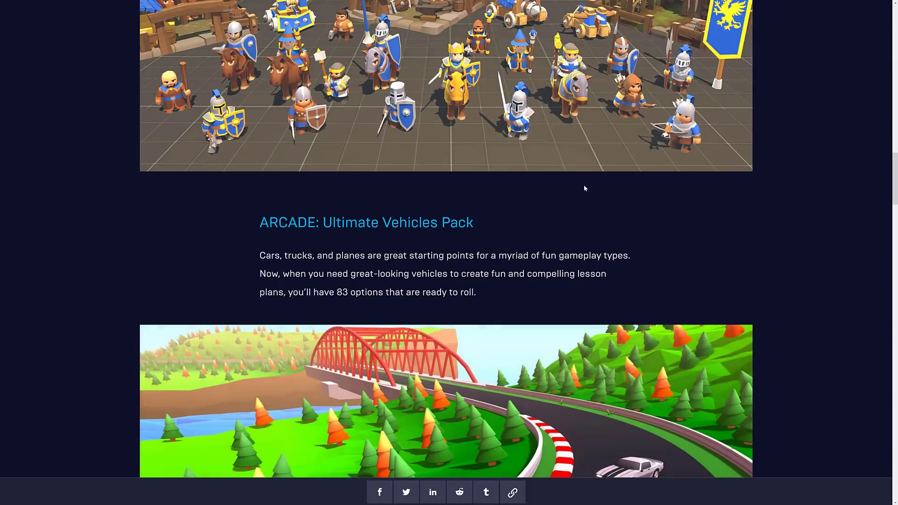
mouse_move(827, 128)
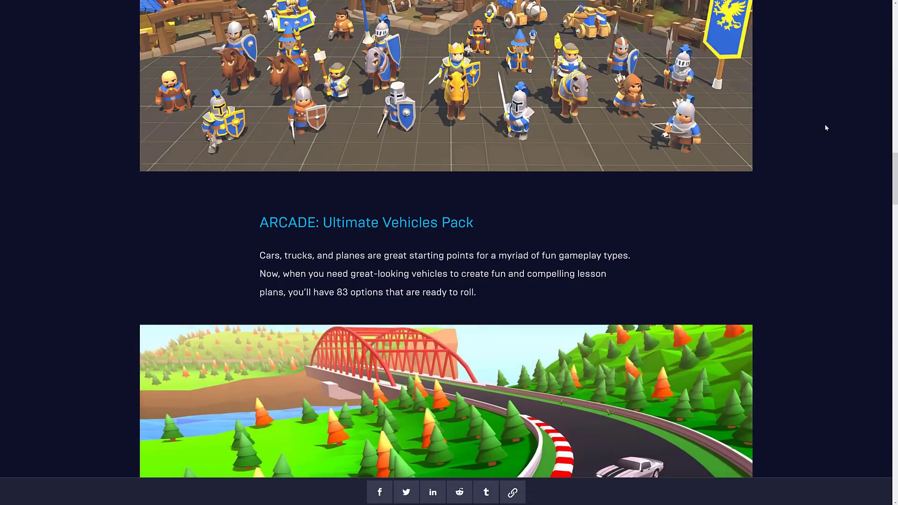
scroll(up, 3)
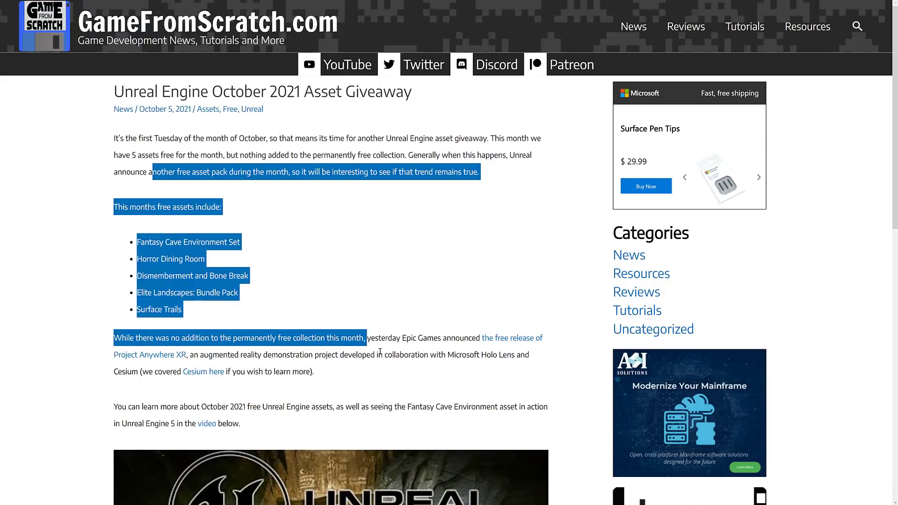
Clear the text highlight in the GameFromScratch October 2021 Asset Giveaway article
click(272, 198)
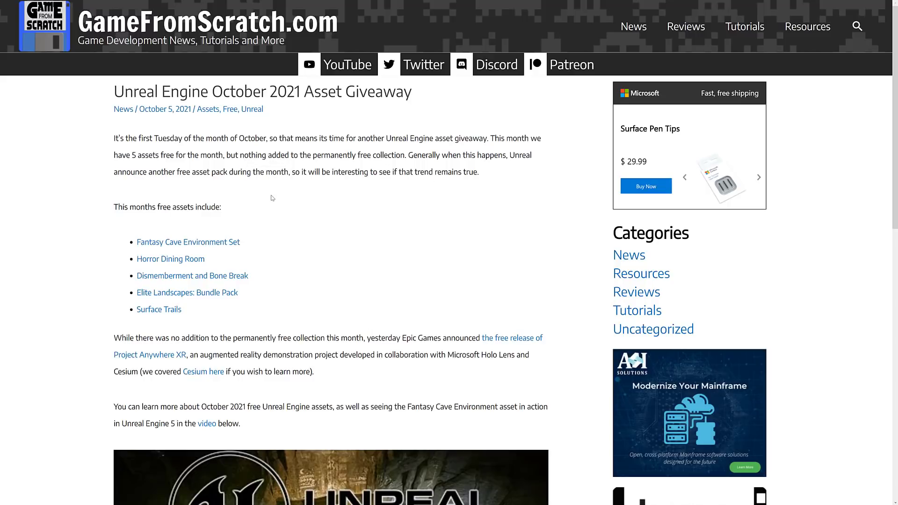
mouse_move(191, 276)
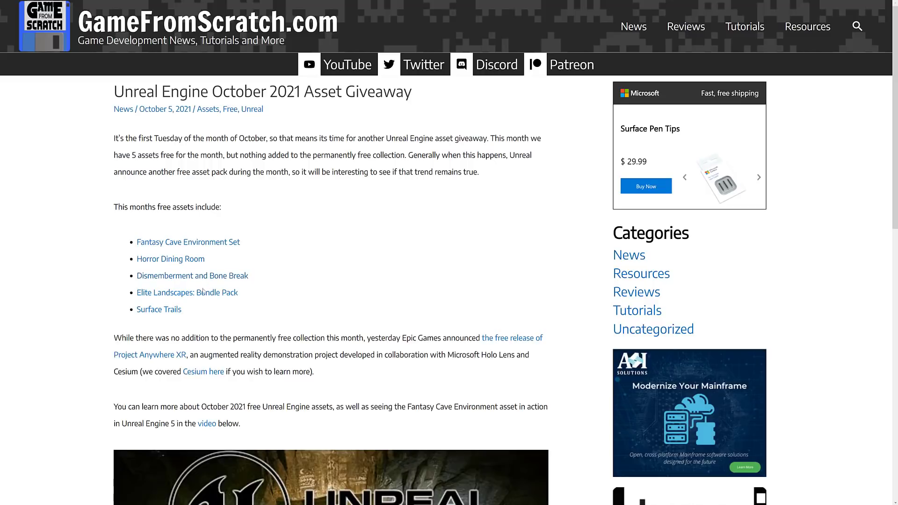
mouse_move(399, 290)
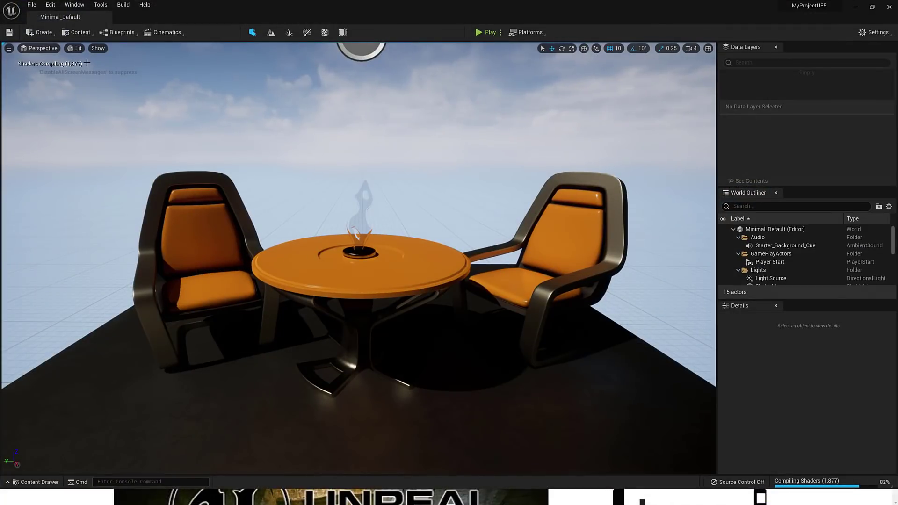
mouse_move(751, 3)
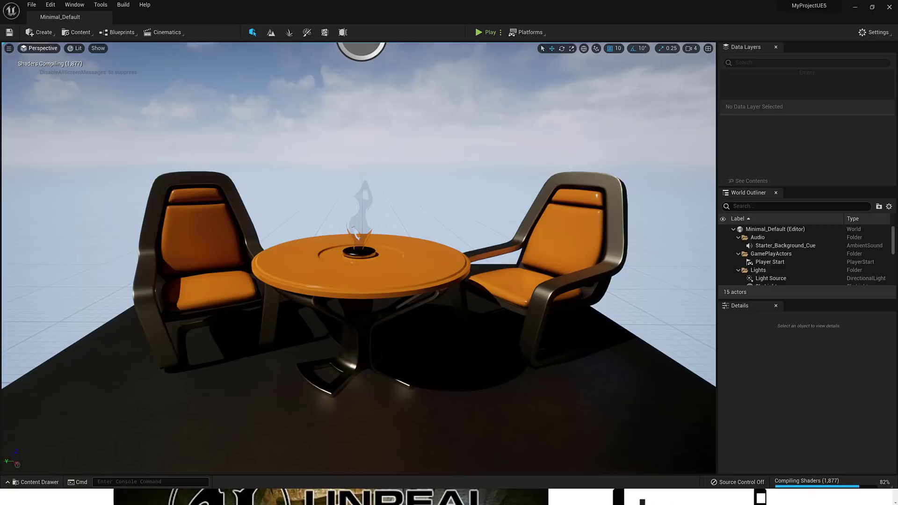
mouse_move(337, 211)
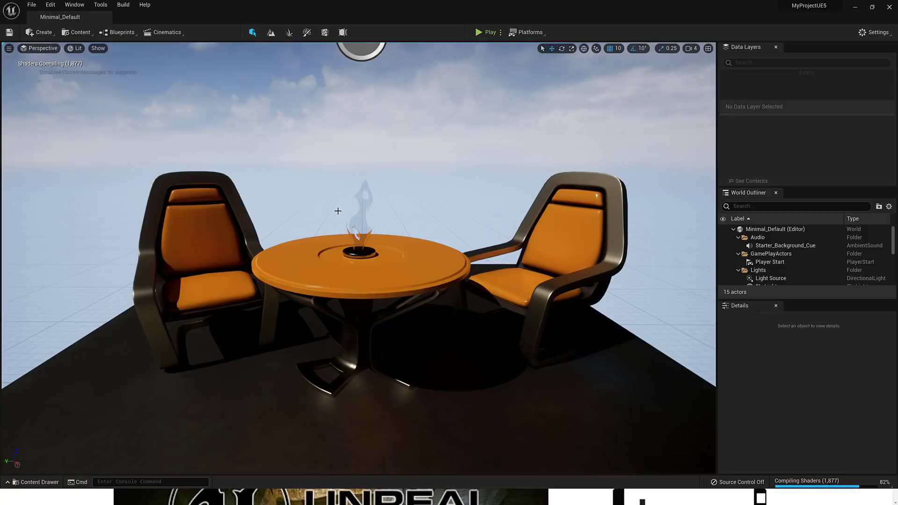